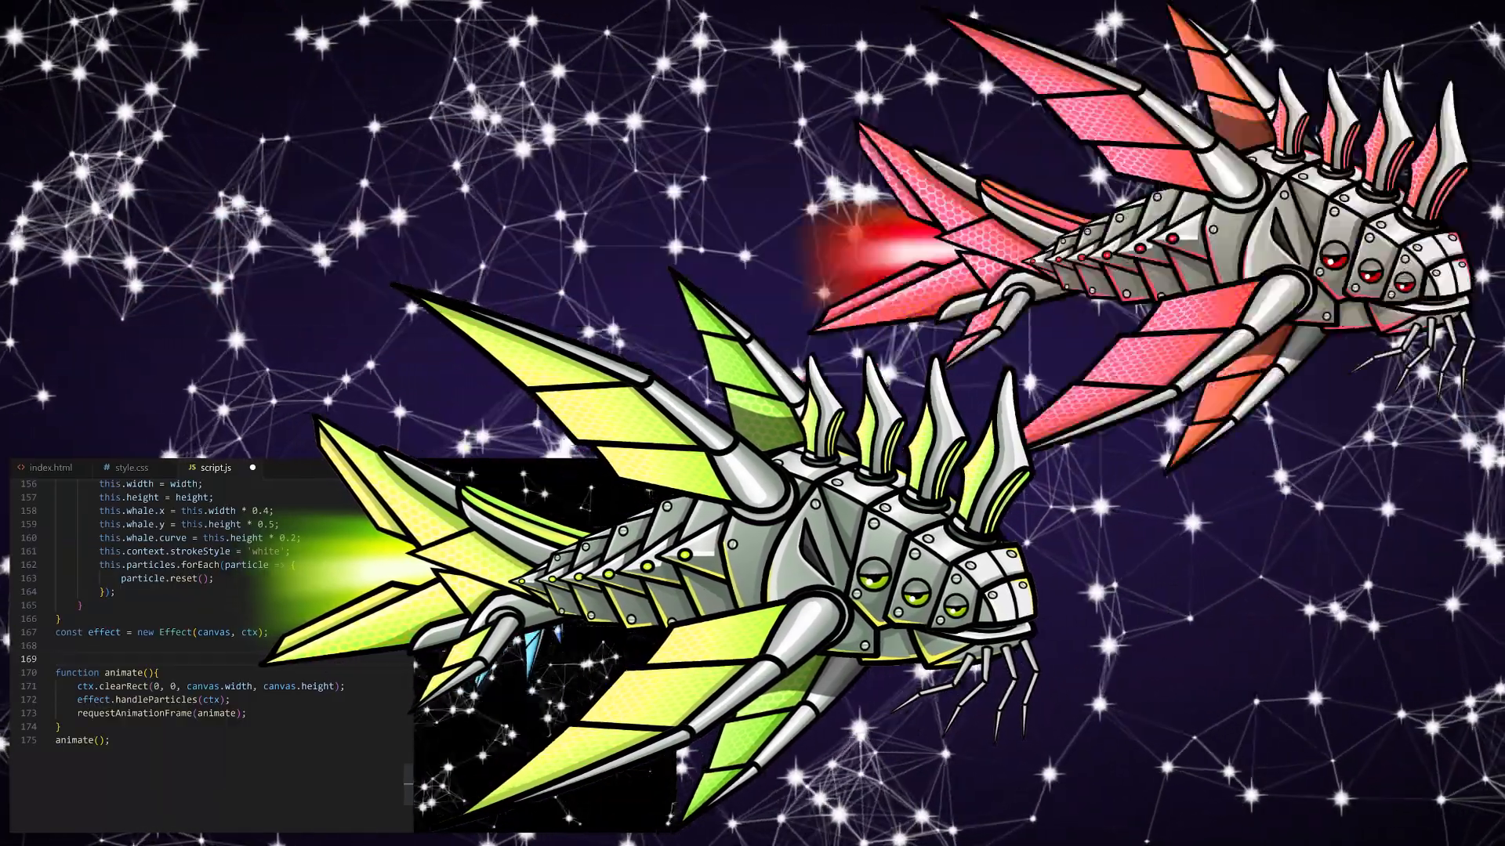
Declare let lastTime = 0; above the animate function.
type("let lastTim")
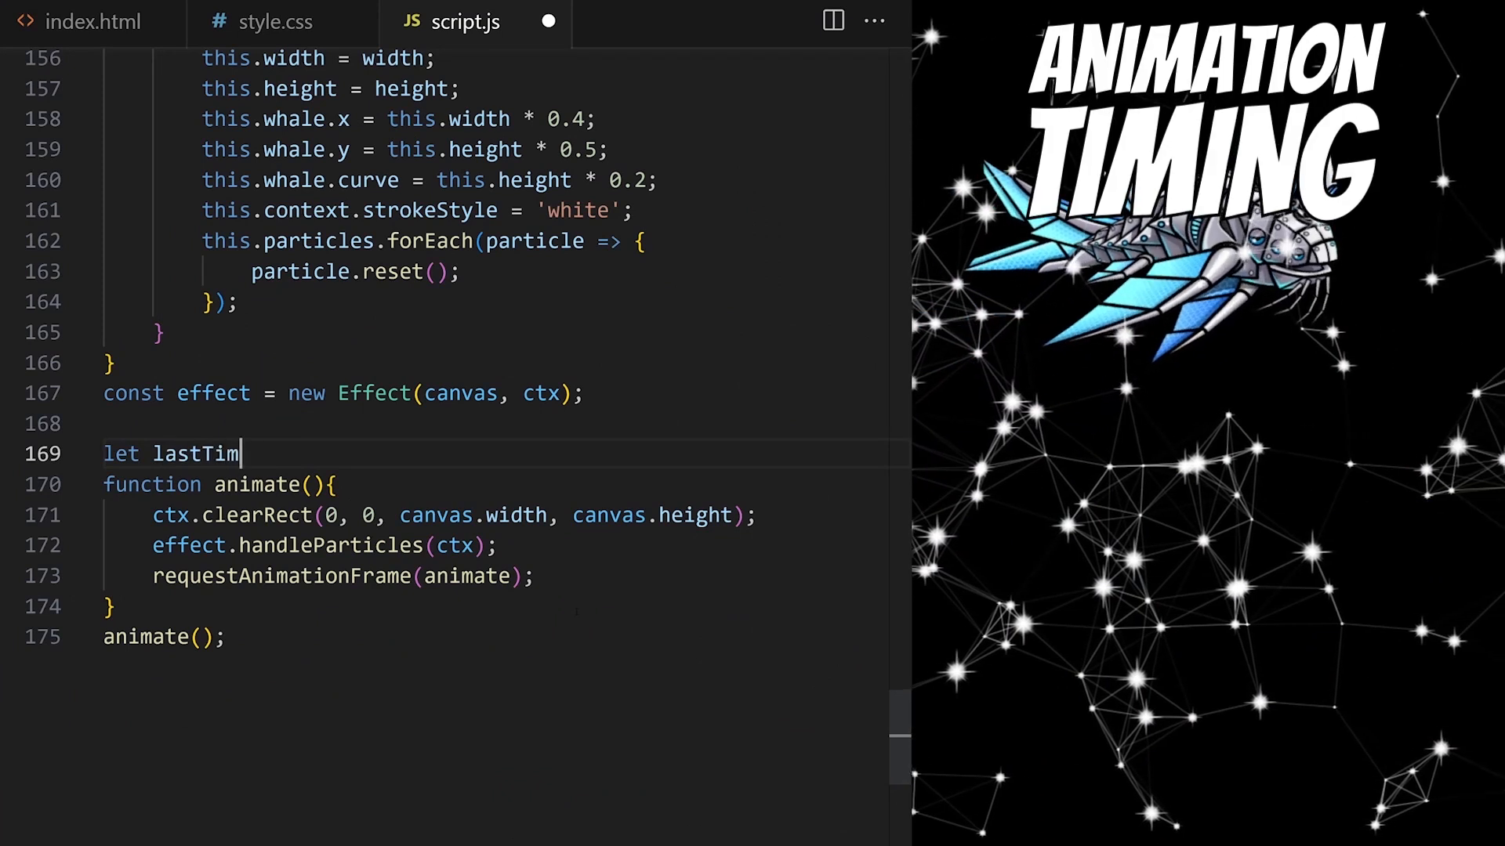
type("e = 0;")
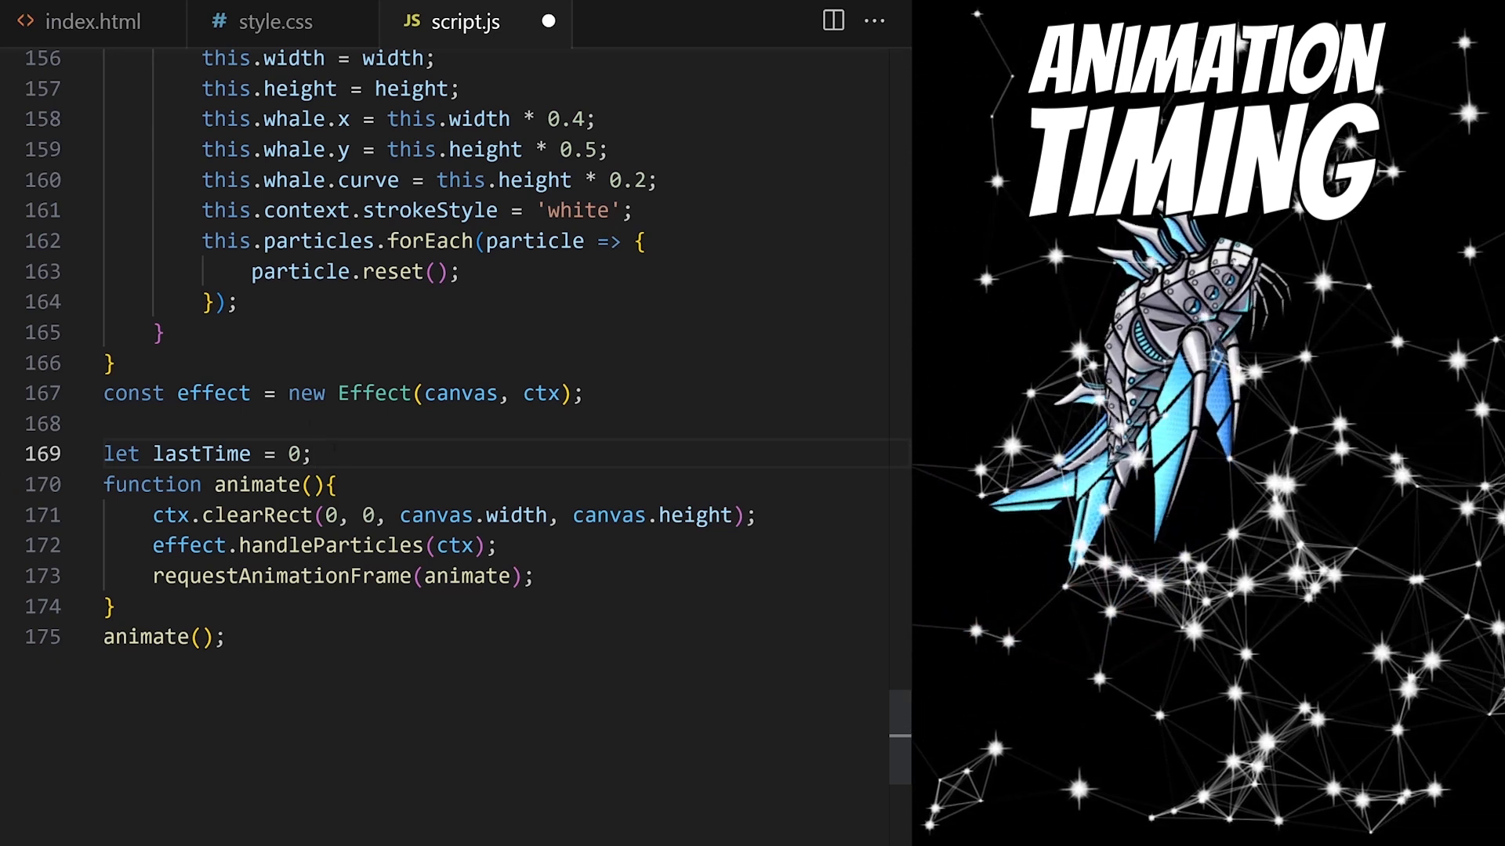
Compute const deltaTime = timeStamp - lastTime; at the top of animate.
key("Enter")
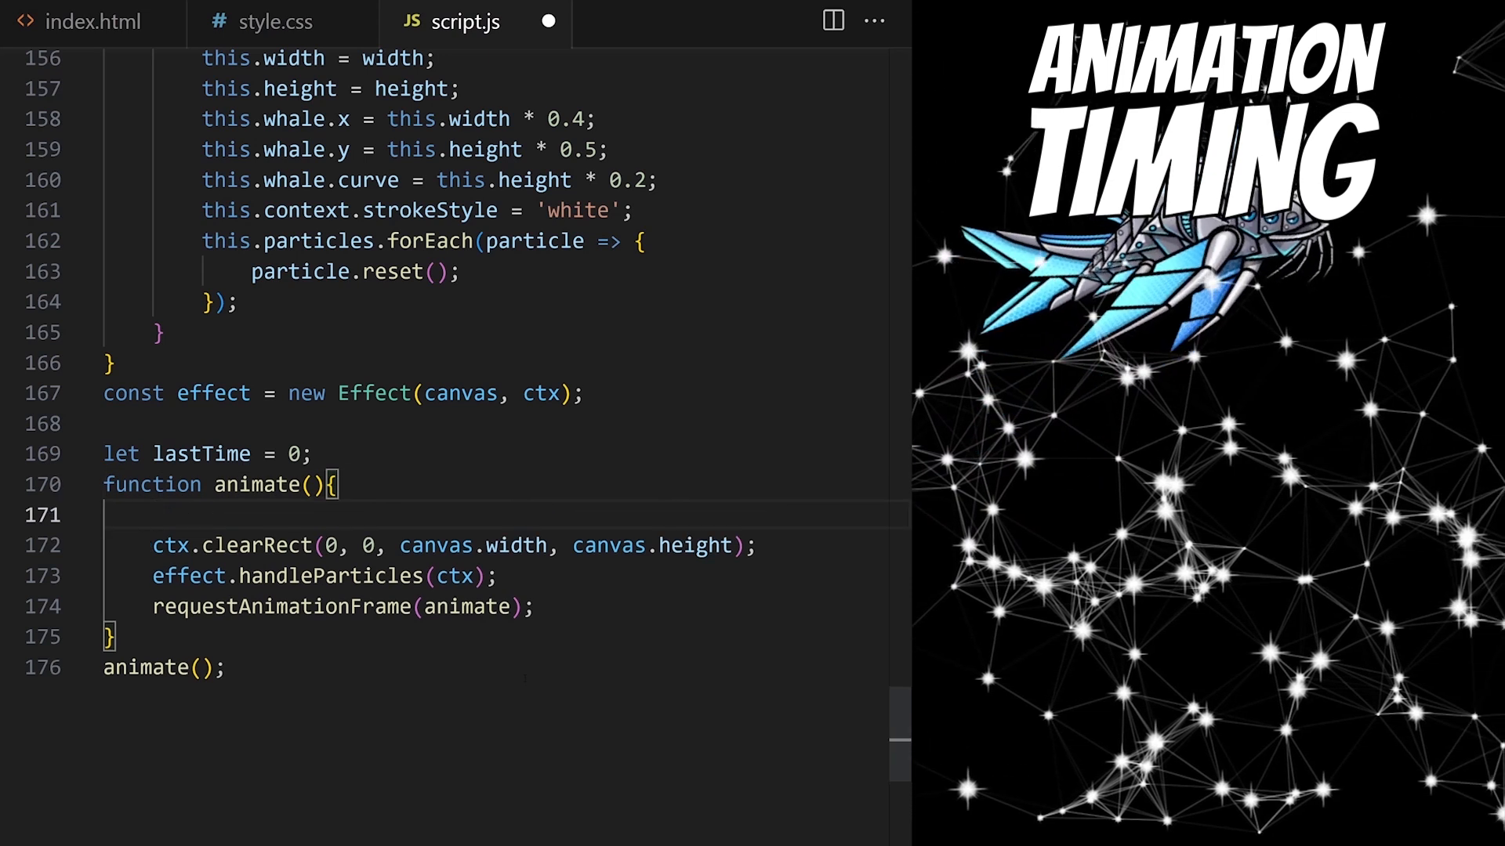
type("const deltaTime =")
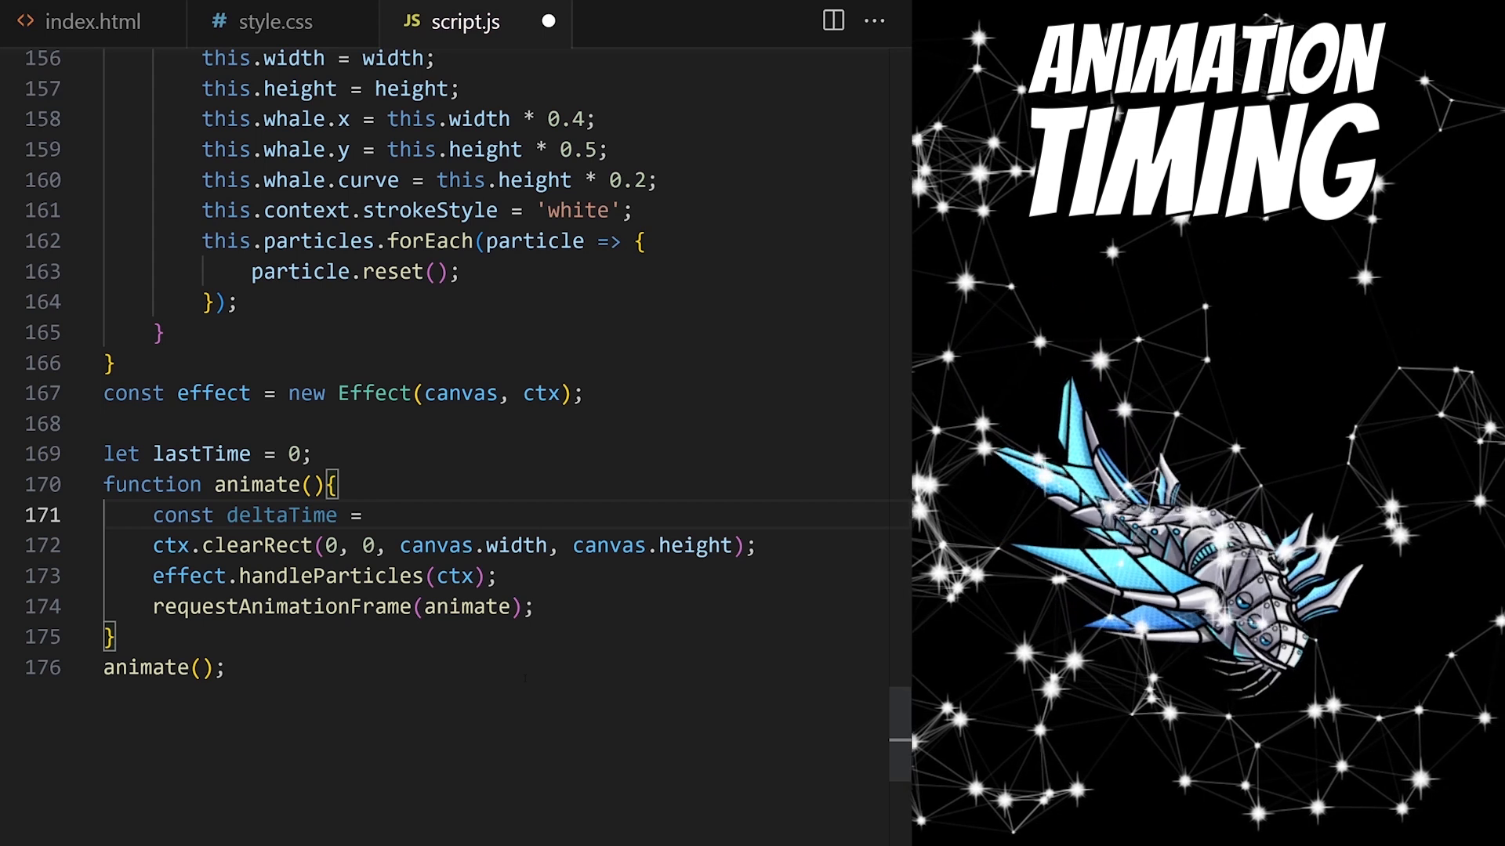
type("timeS")
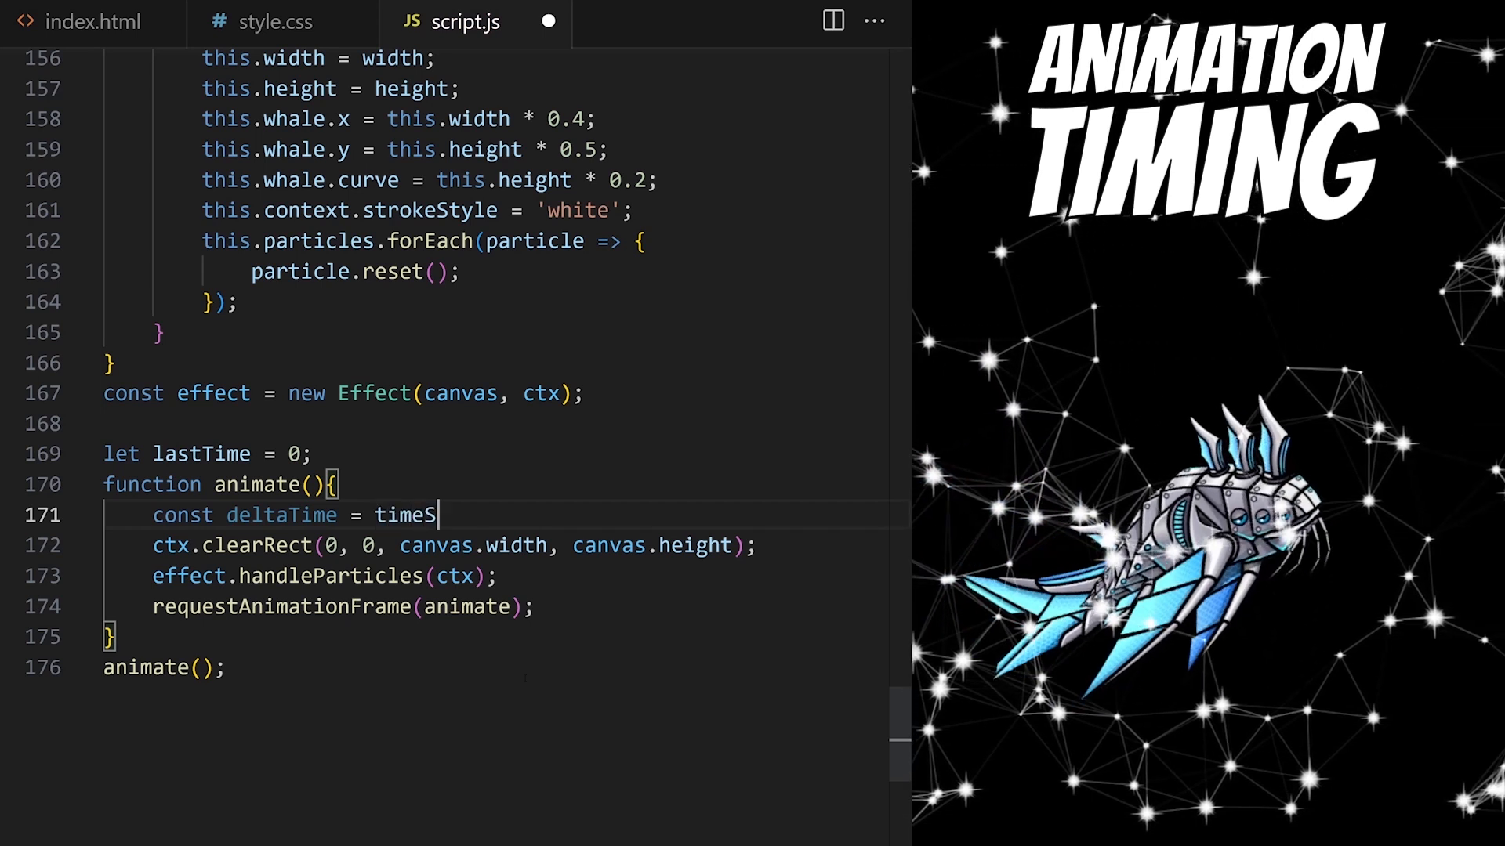
type("tamp - l")
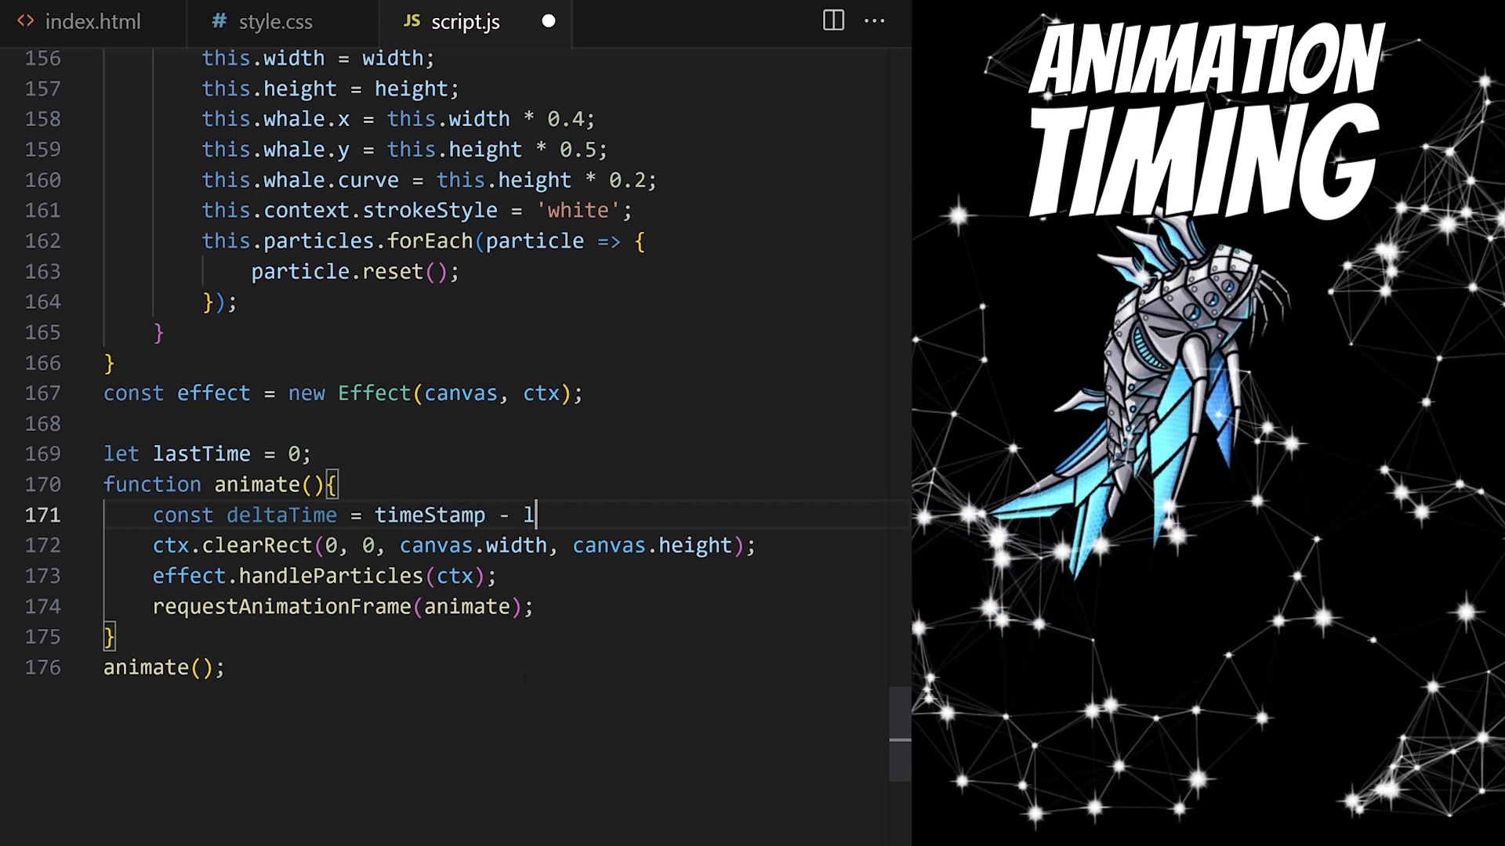
type("astTime;")
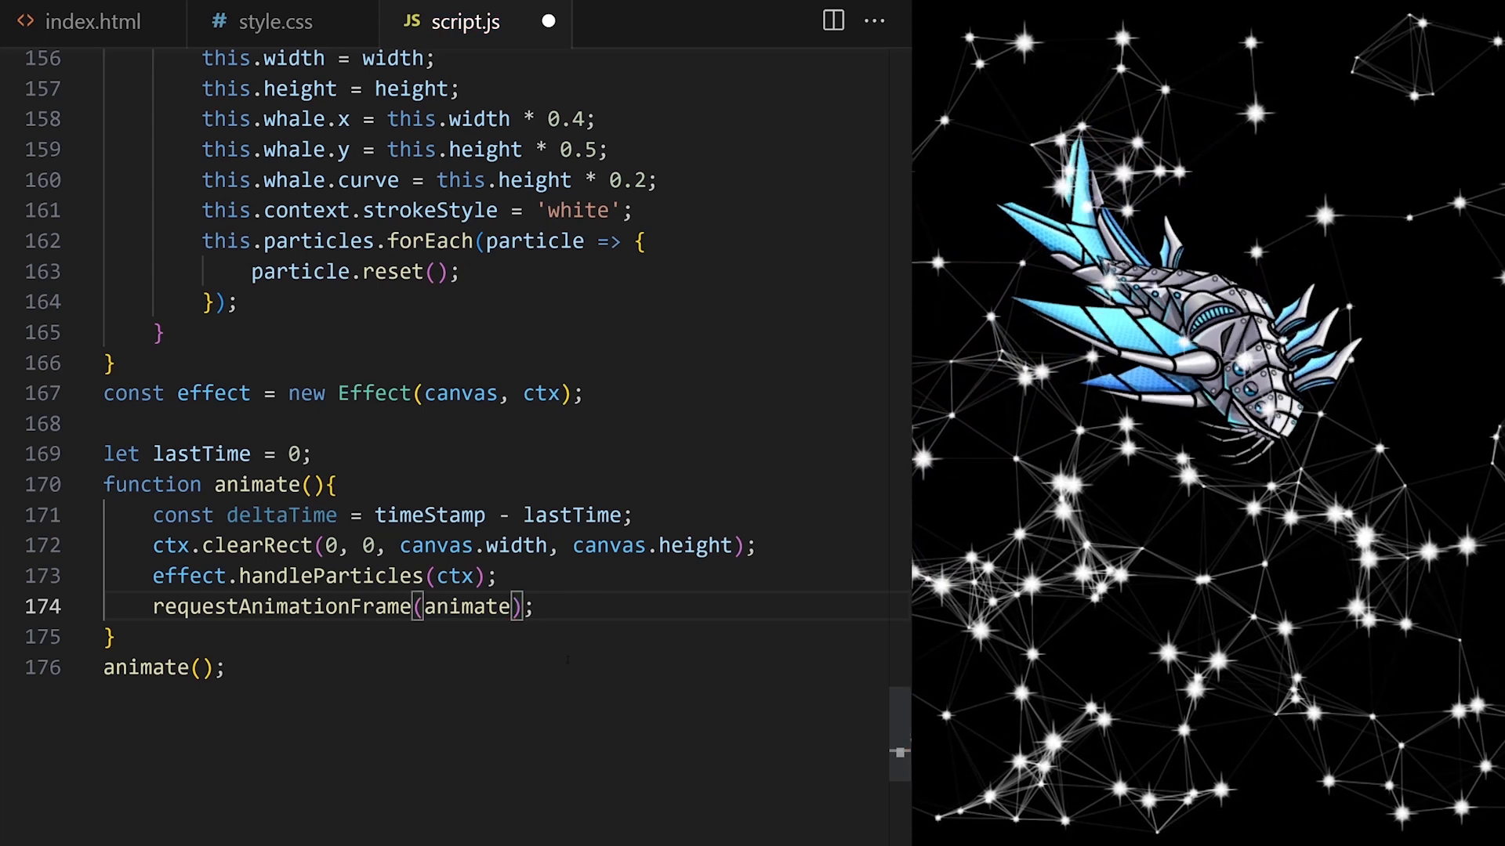
Add the timeStamp parameter to animate and set lastTime = timeStamp; each frame.
type("timeStamp")
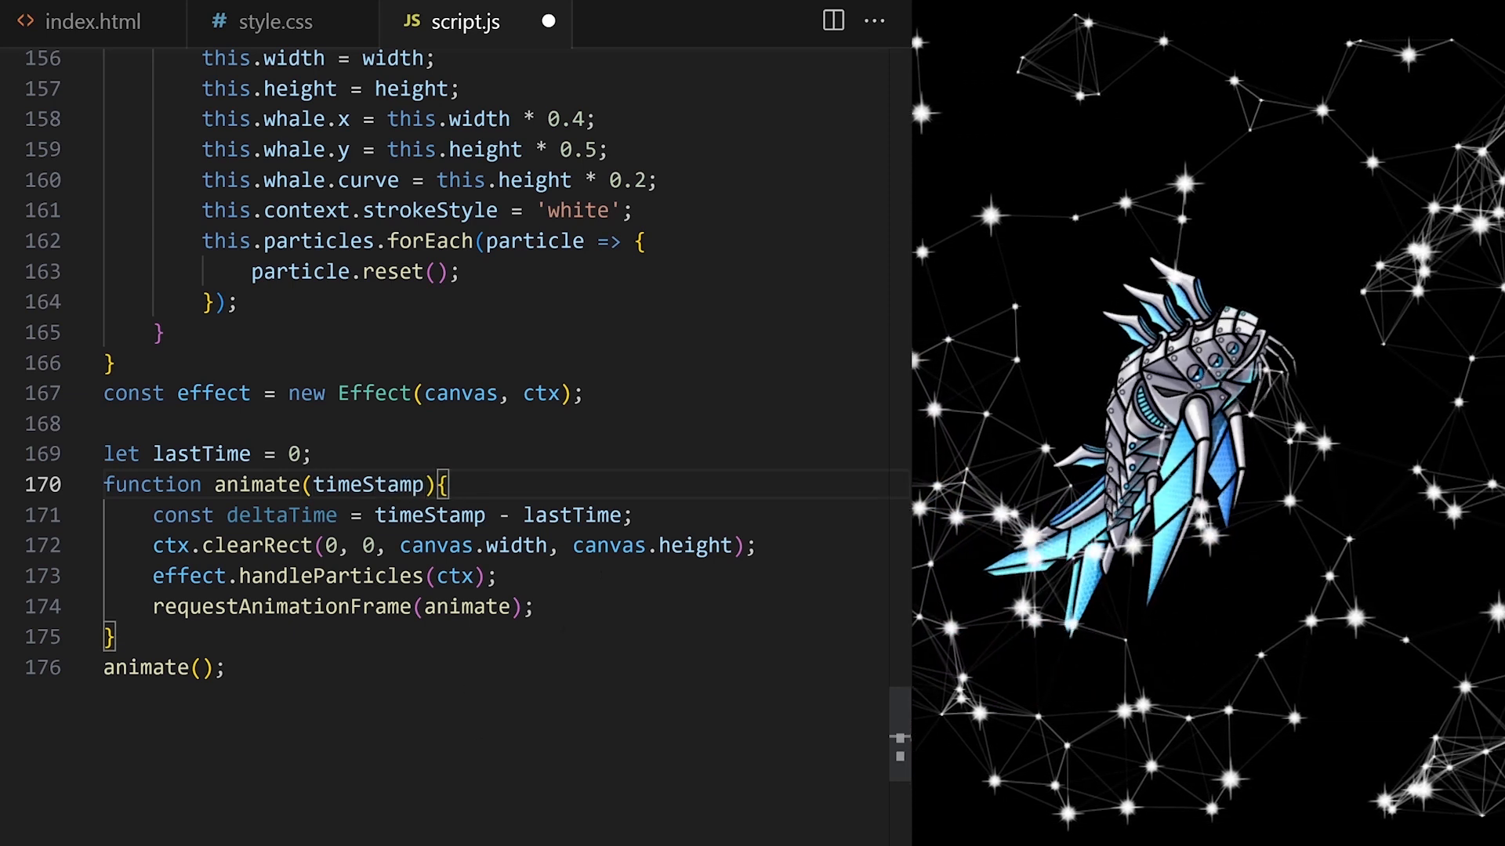
key("Enter")
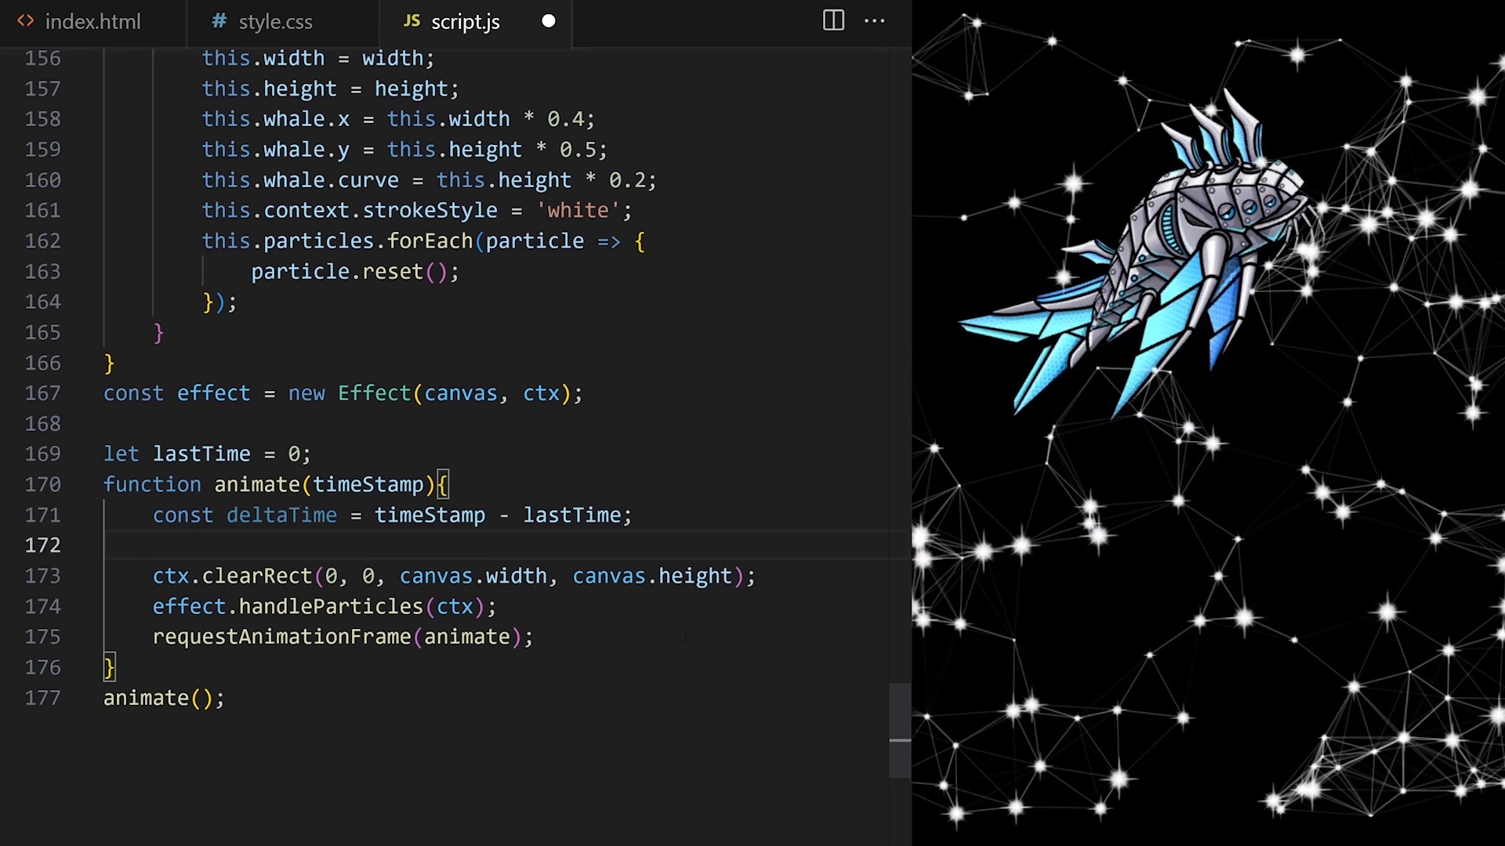
type("lastTime = time")
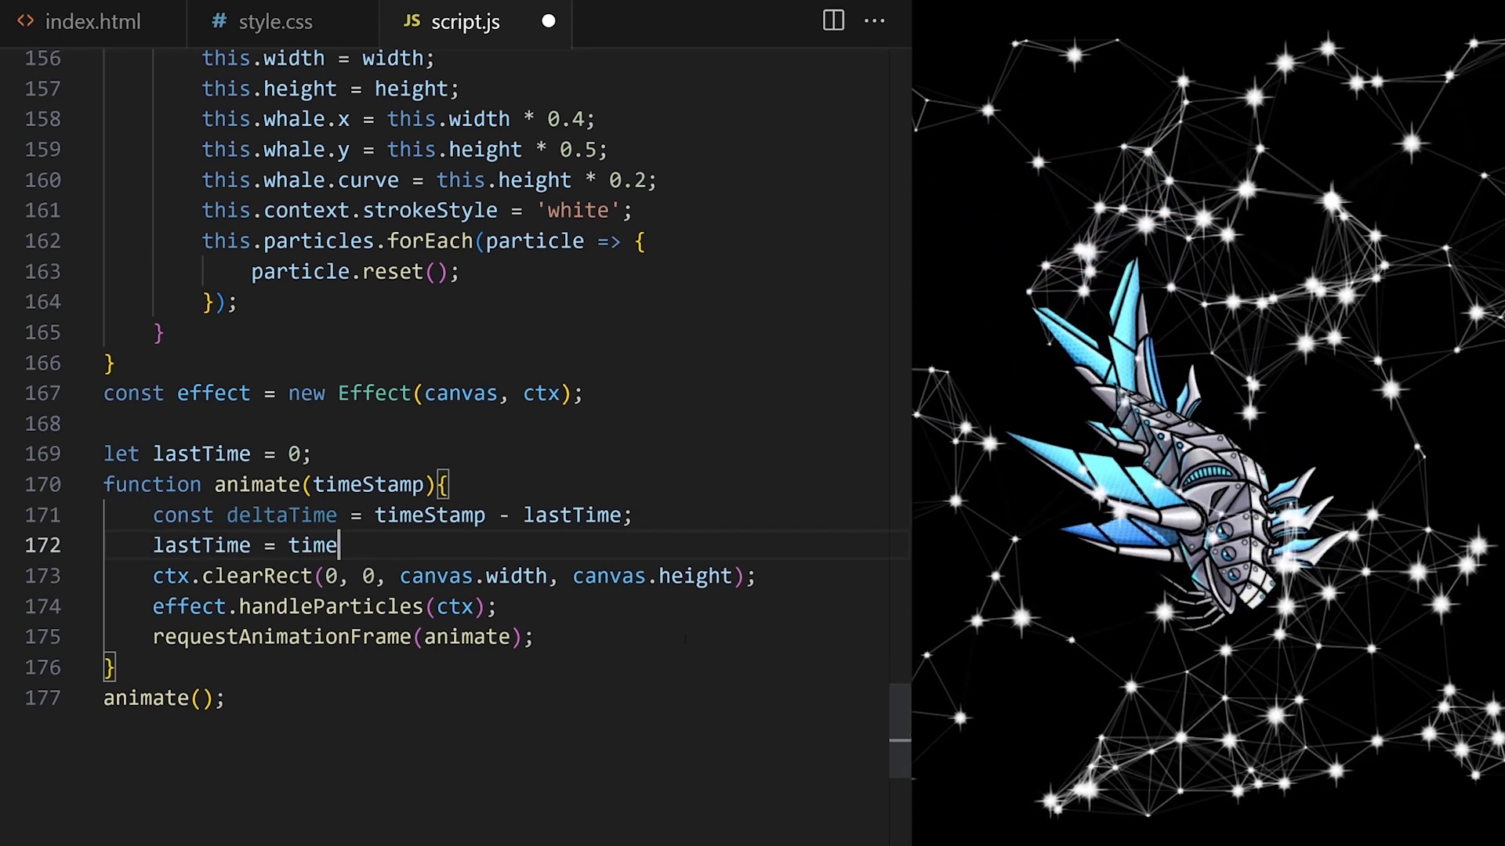
type("Stamp;")
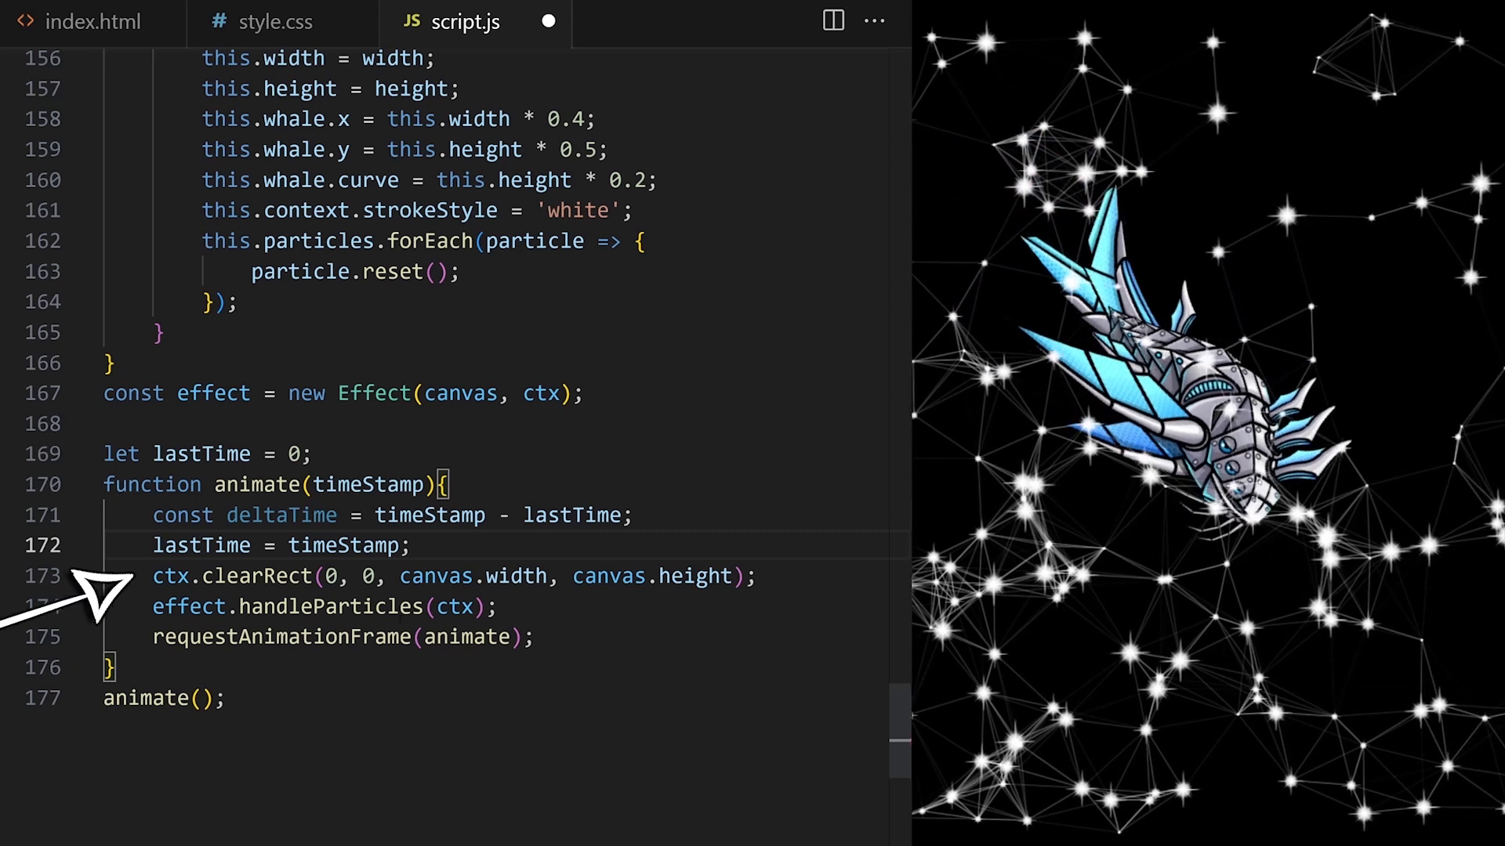
Start the loop with animate(0) as the initial timestamp.
type("0")
left_click(326, 606)
type(", deltaTime")
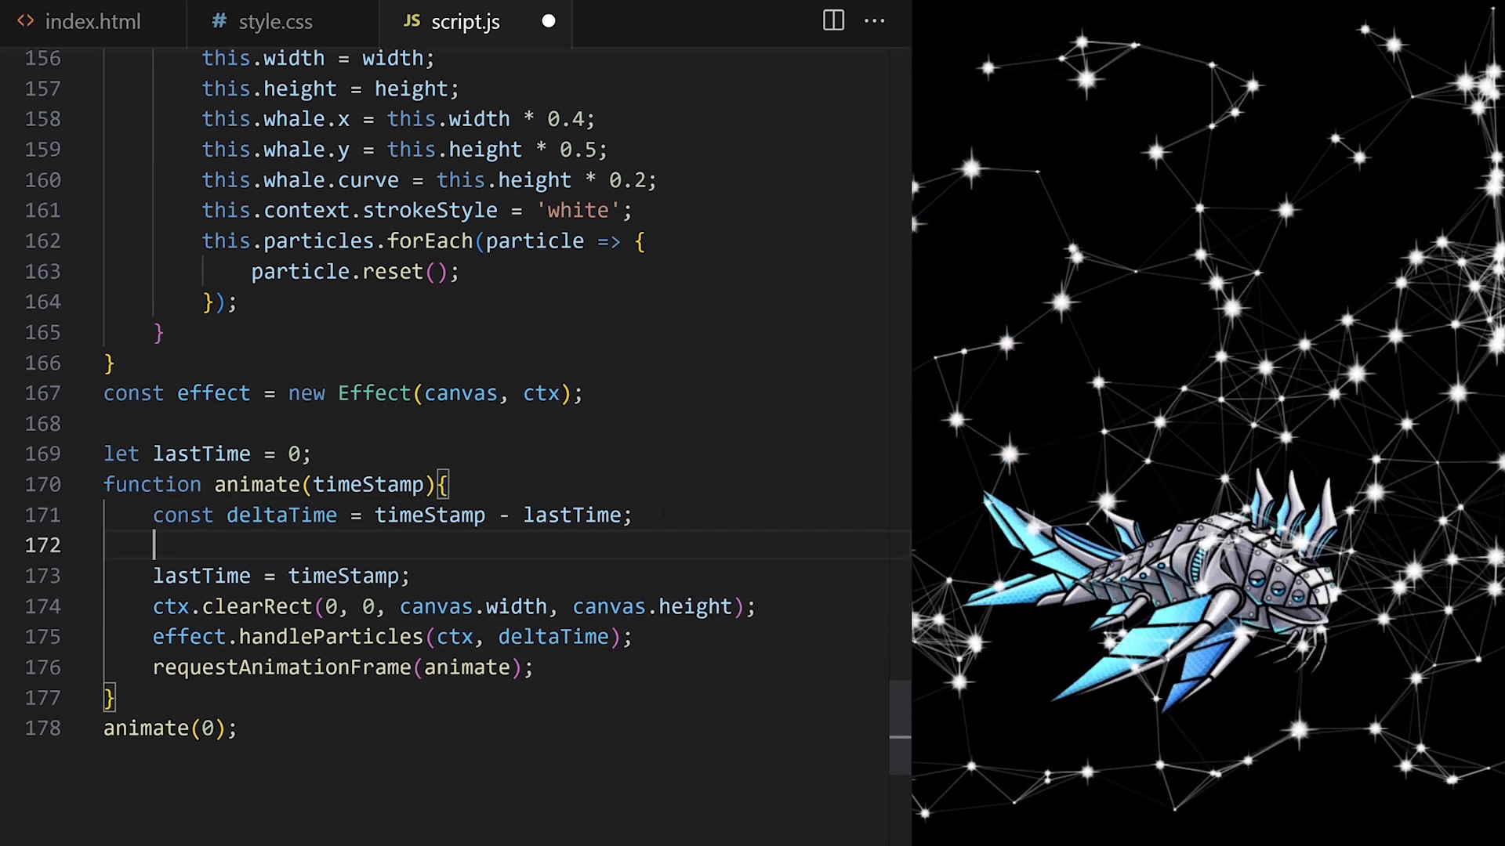
Log deltaTime each frame and inspect the values in the browser console.
type("console.log()")
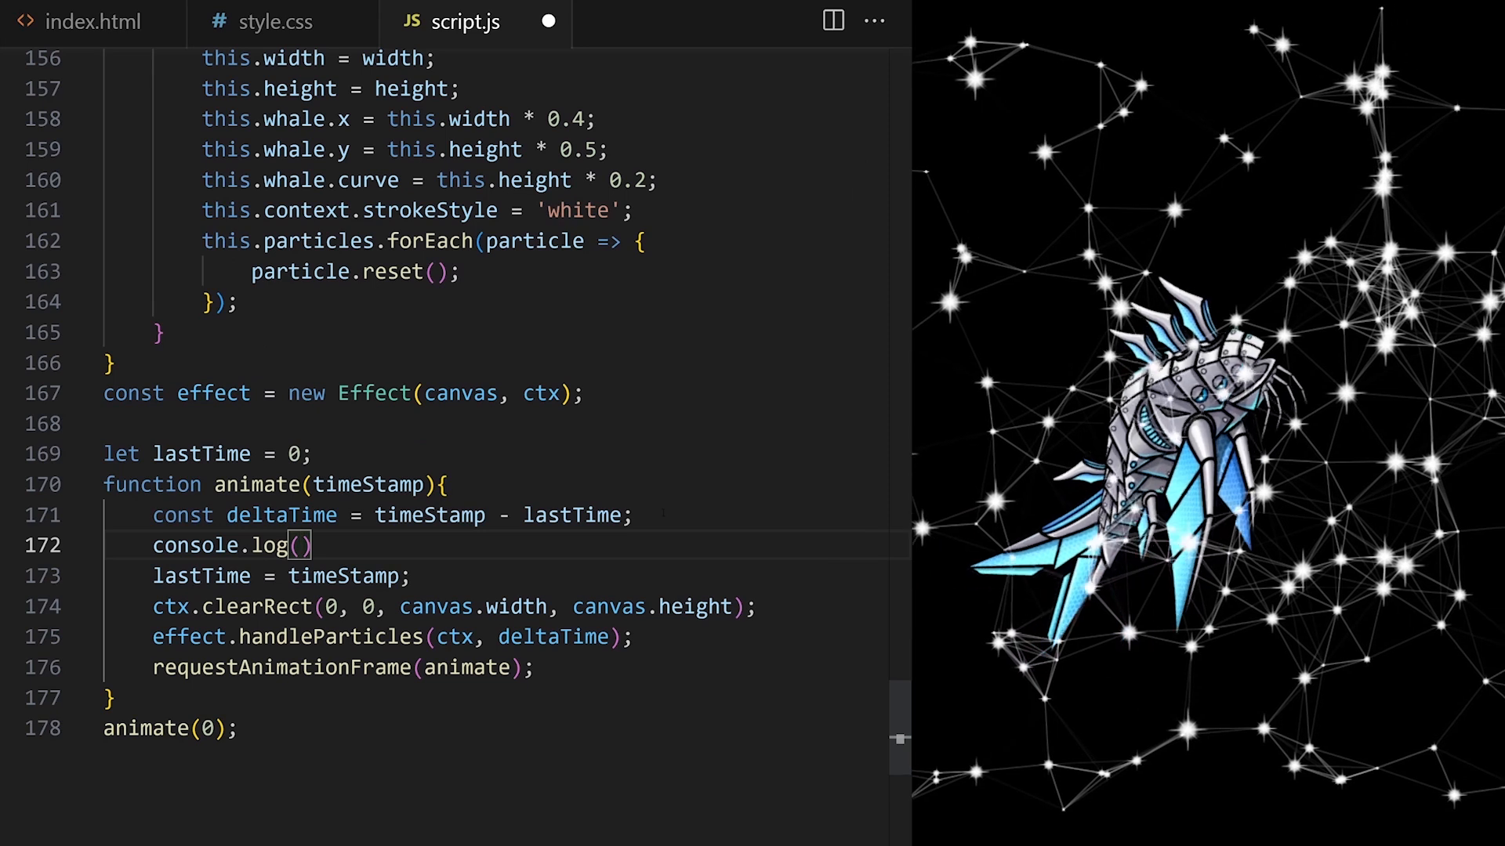
type("deltaTime")
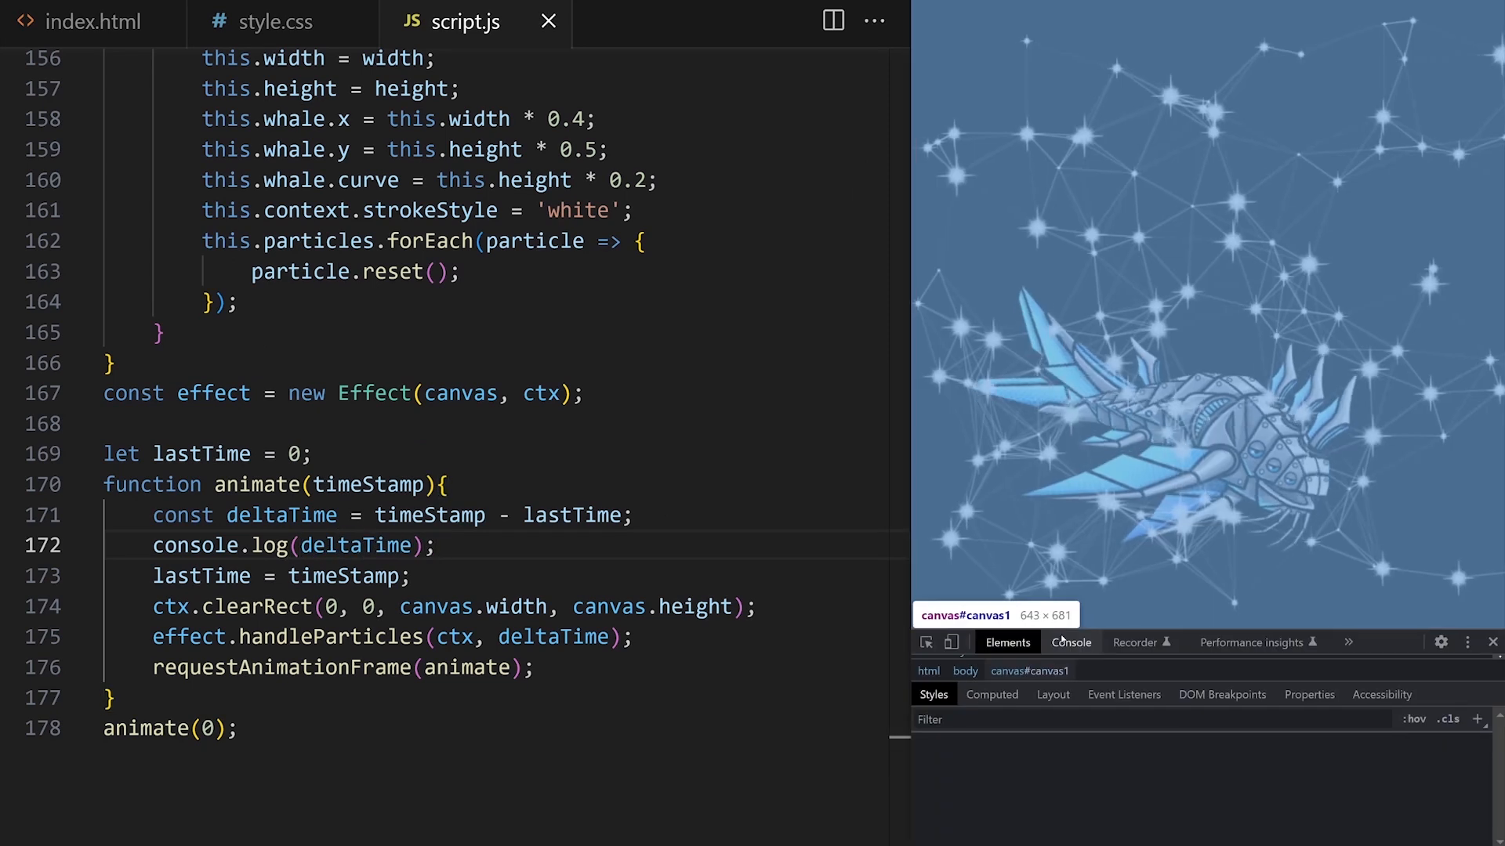
left_click(1069, 642)
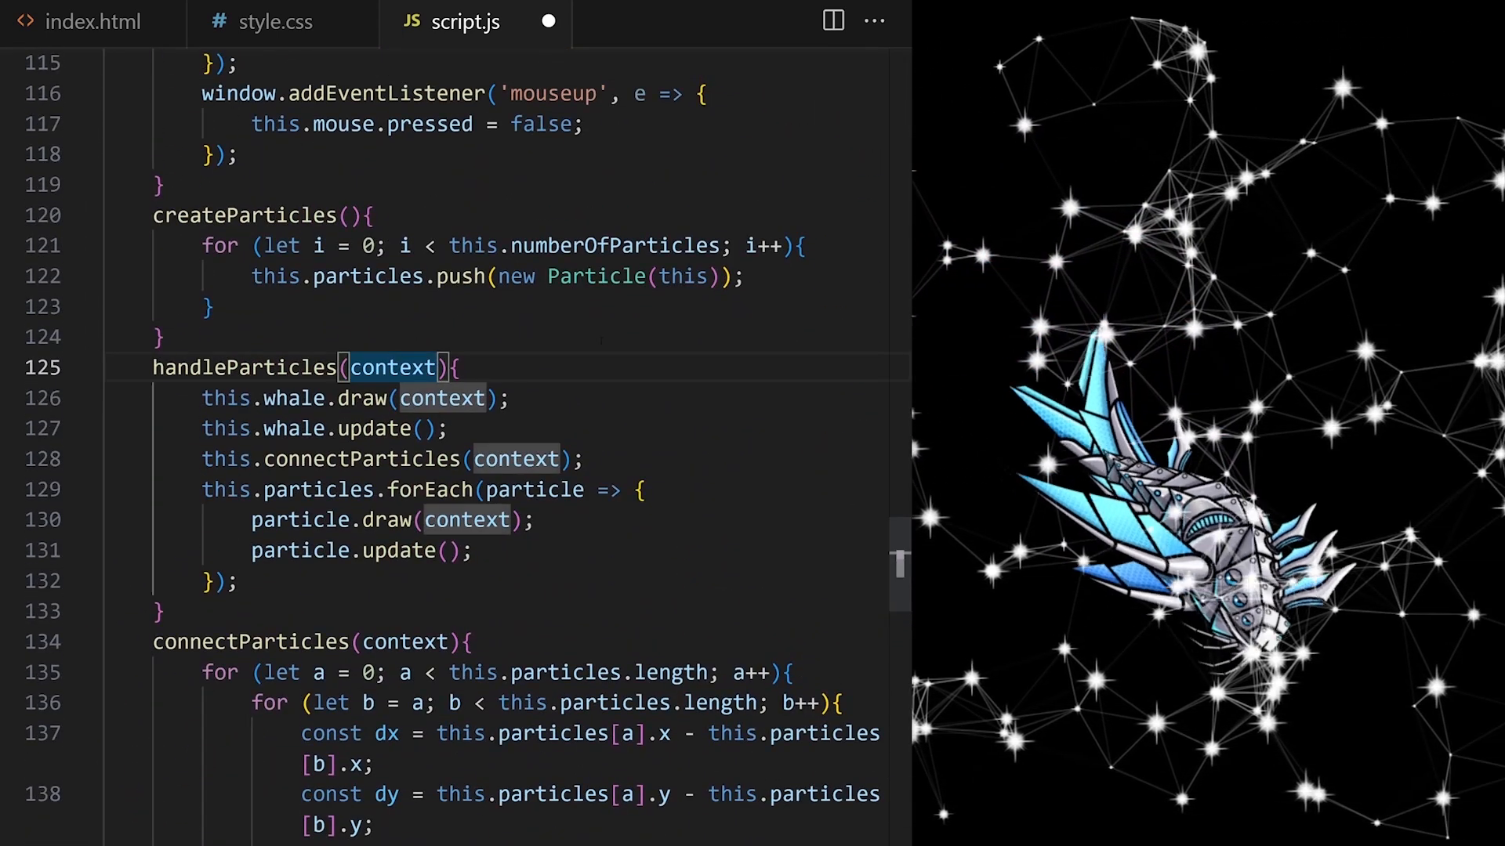
Add deltaTime as a parameter to handleParticles and to the whale's update method.
type(", deltaTime")
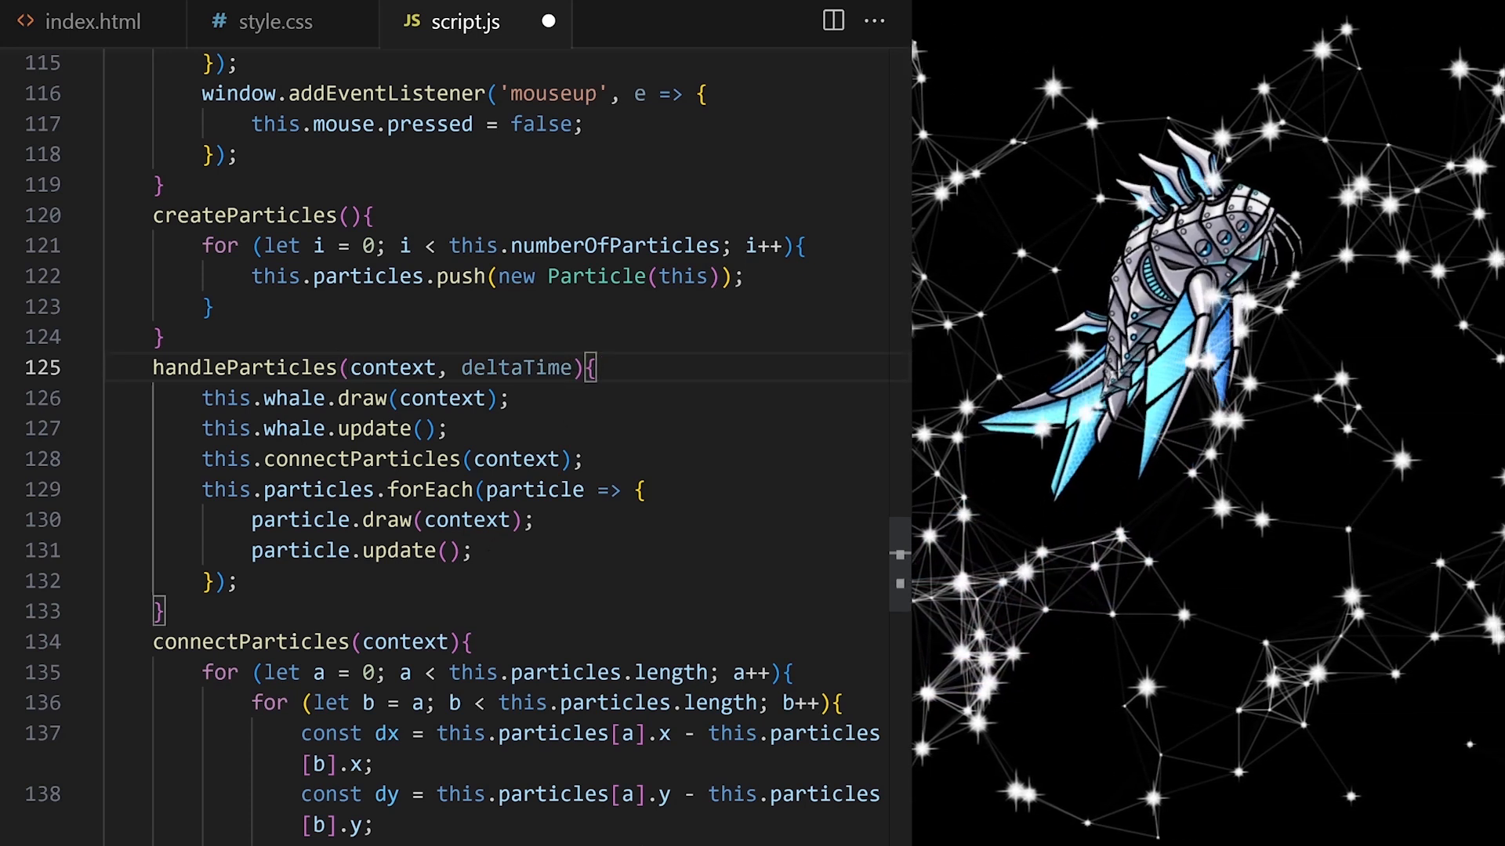
type("deltaTime){")
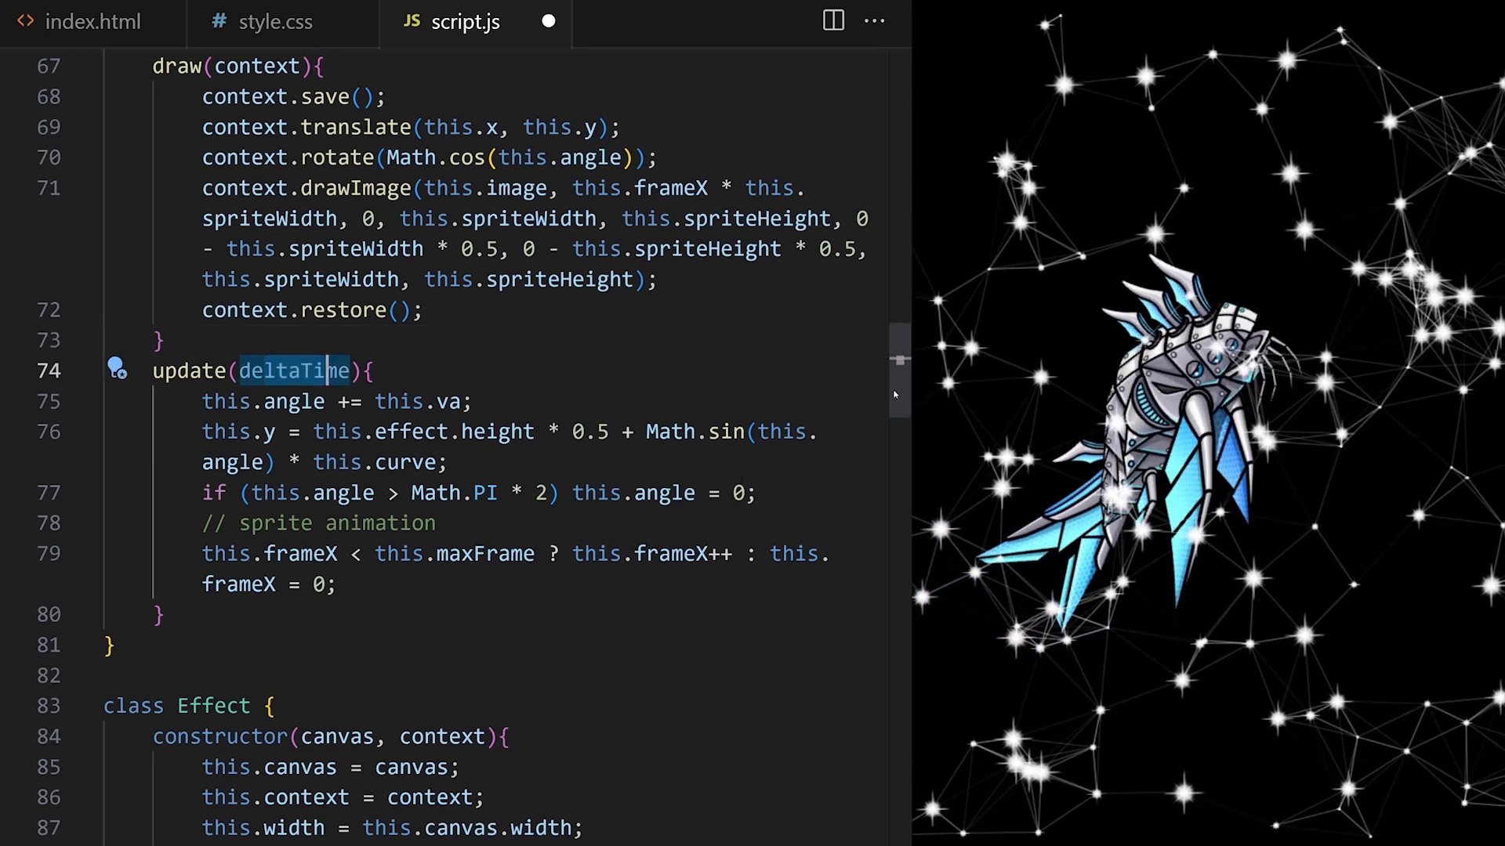
Add this.frameTimer = 0; and this.frameInterval = 1000/50; to the Whale constructor.
scroll("down", 3)
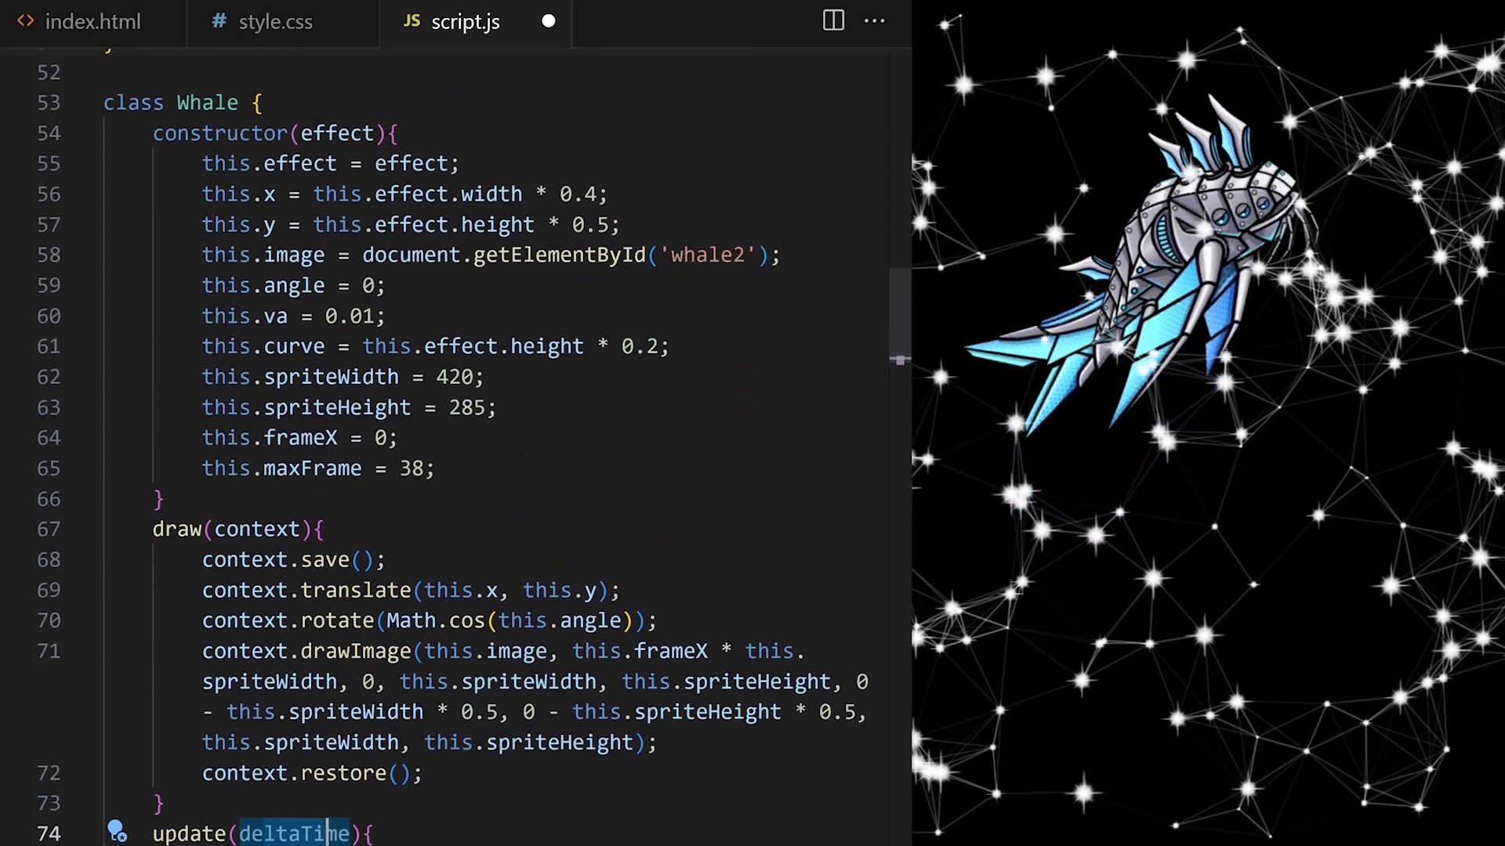
type("this")
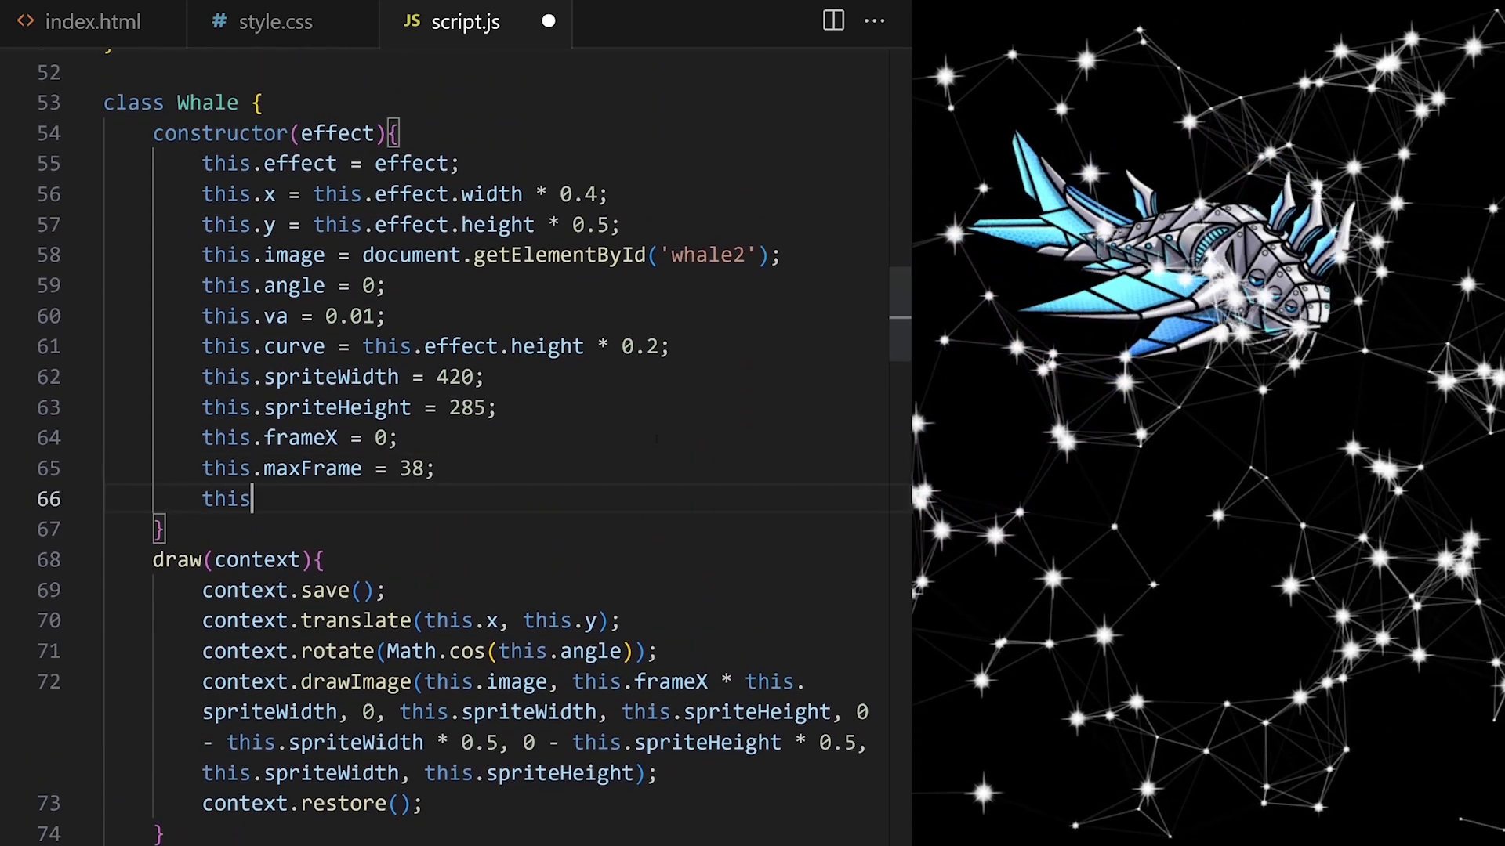
type(".frameTimer")
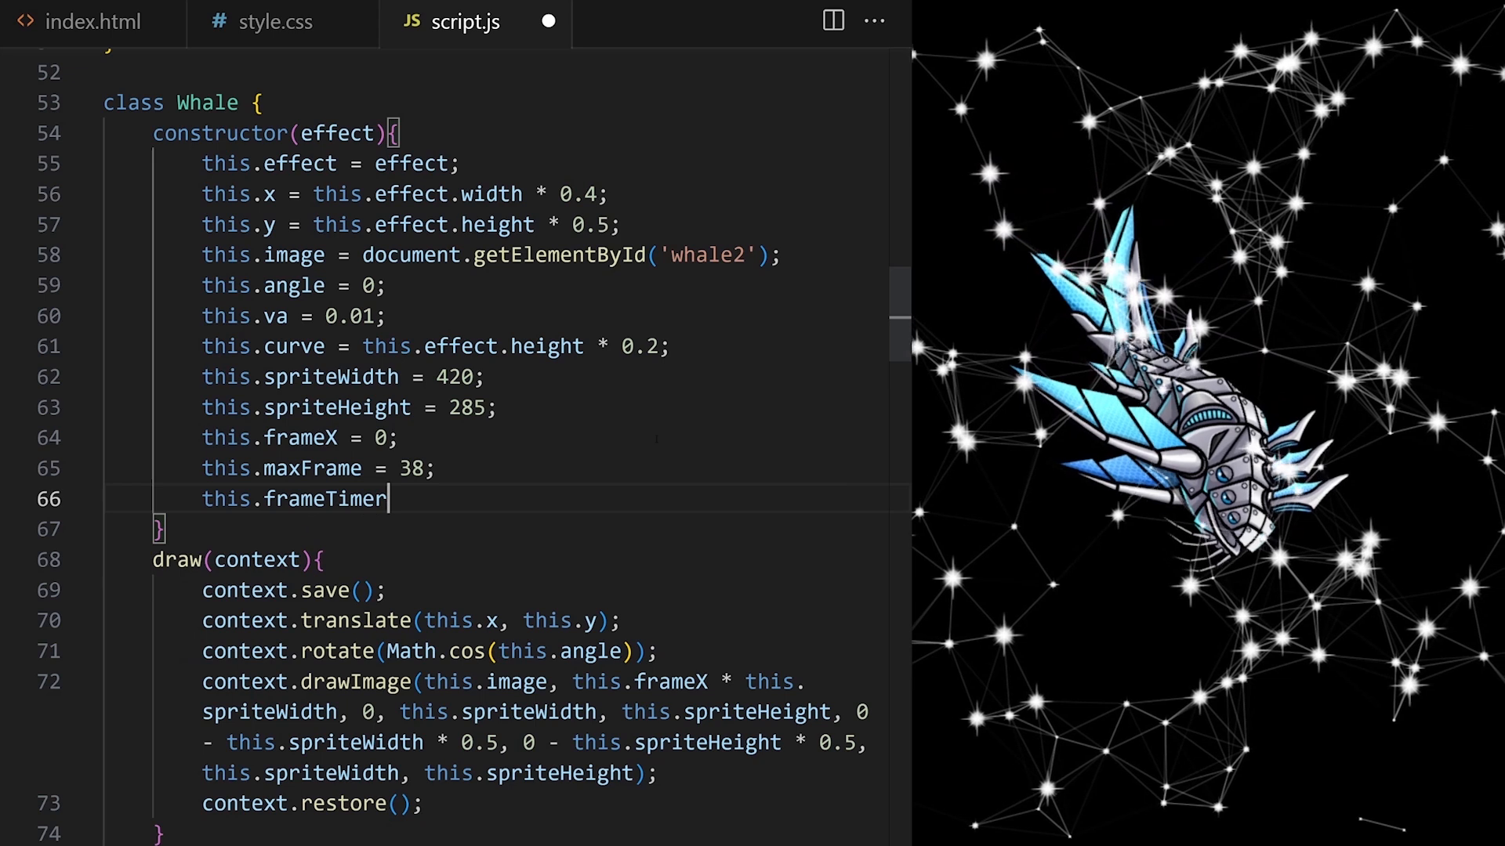
type("= 0;")
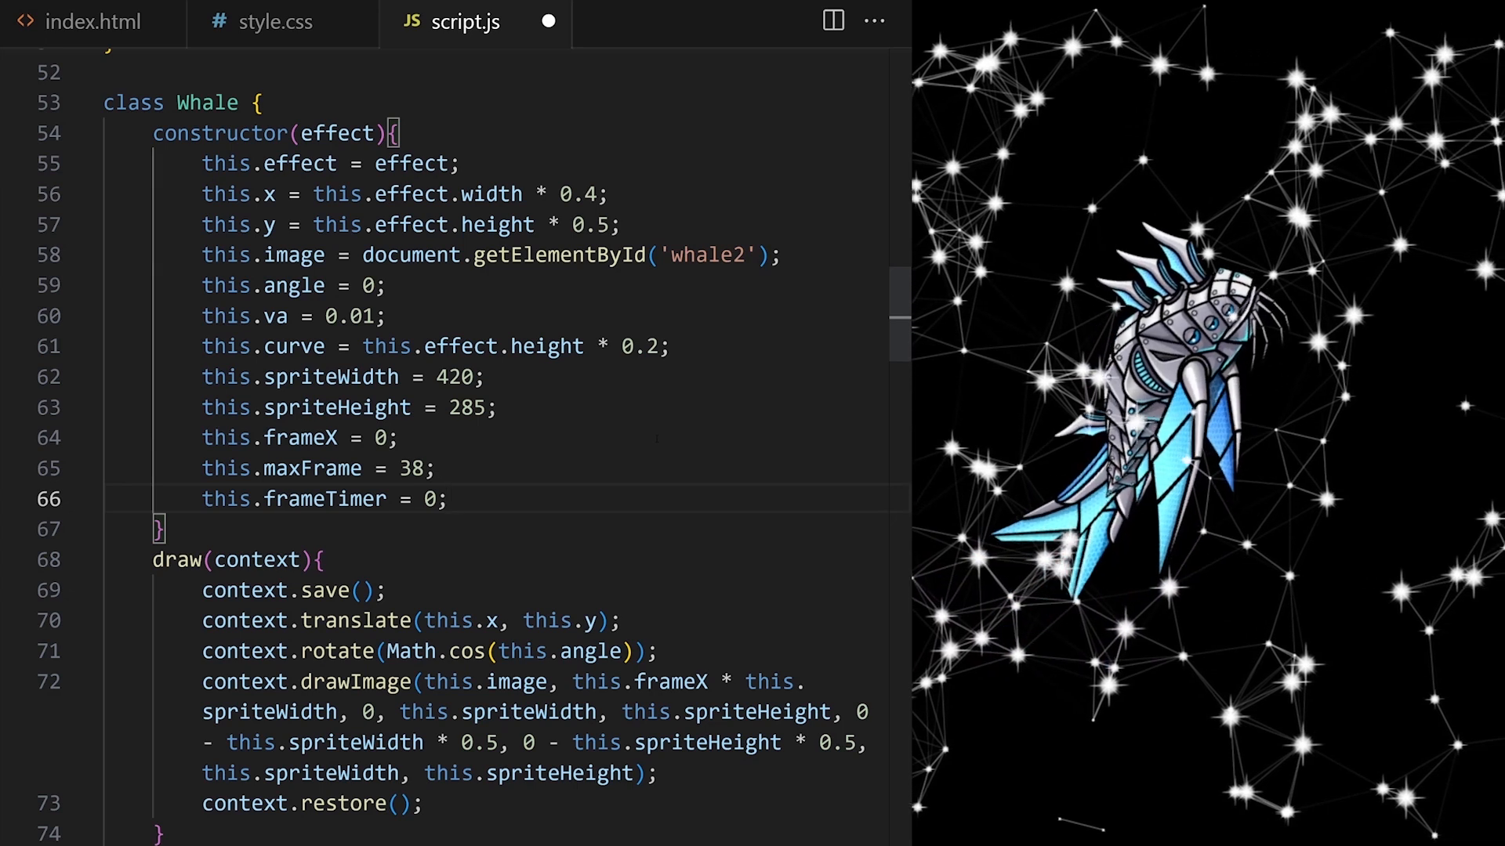
type("this.frameInter")
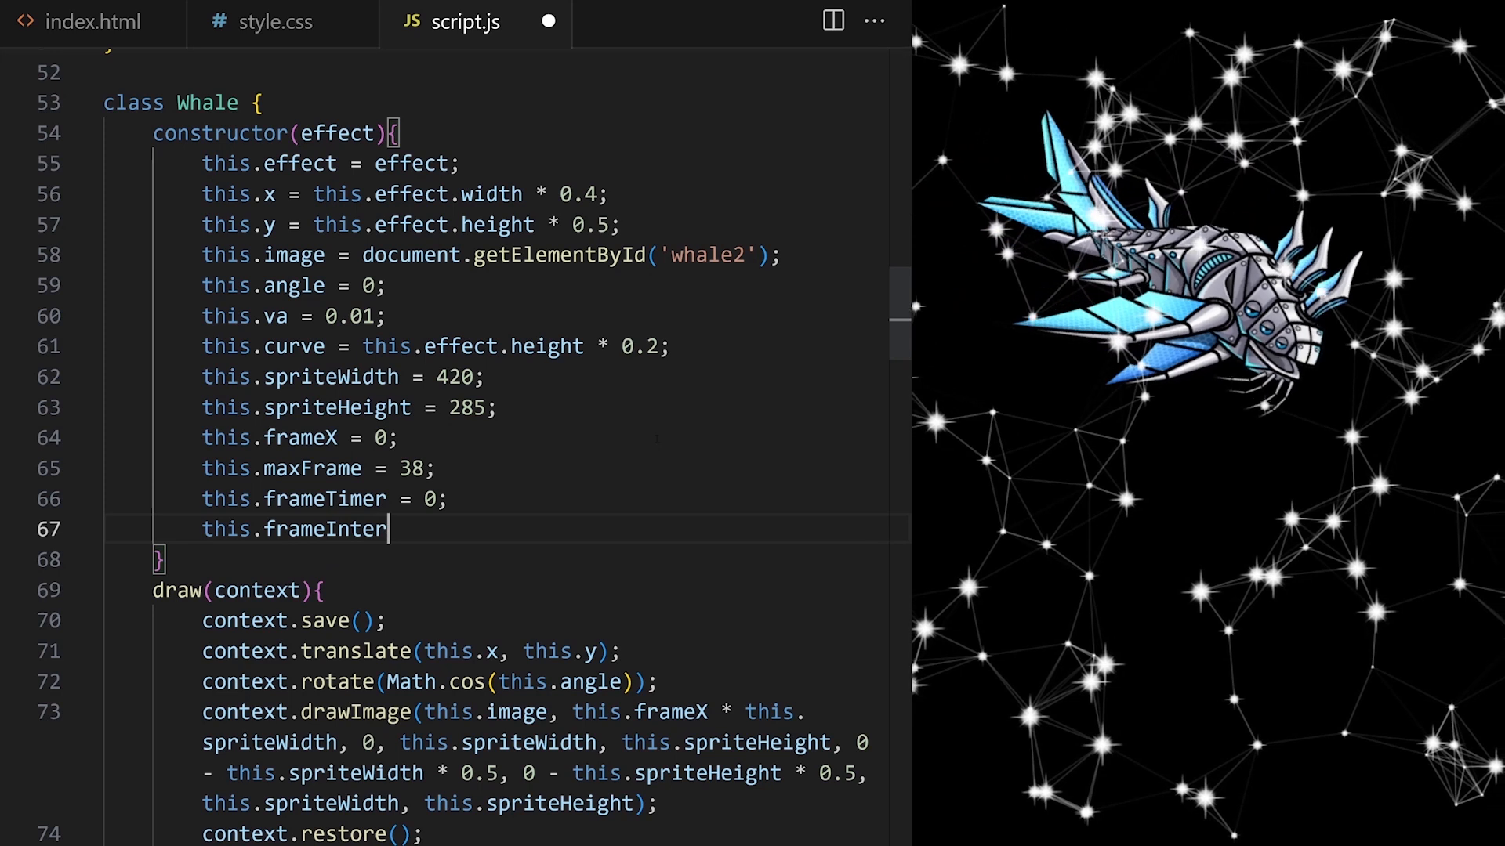
type("val = 1")
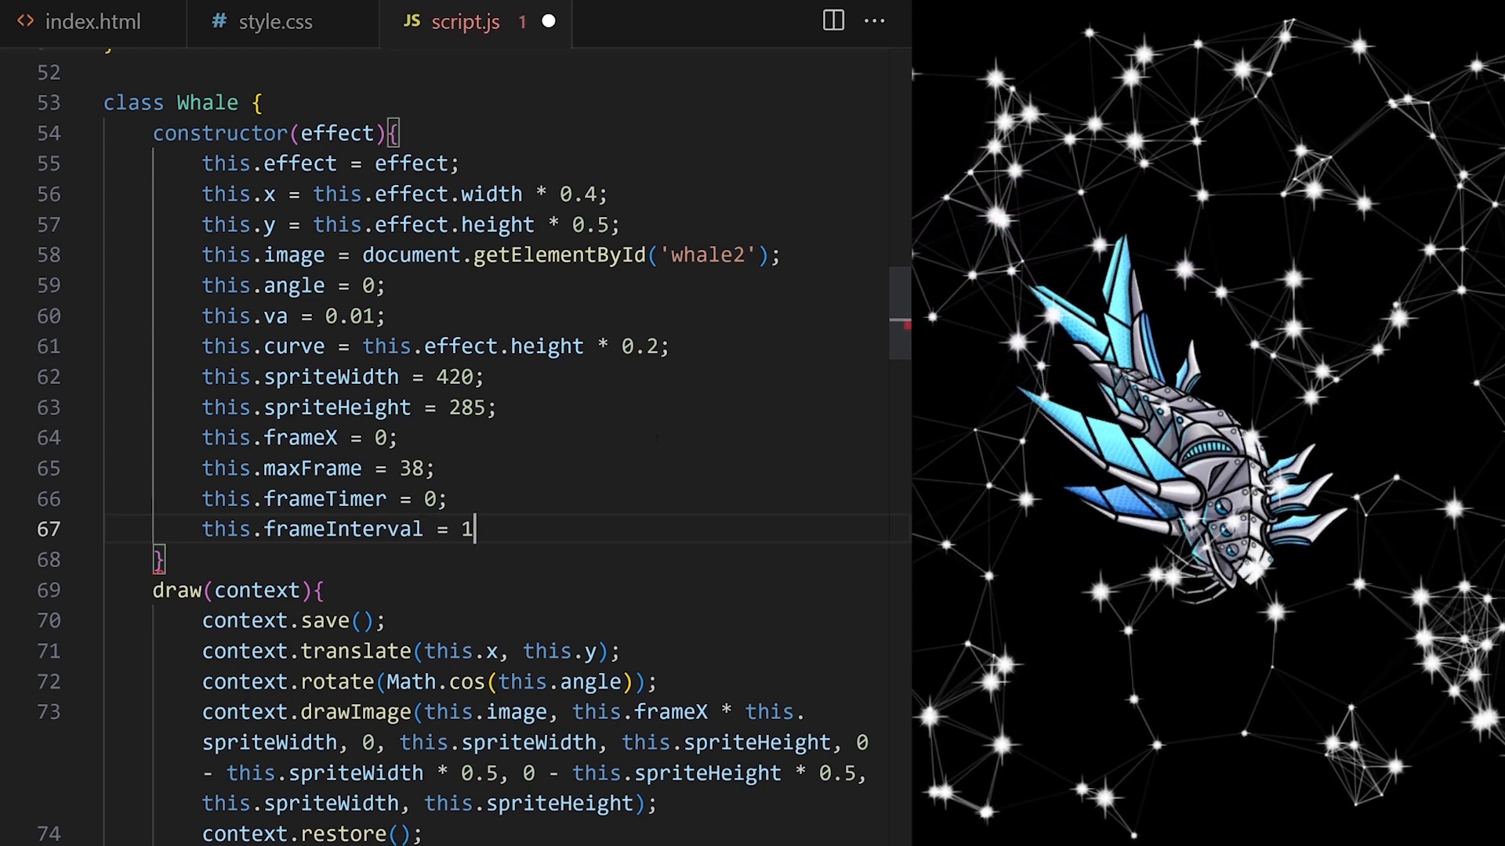
type("000/50")
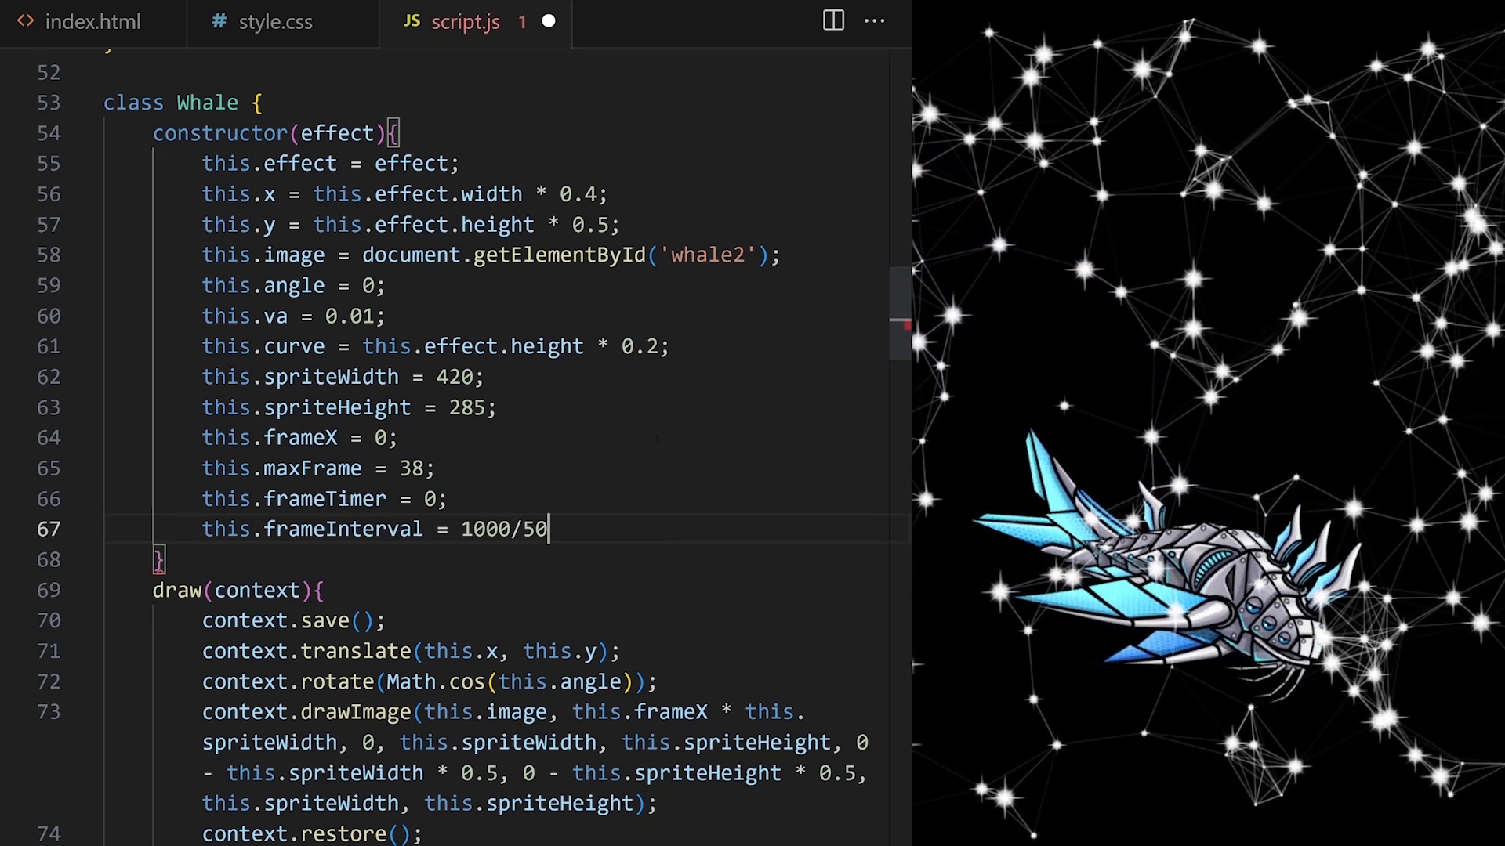
type(";")
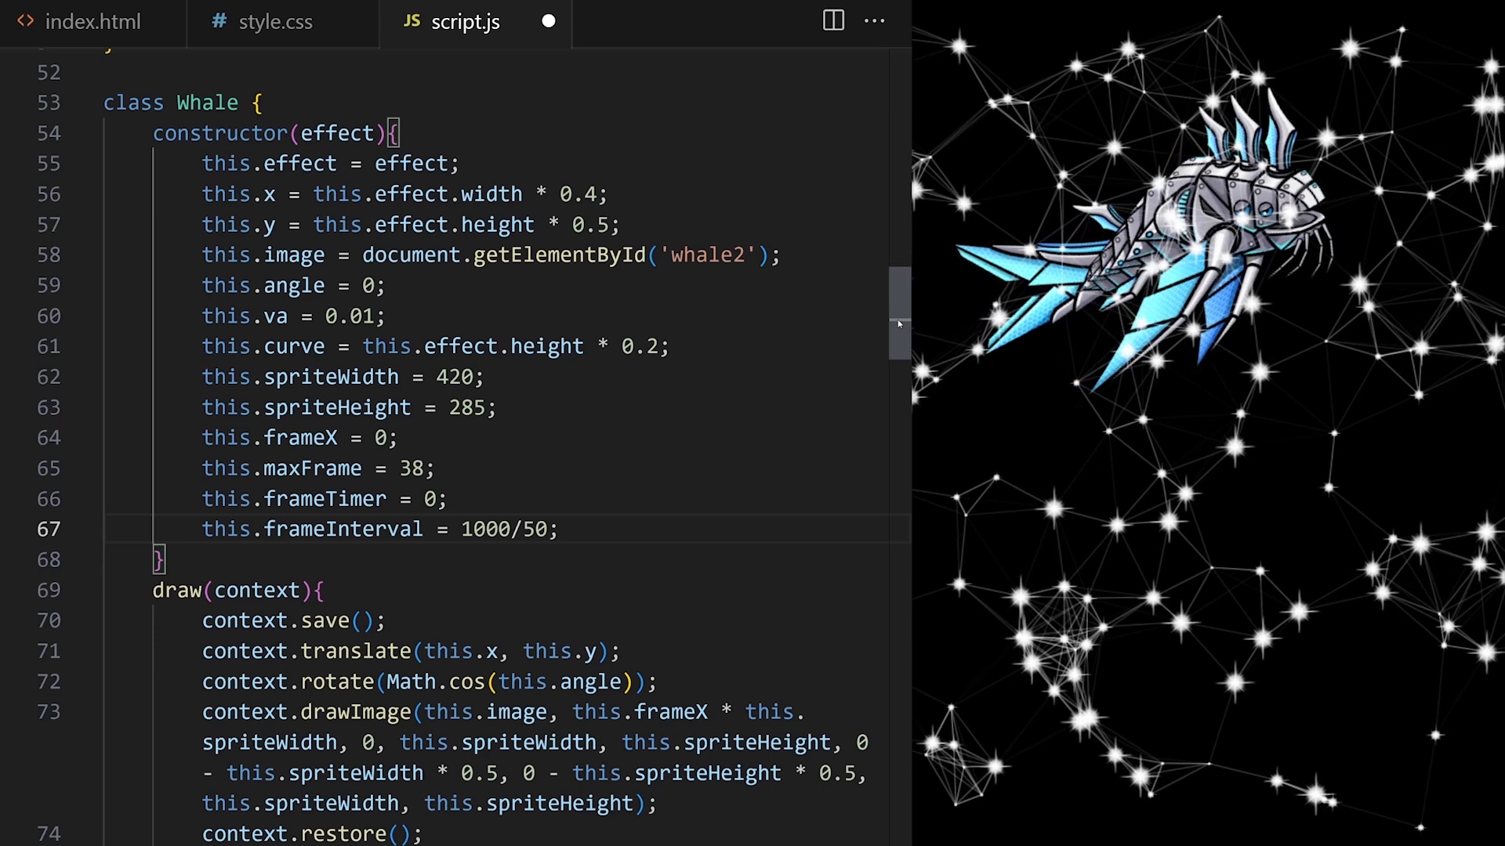
Wrap the sprite frame advance in an if (this.frameTimer > this.frameInterval) check.
scroll("down", 3)
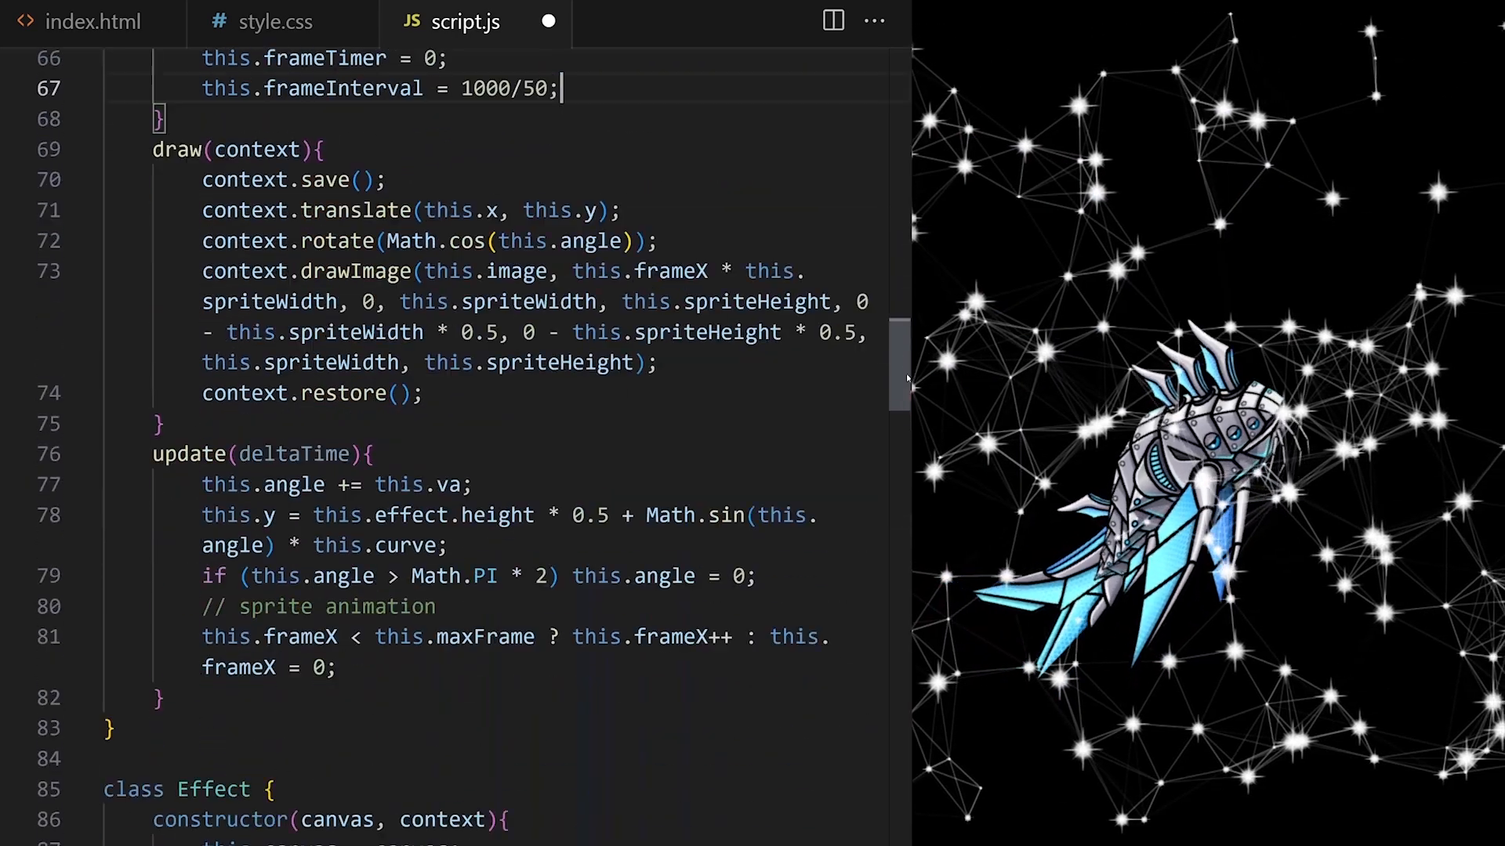
type("// fps")
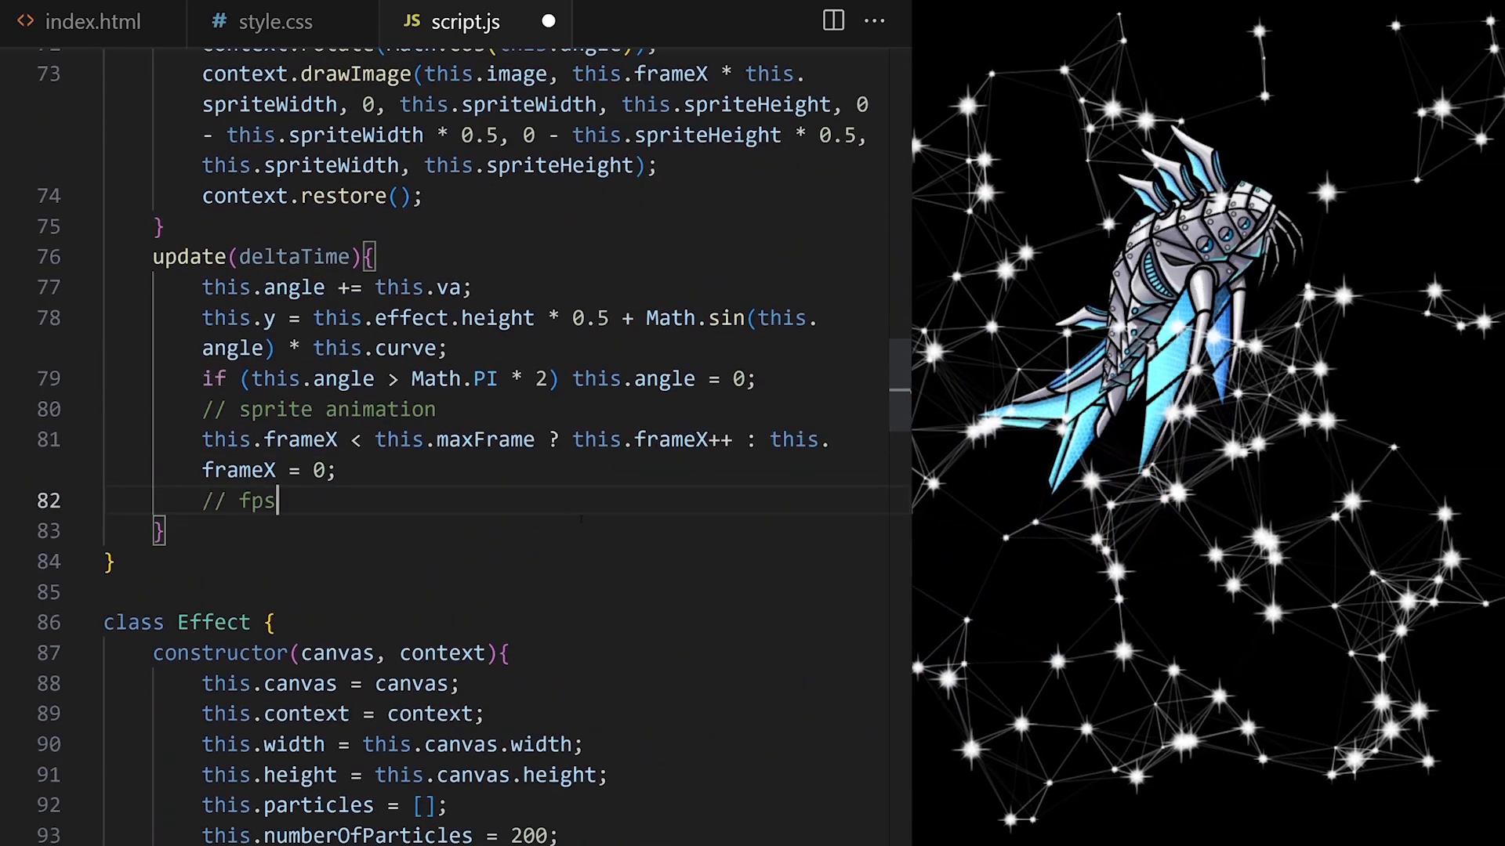
type("if (t")
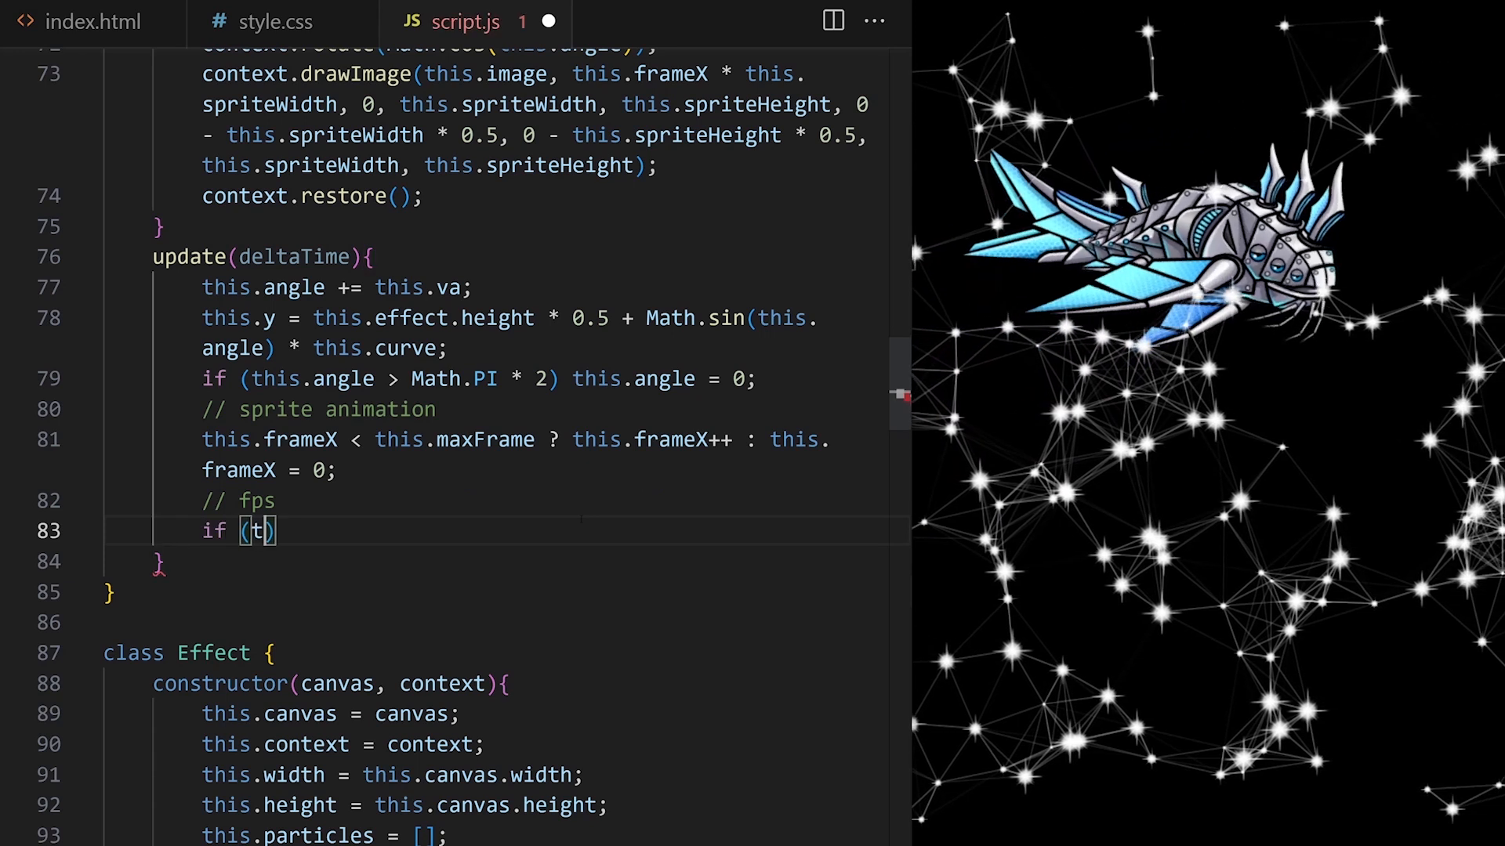
type("his.frameTimer")
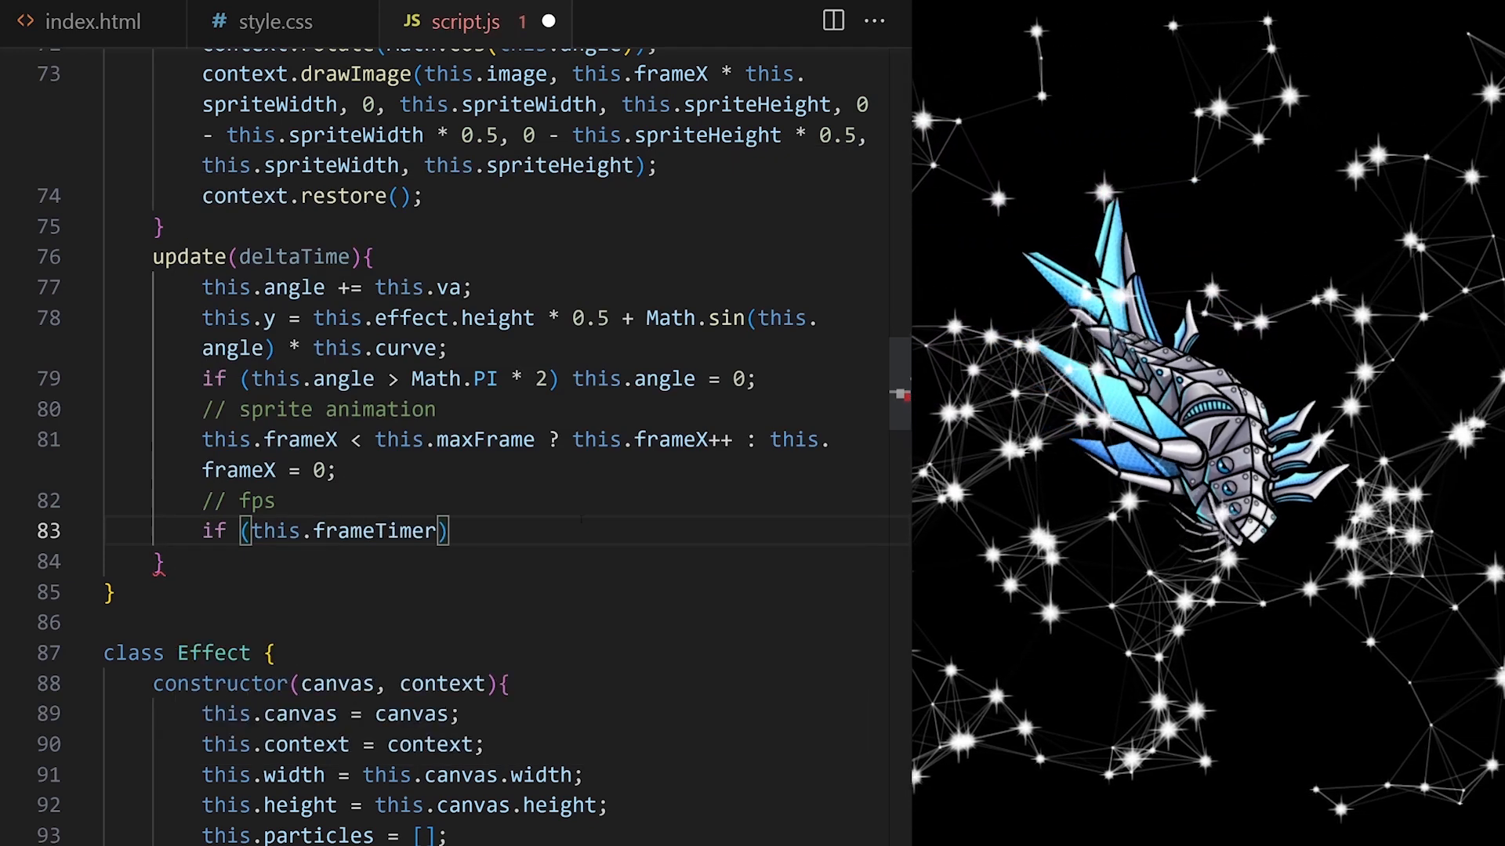
type("> this.frameInterval")
type("} else {")
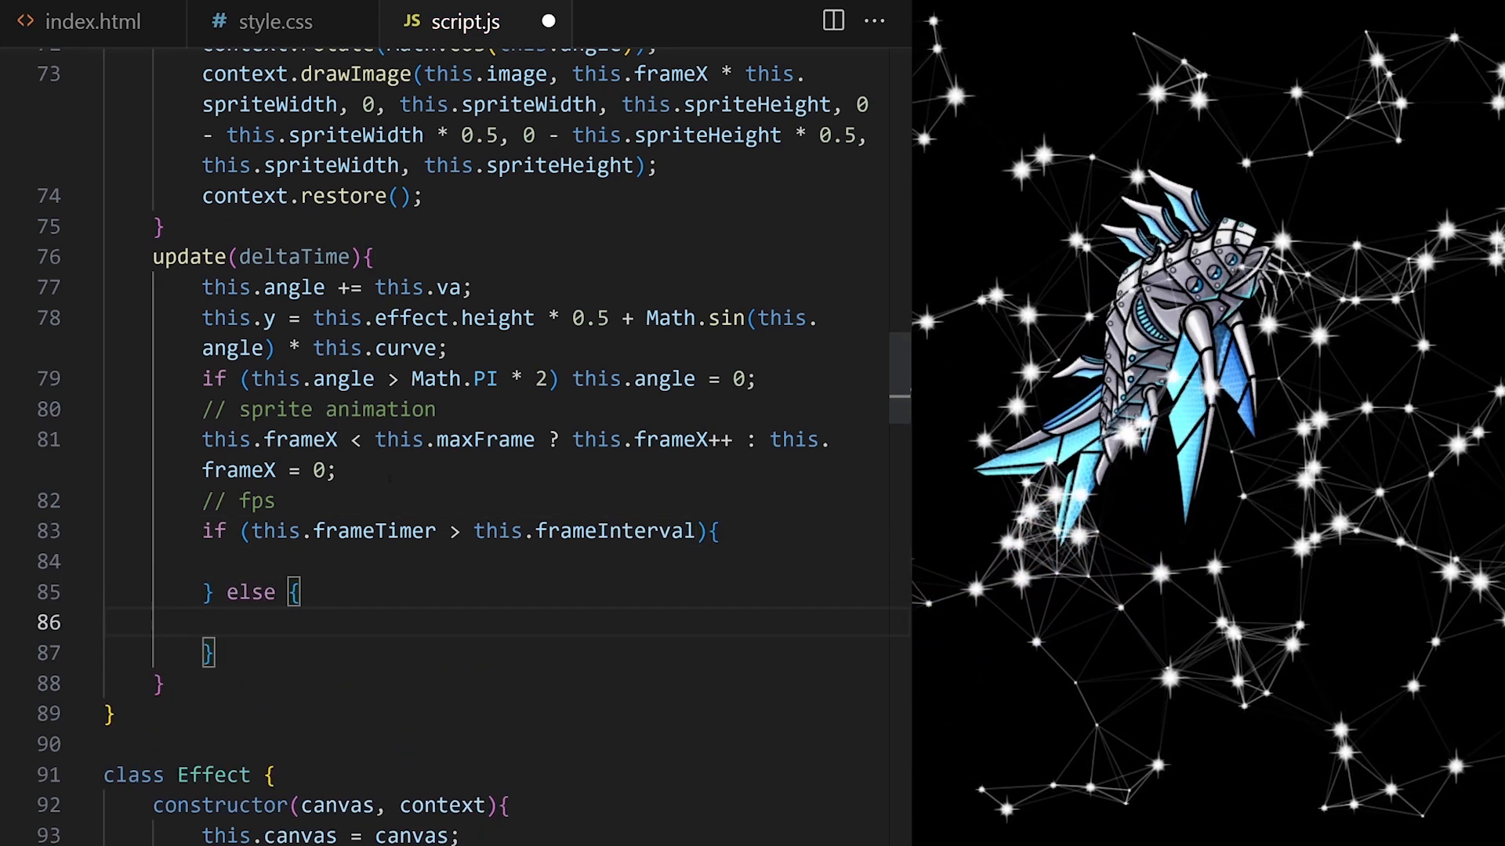
left_click_drag(202, 409, 335, 470)
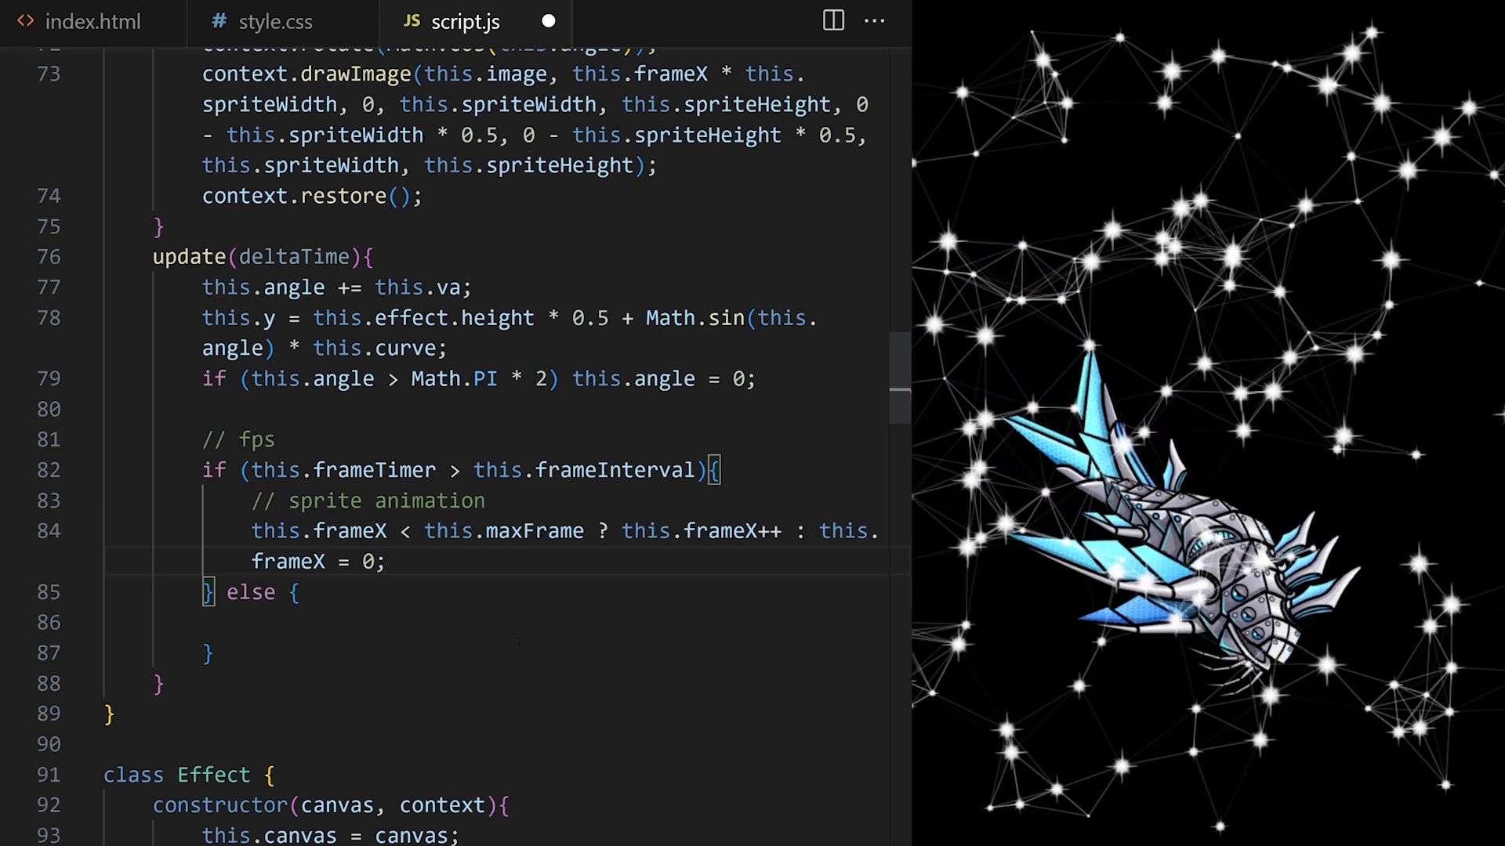
Reset frameTimer to 0 inside the check and accumulate frameTimer += deltaTime in the else.
type("this.f")
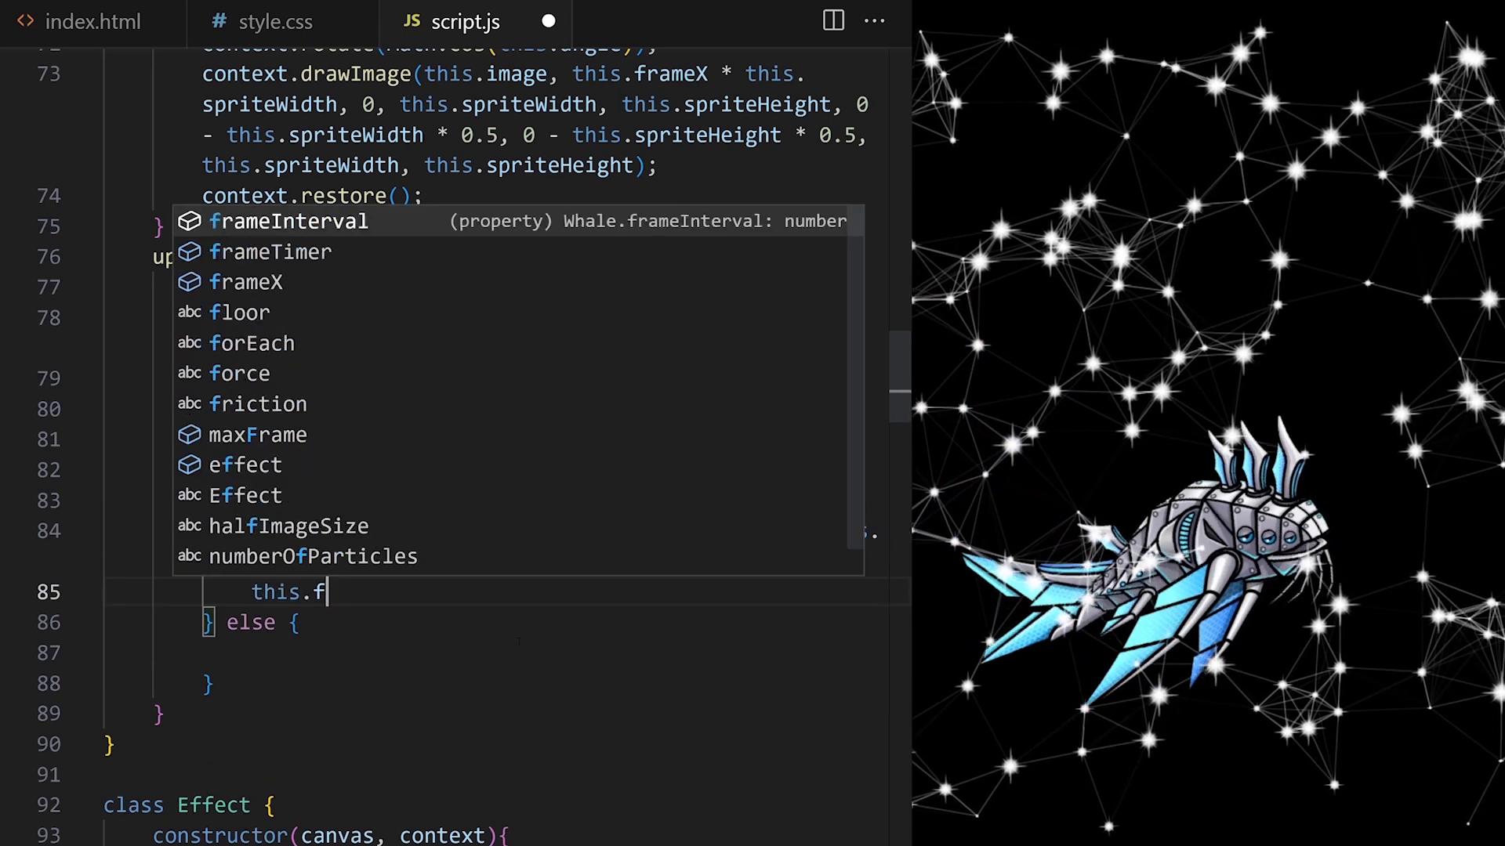
type("rameTimer = 0;")
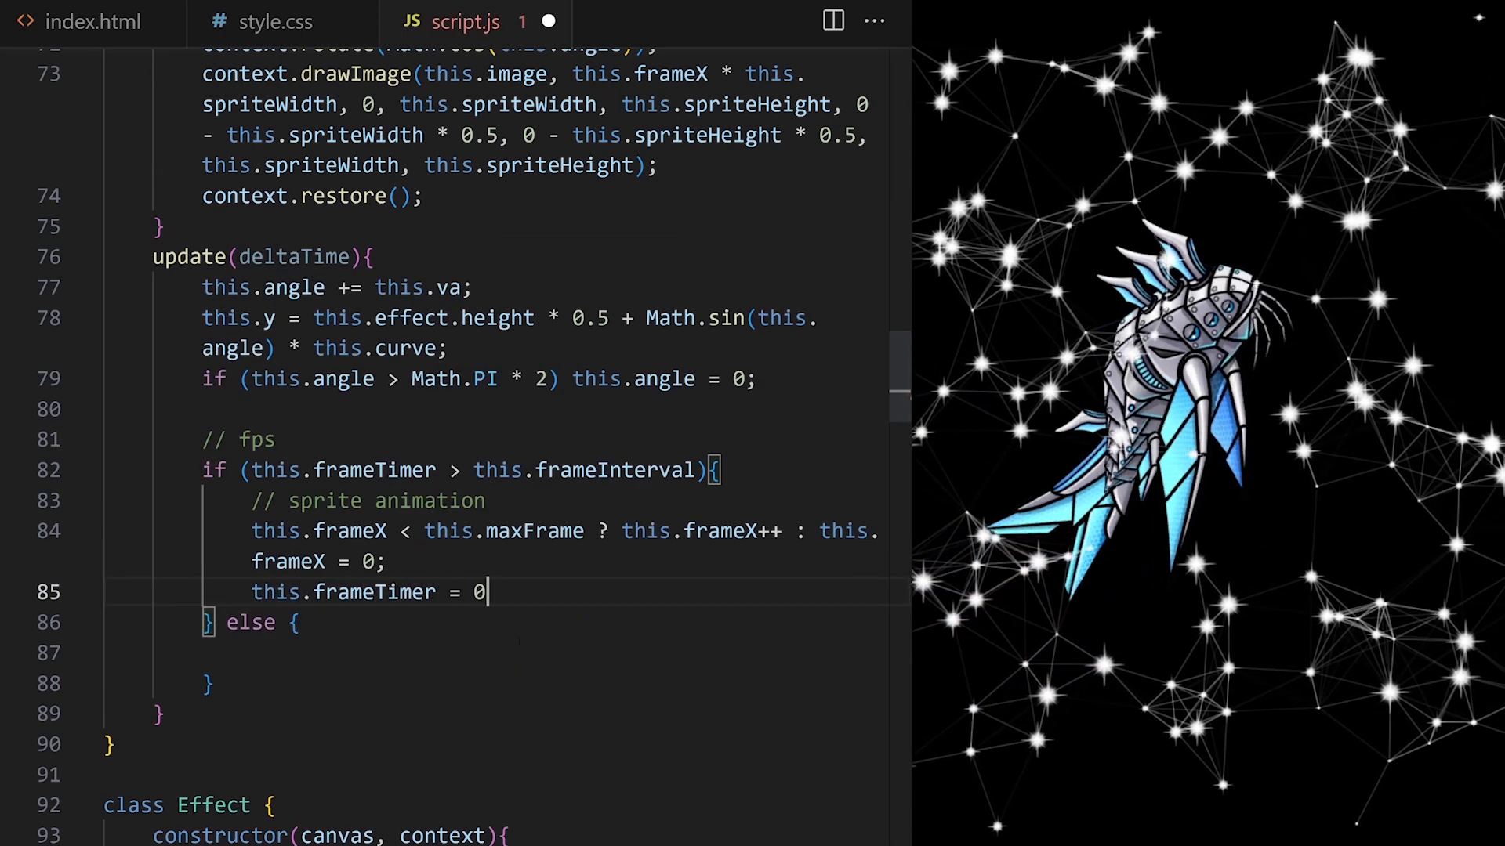
type(";")
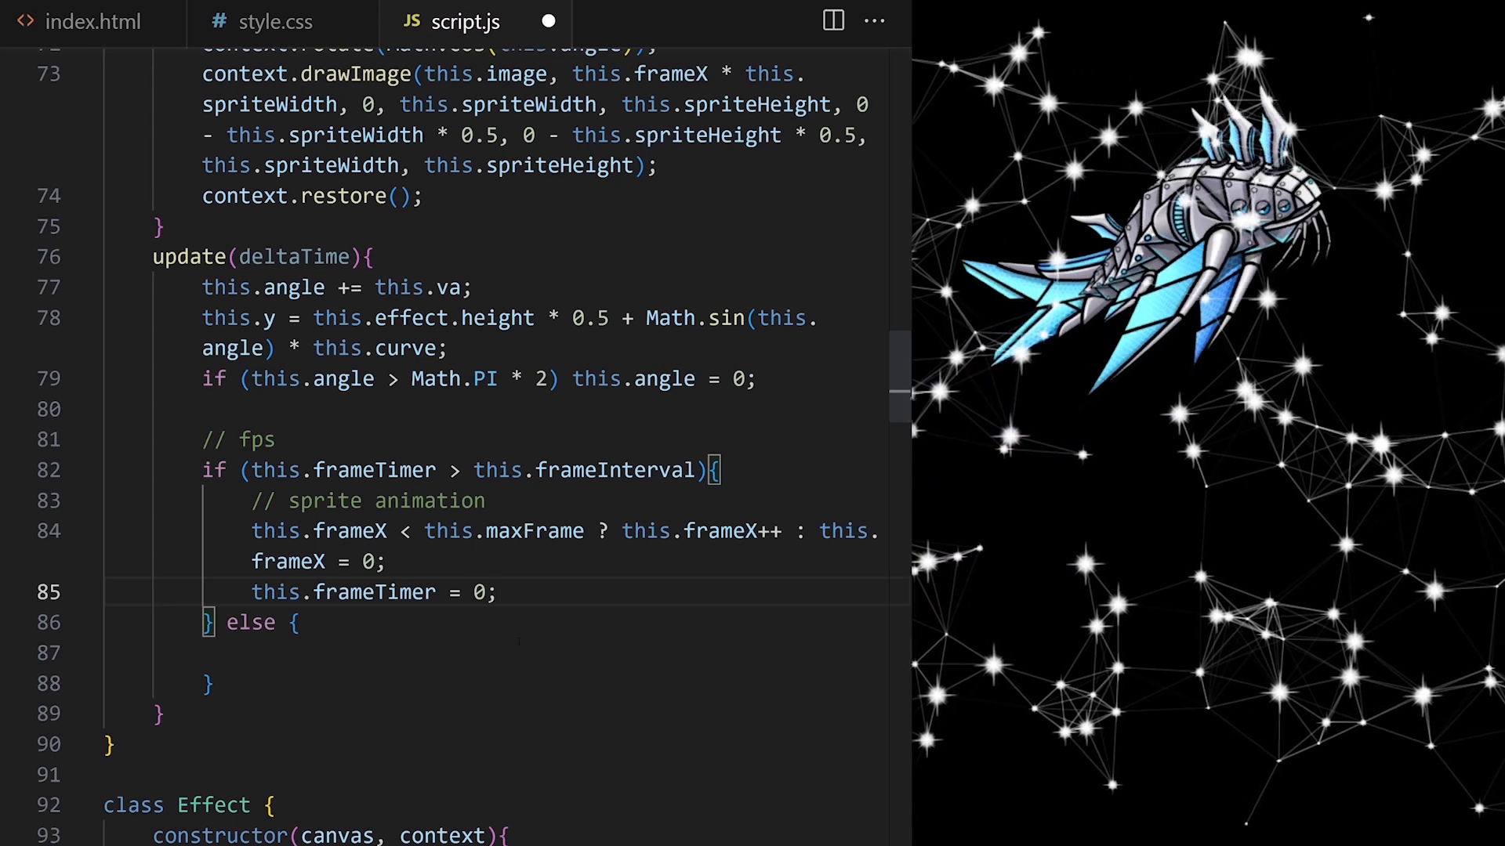
type("this.frameTimer +=")
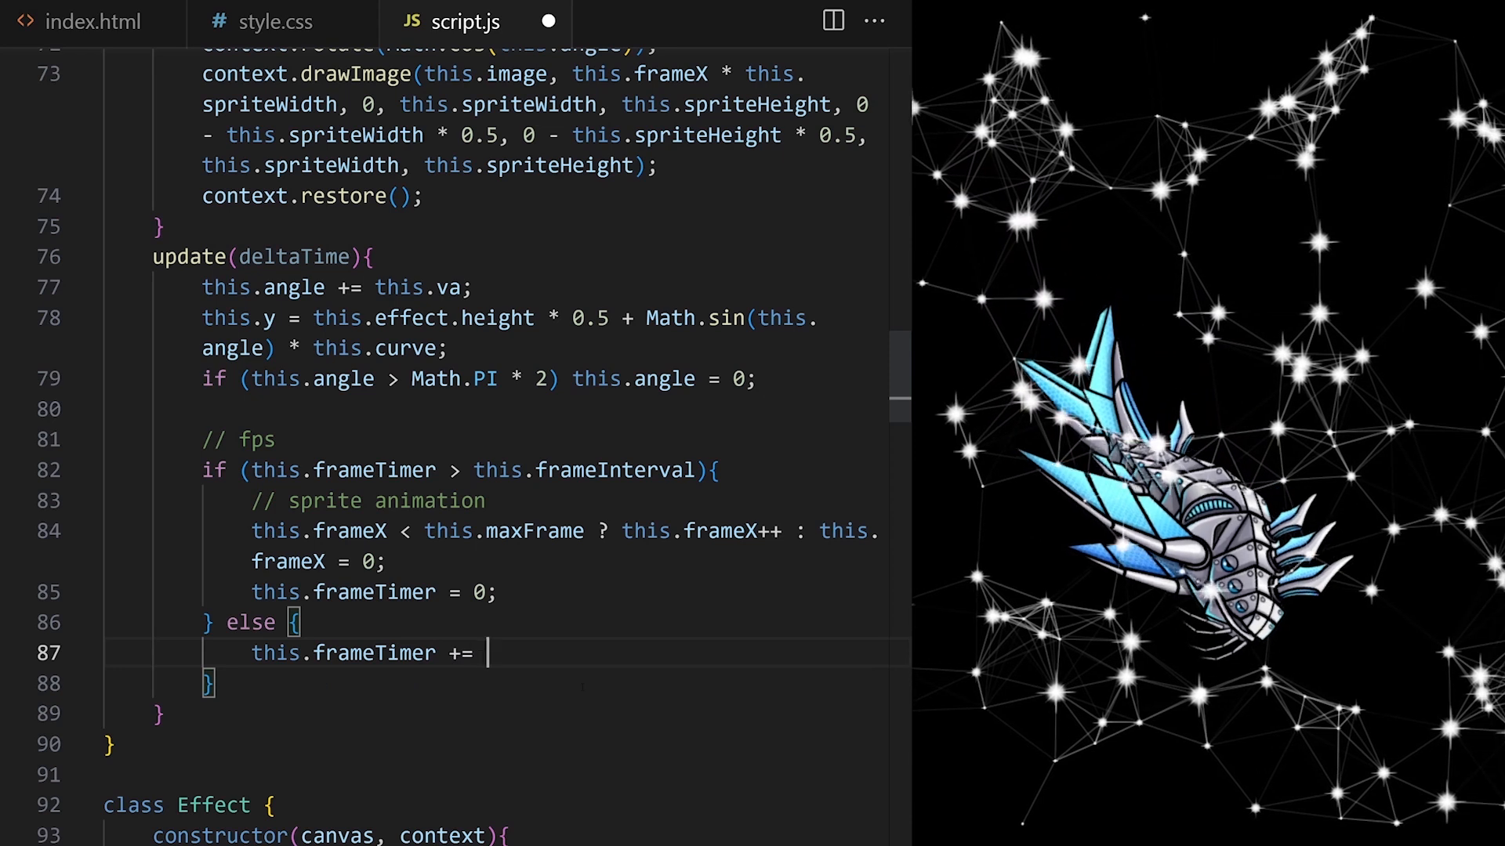
type("deltaTime;")
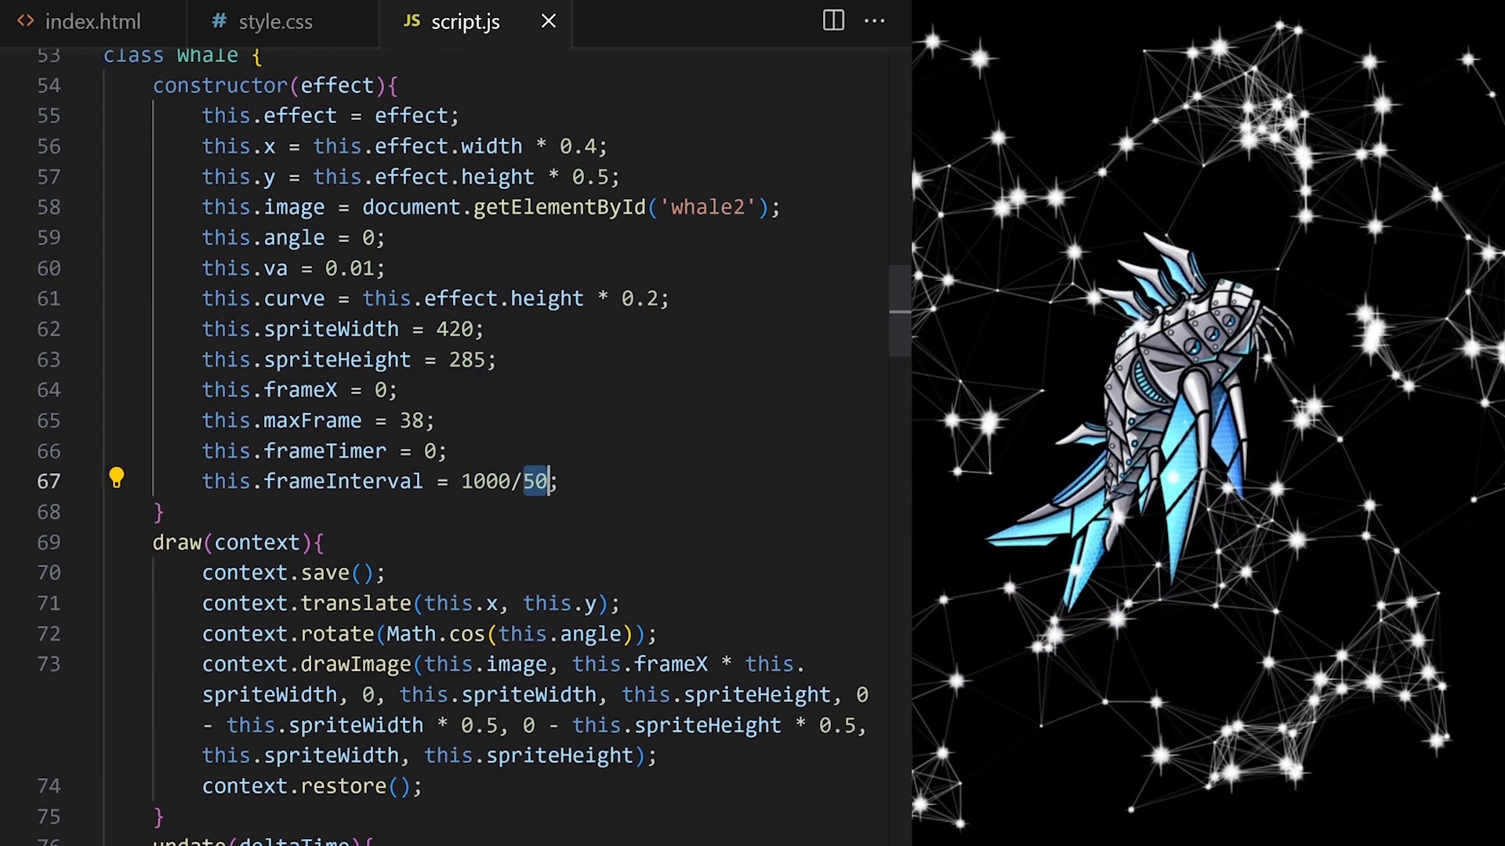
Try frameInterval values 1000/10 and 1000/5 before settling on 1000/60, then go to index.html.
type("10")
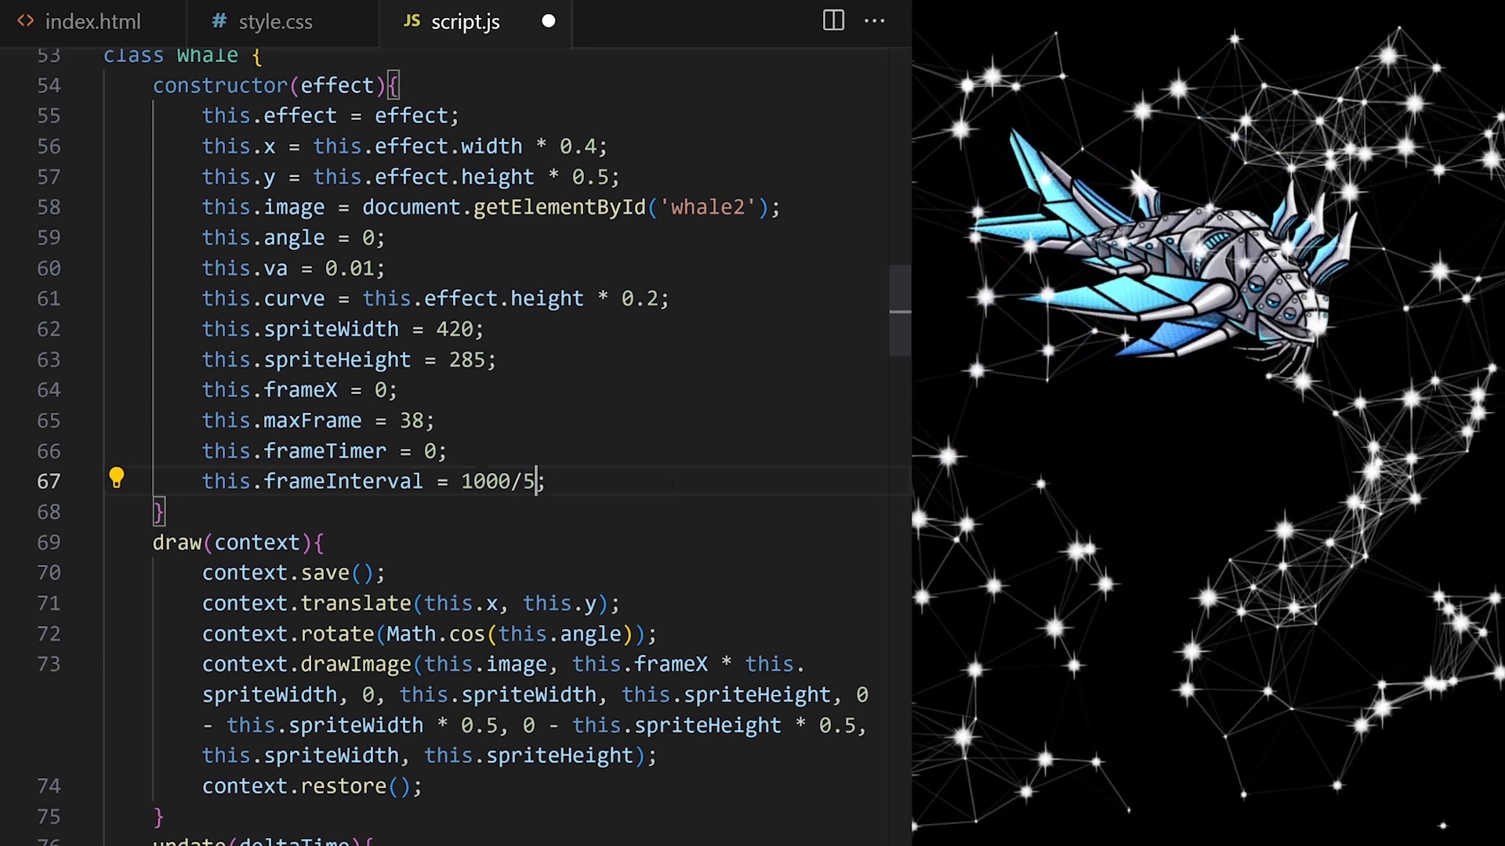
type("5")
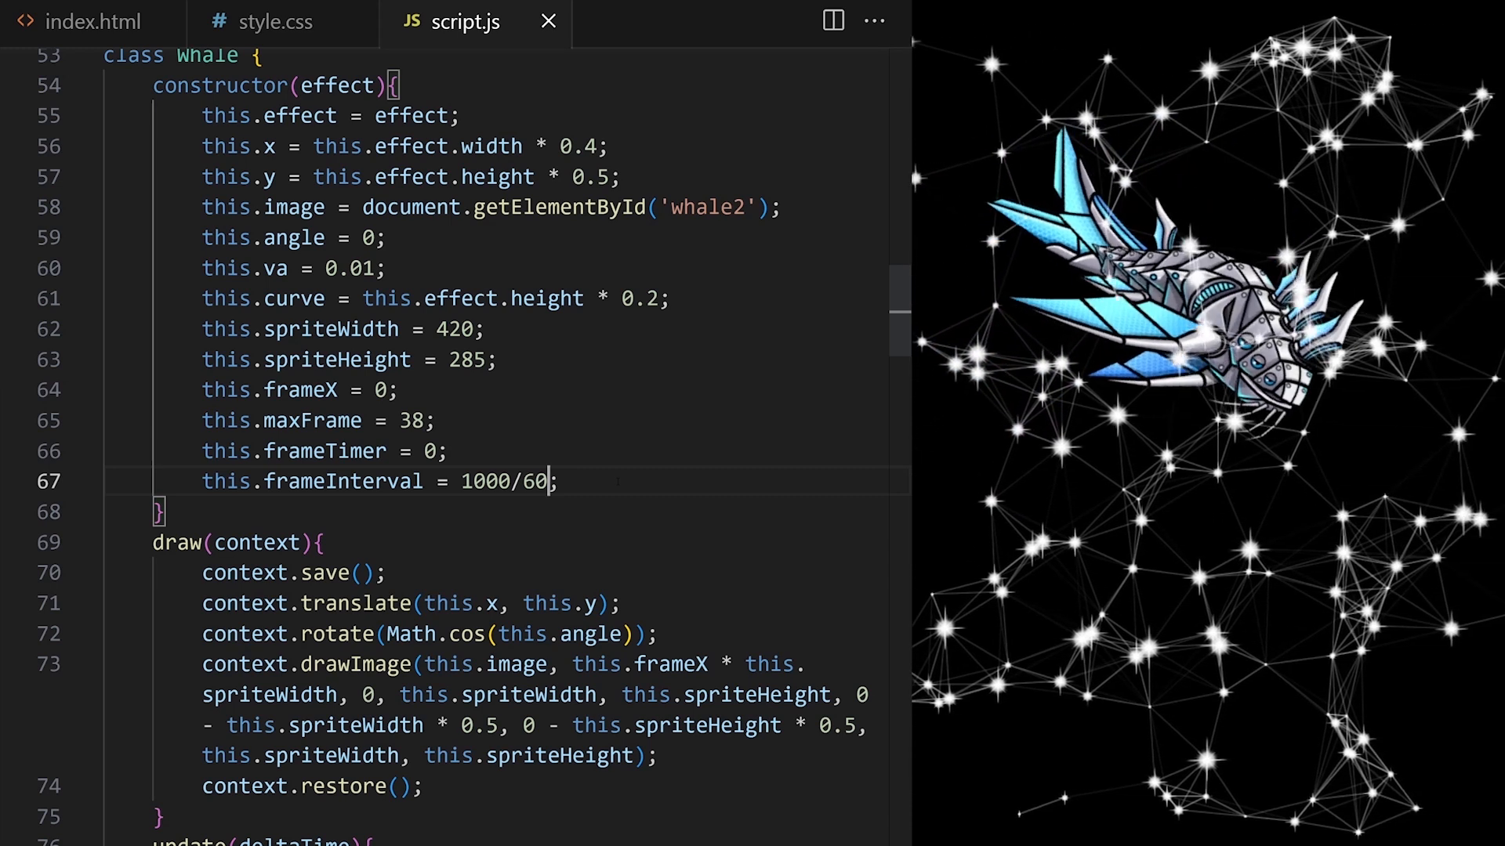
left_click(93, 20)
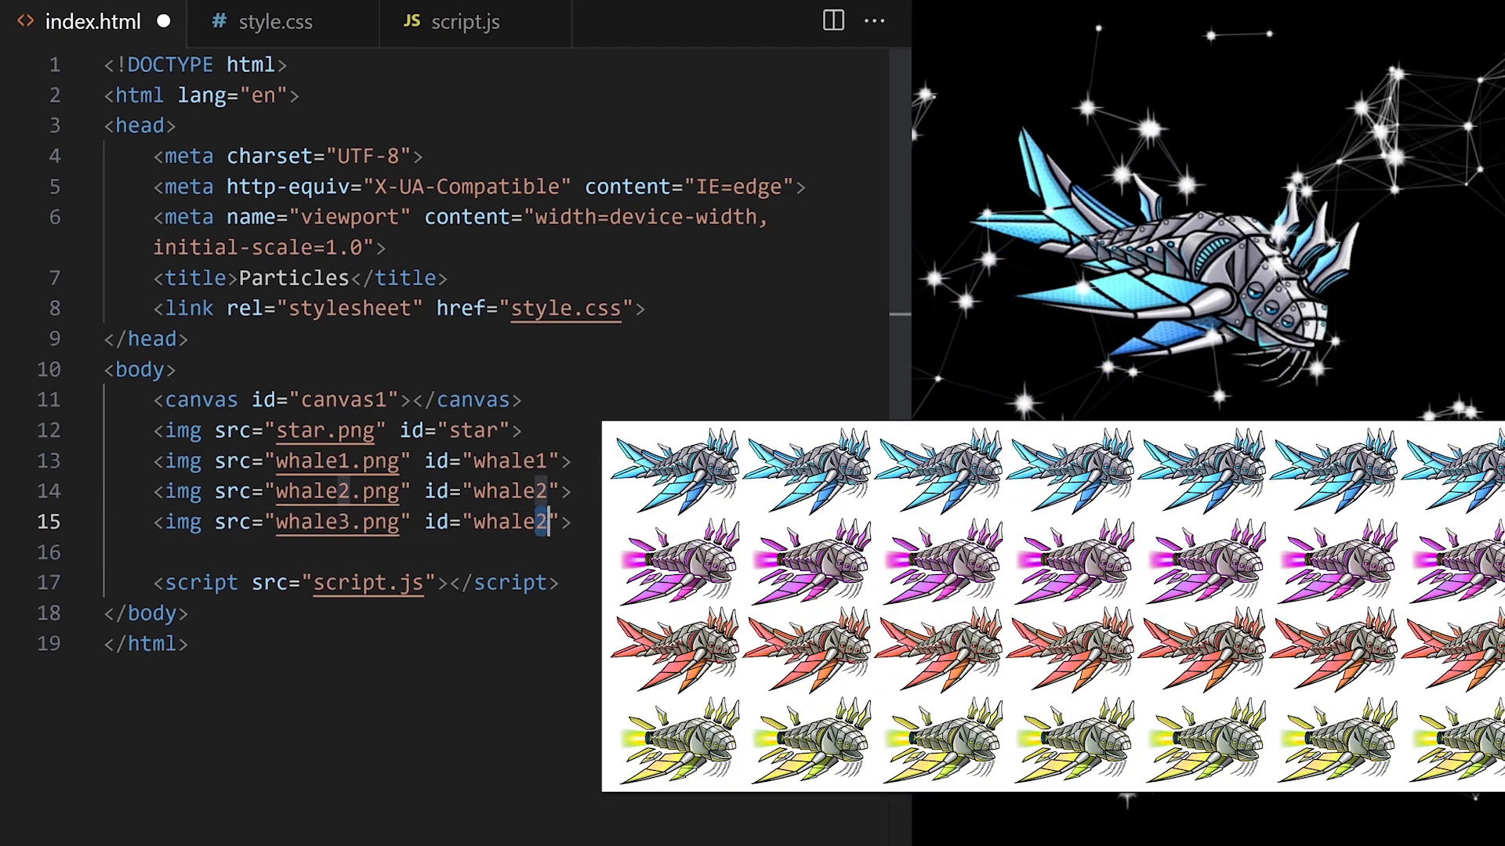
Change the whale3.png img id from whale2 to whale3 and return to script.js.
type("3")
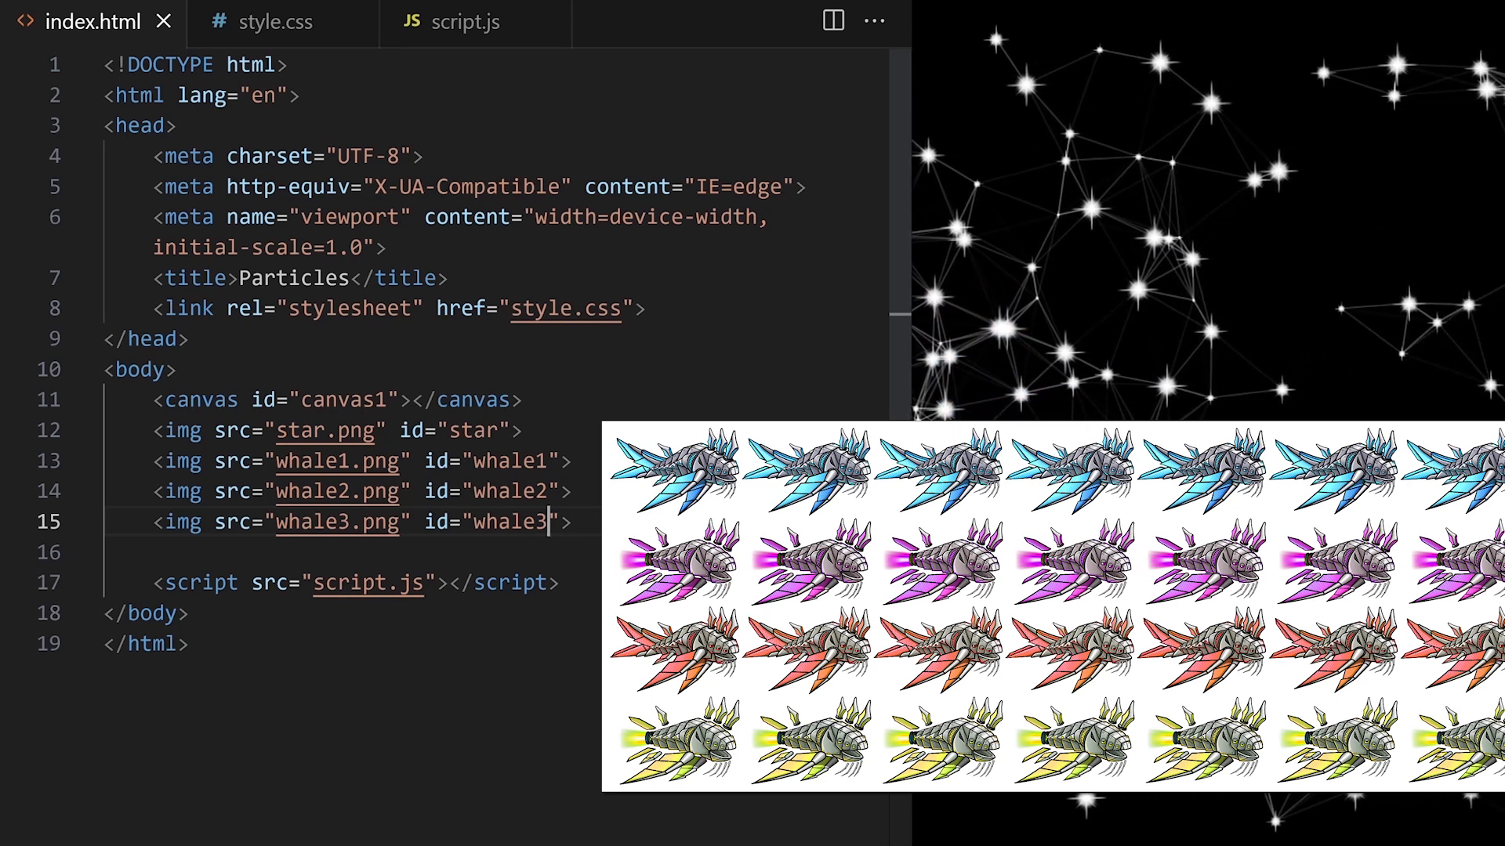
left_click(469, 21)
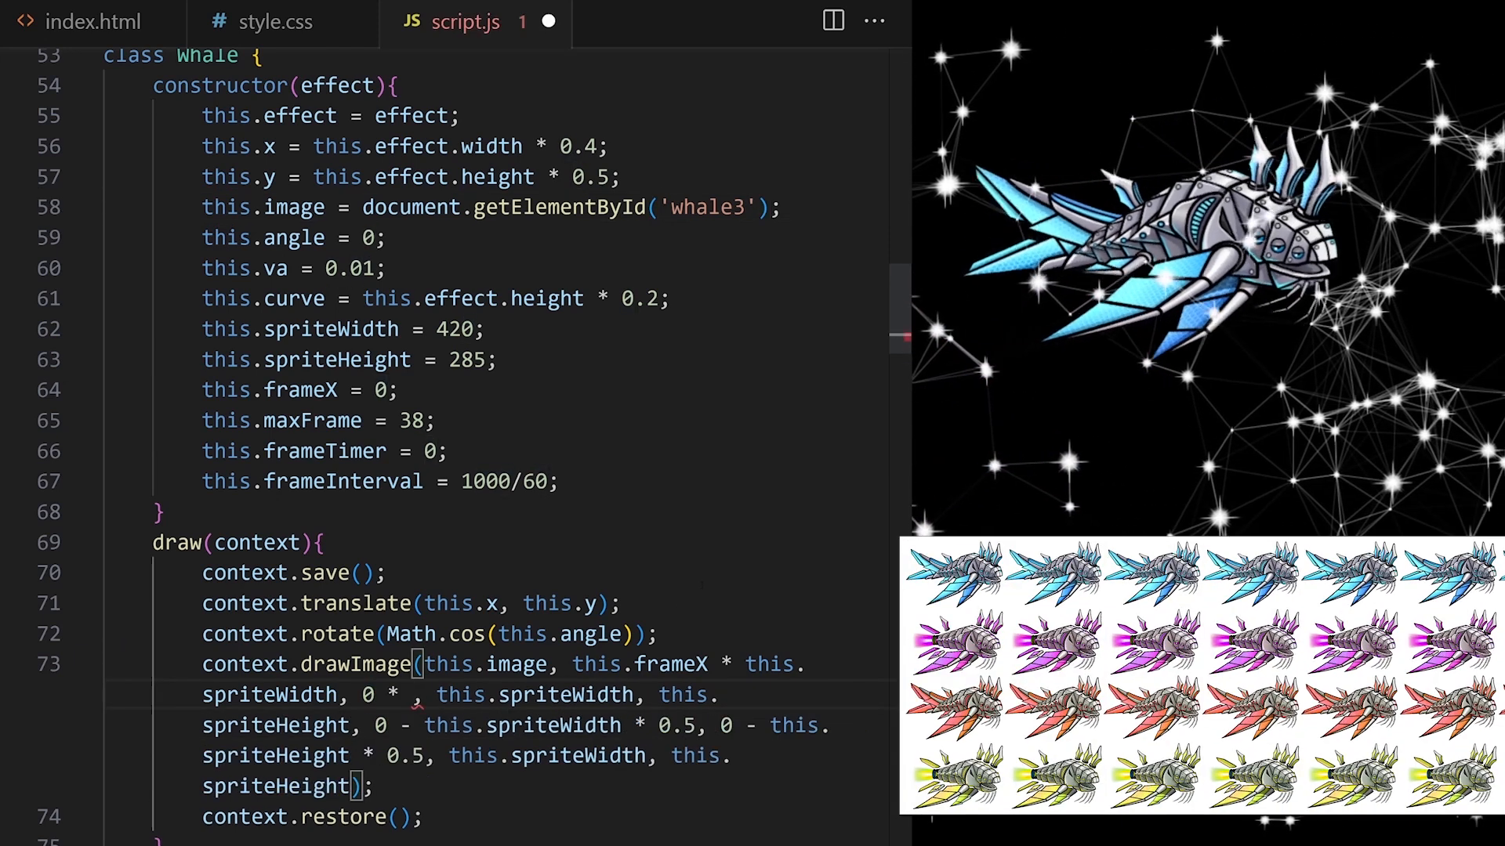
Offset drawImage's source y by a row times this.spriteHeight, testing rows 2 and 3.
type("spriteHeight")
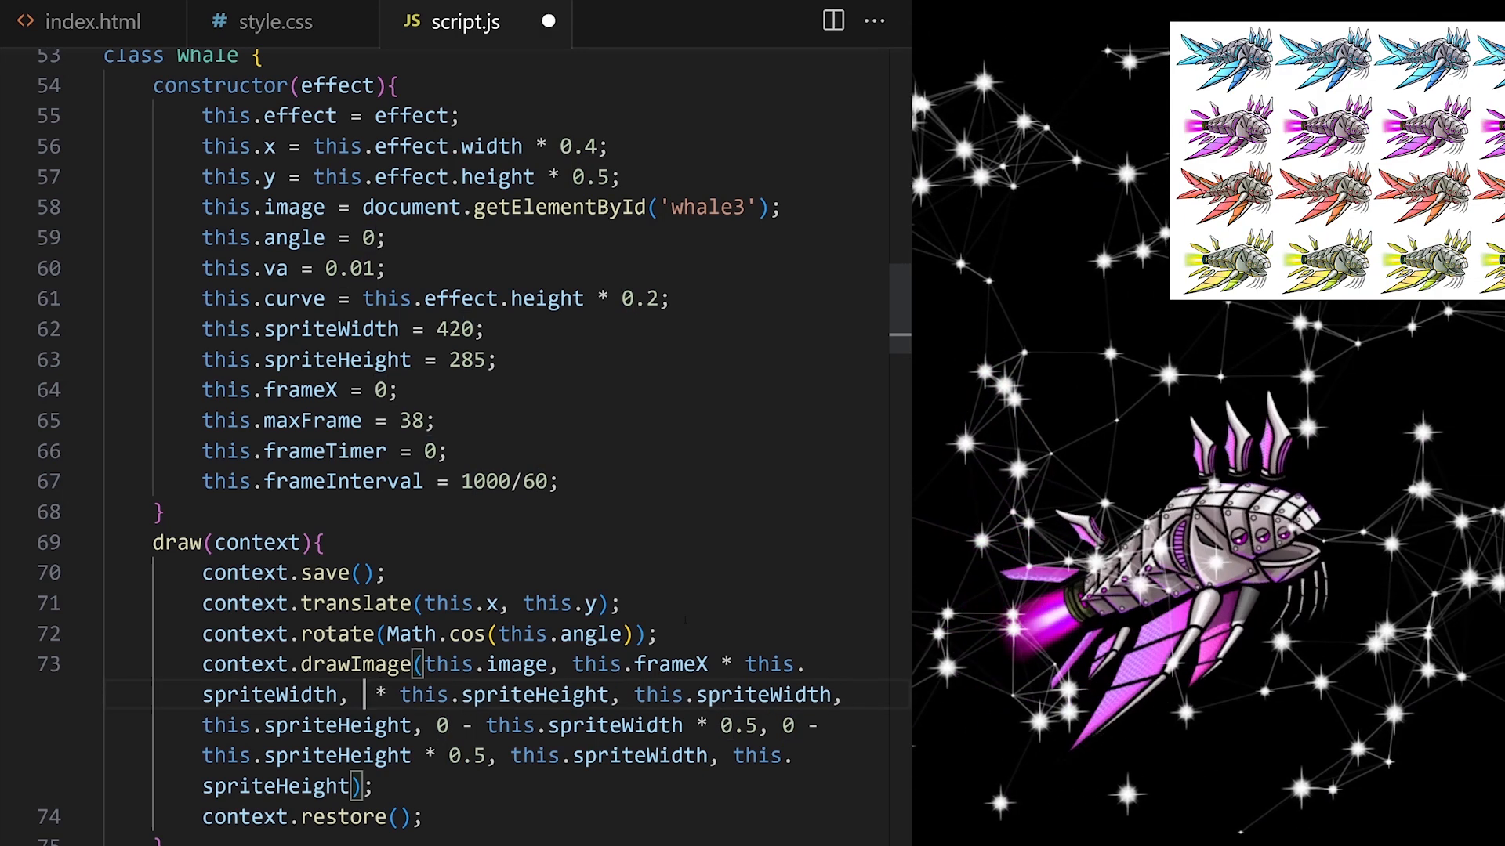
type("2")
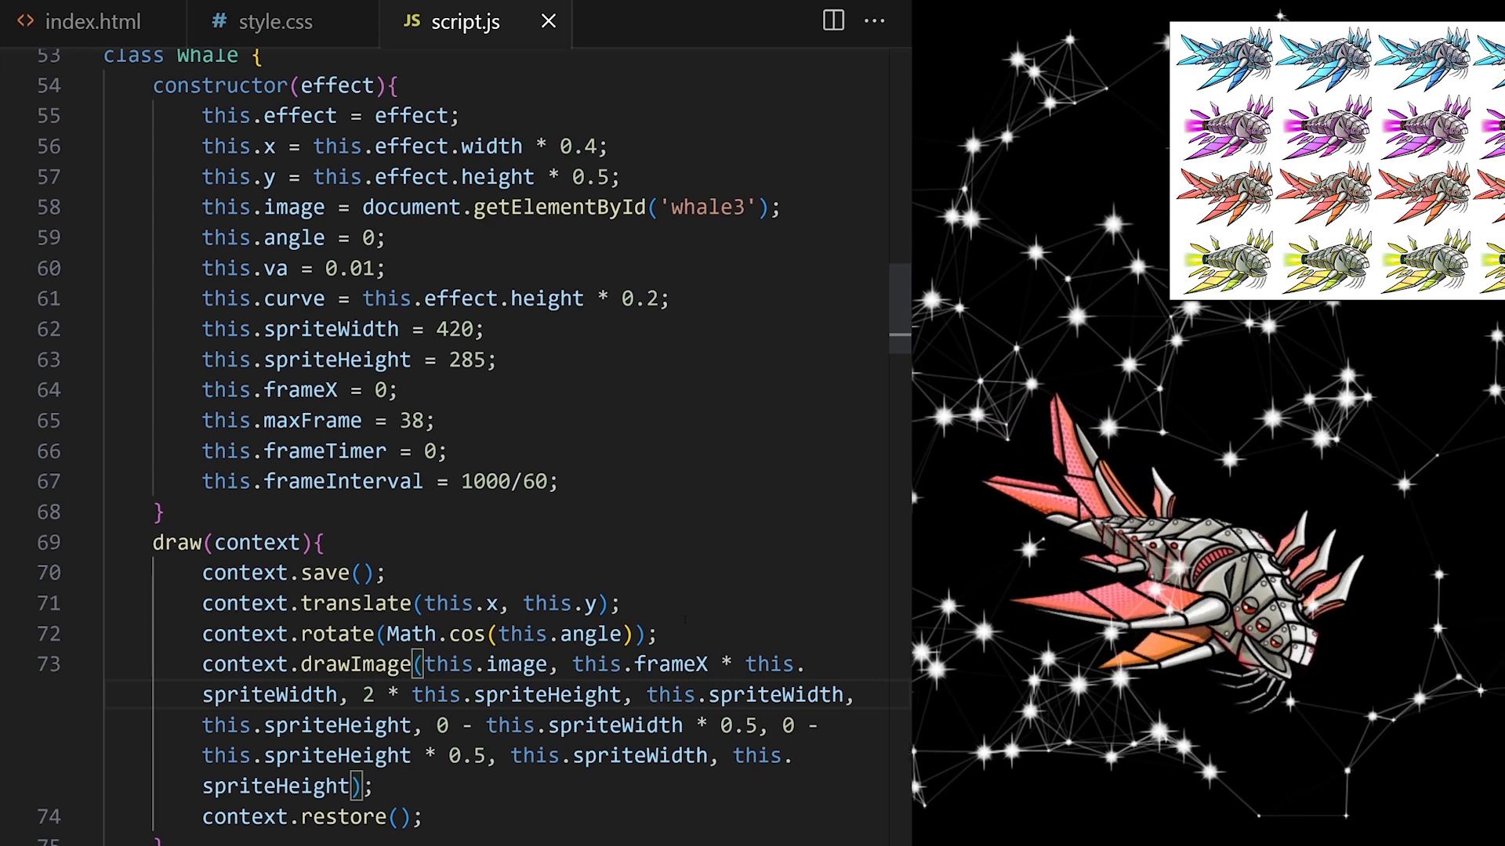
type("3")
type("this.frameY = 0;")
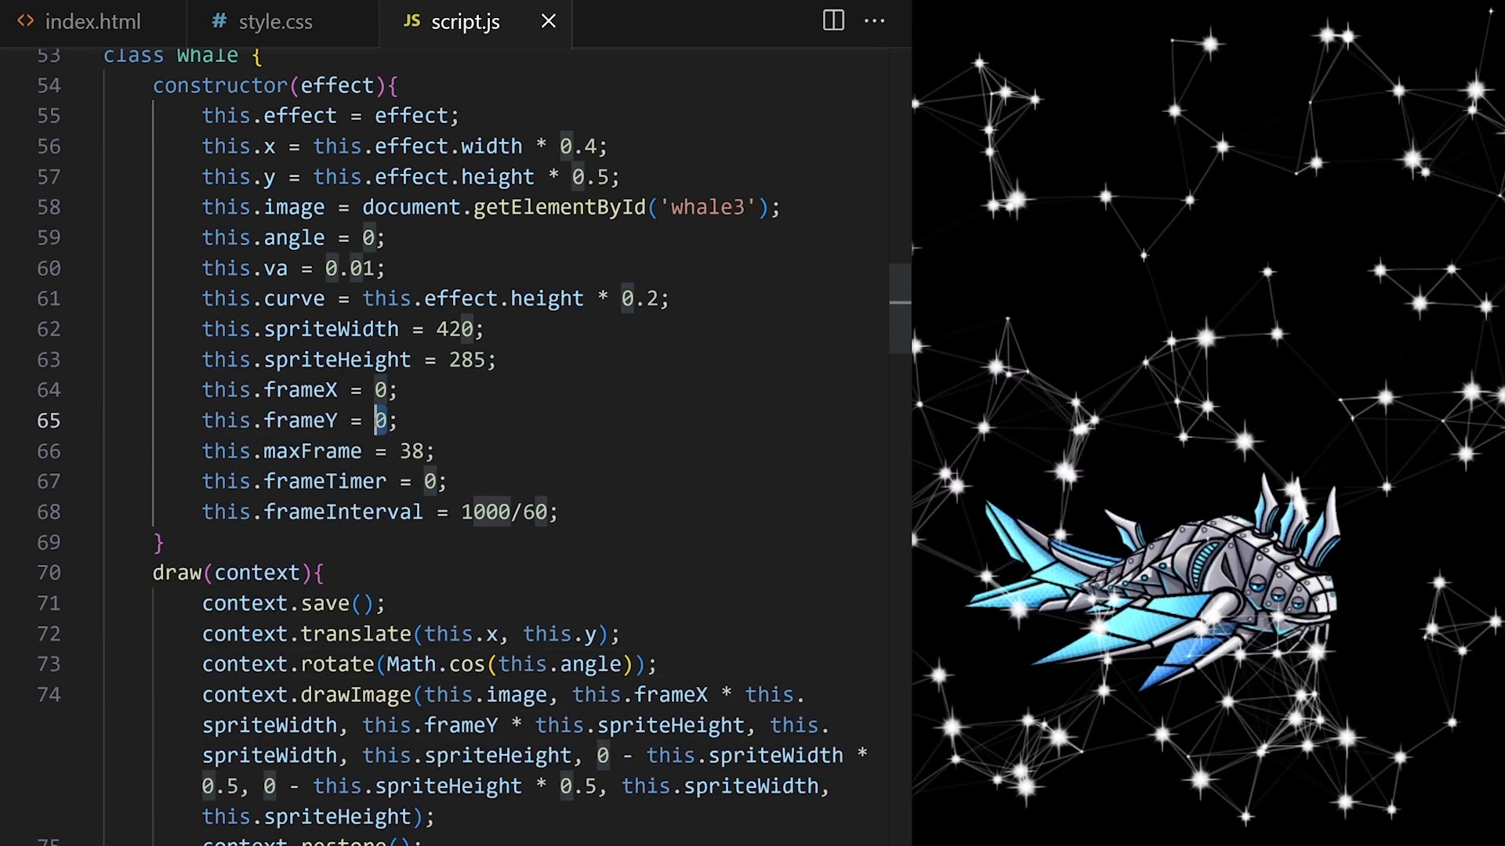
Set Whale frameY to Math.floor(Math.random() * 4) alongside maxFrame 38 so drawImage picks a random colour row.
type("Math.random")
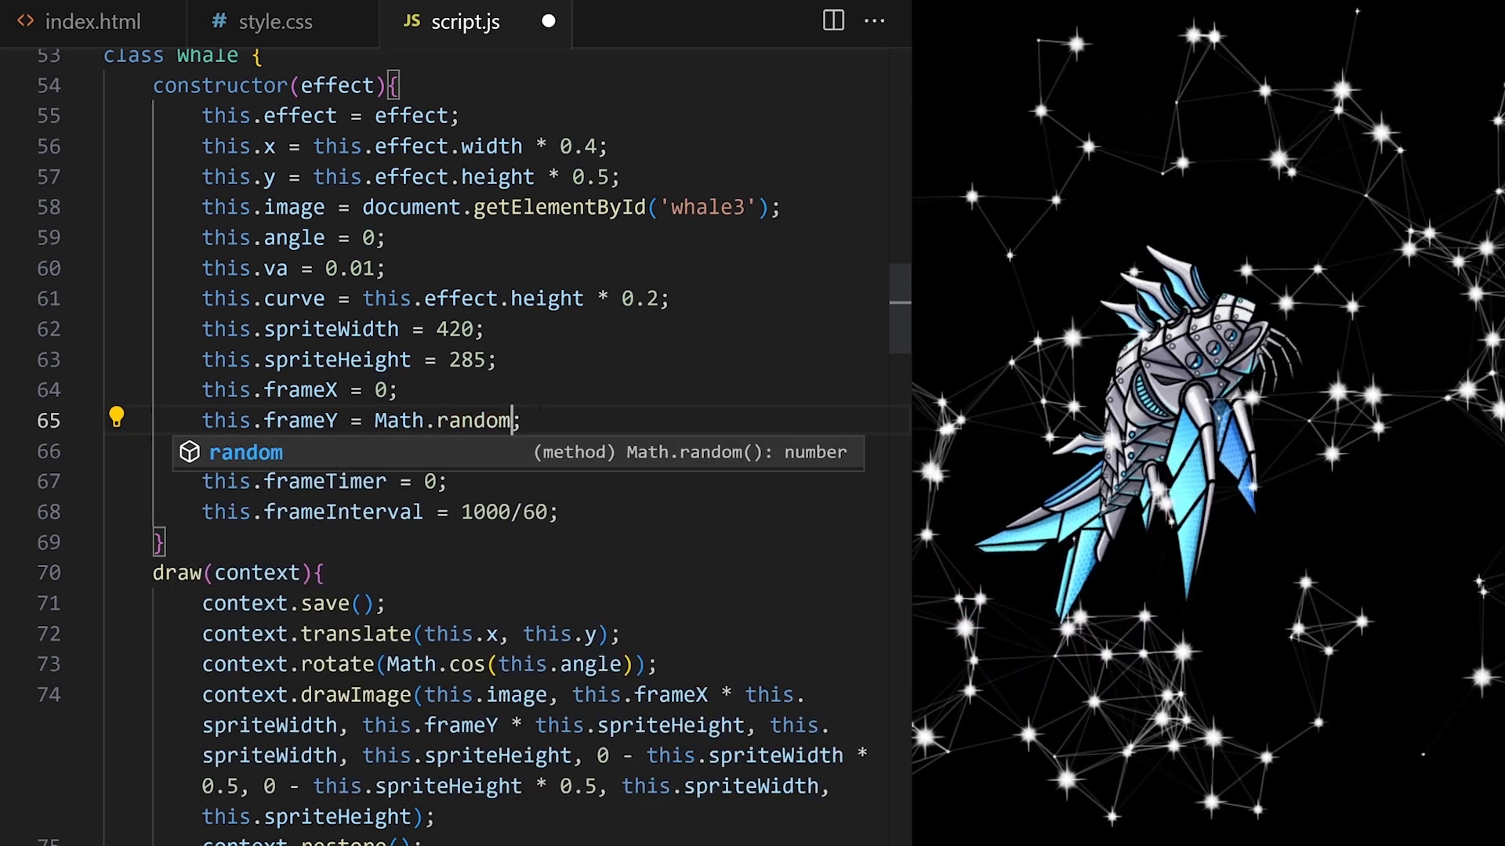
type("() *")
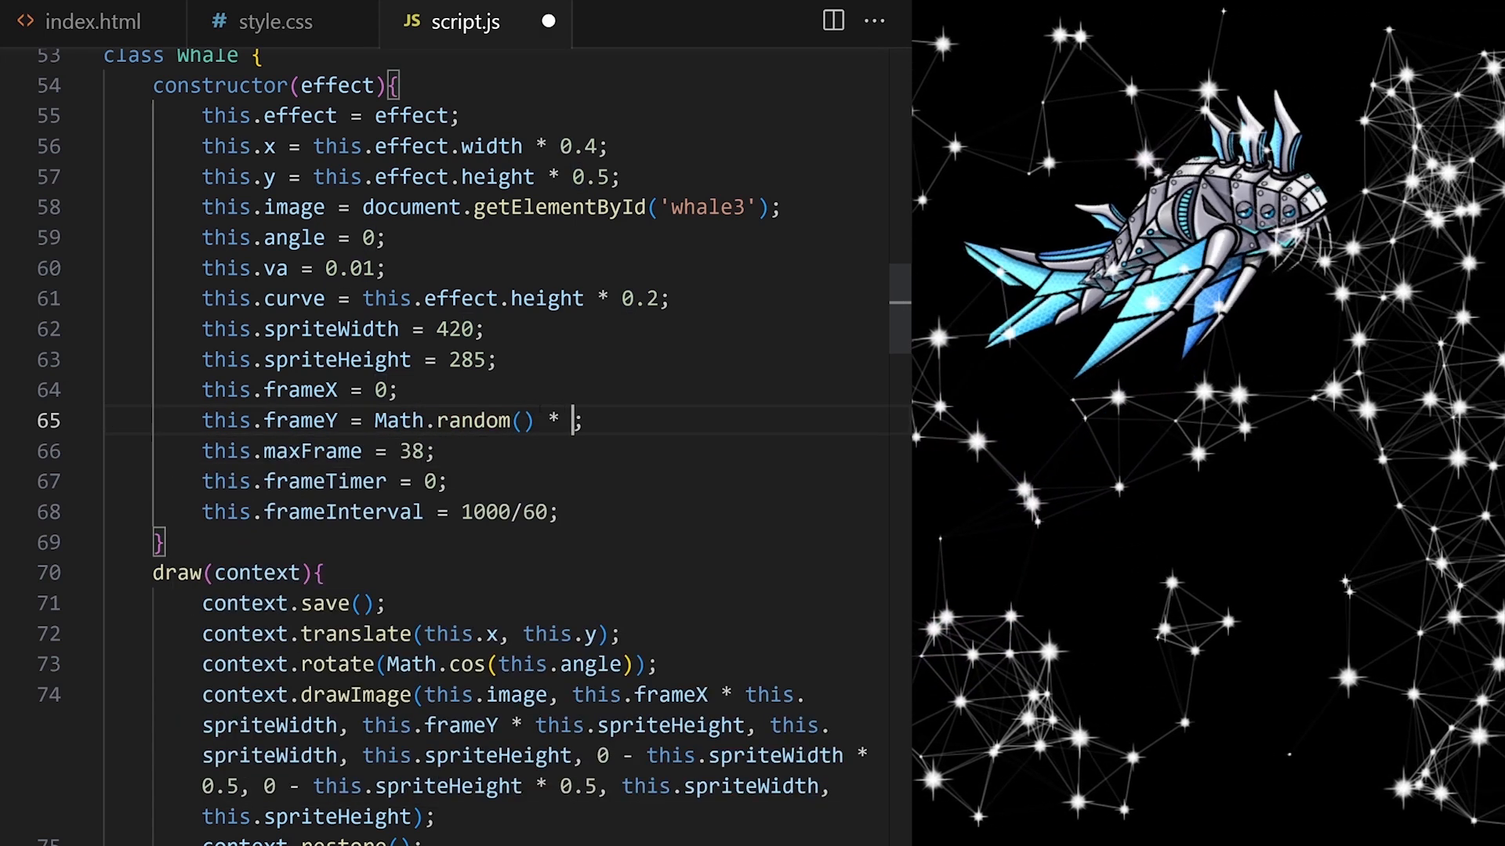
type("4)")
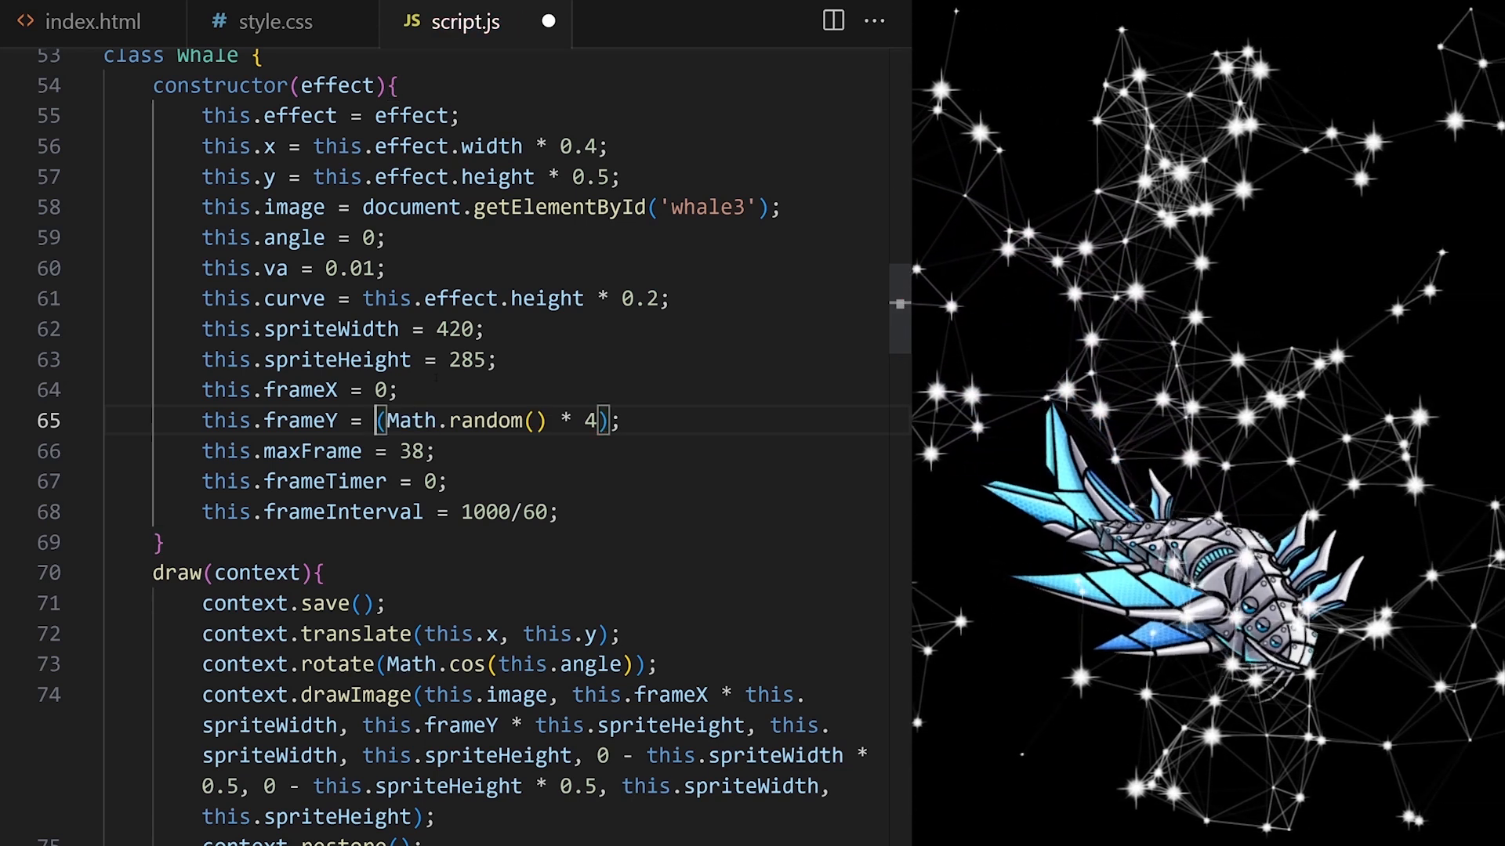
type("Math.floor(")
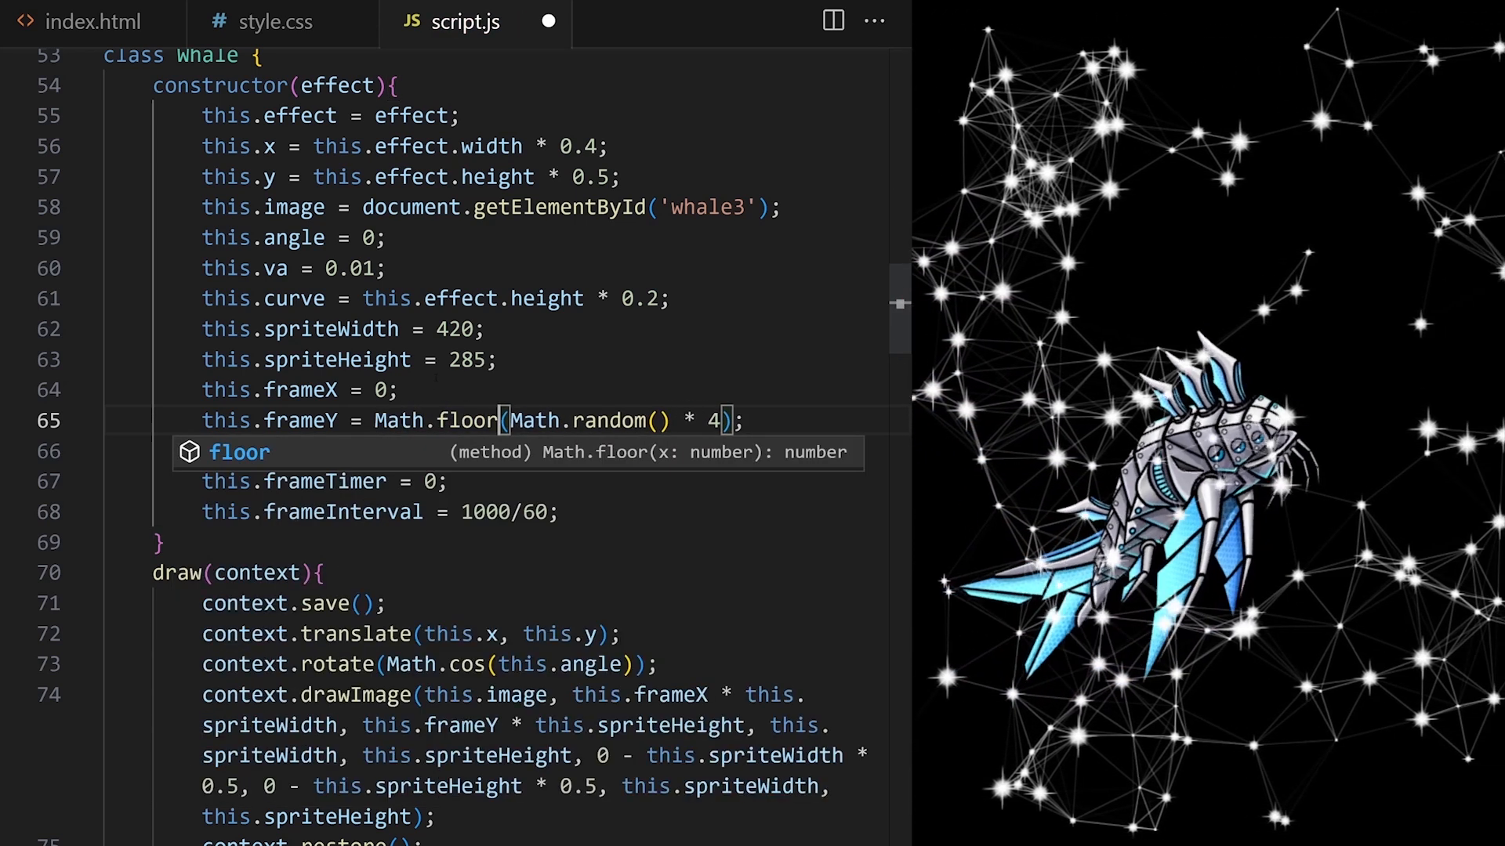
type("this.maxFrame = 38;")
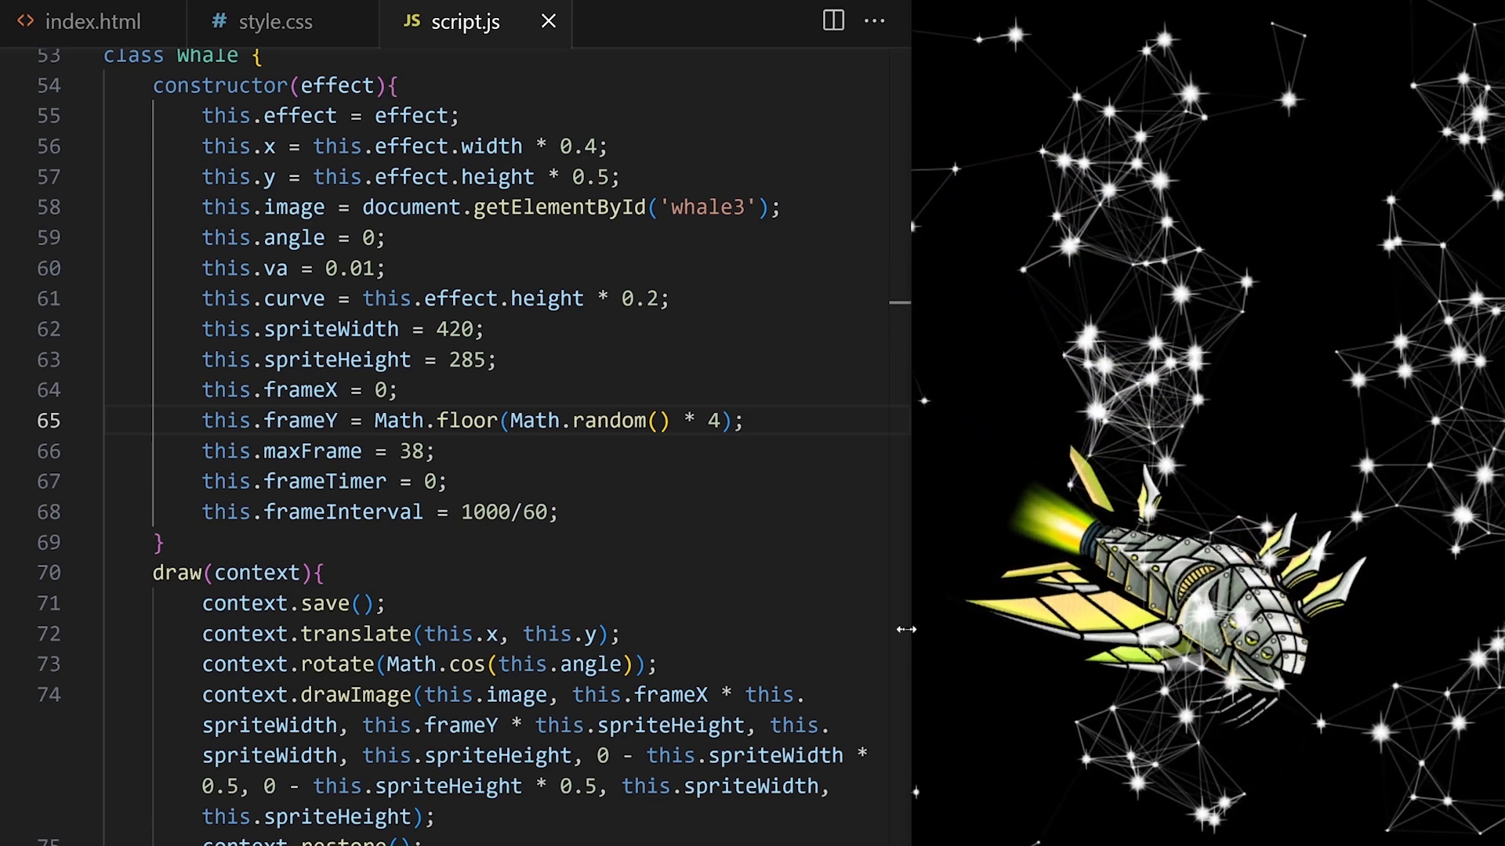
left_click_drag(907, 630, 668, 617)
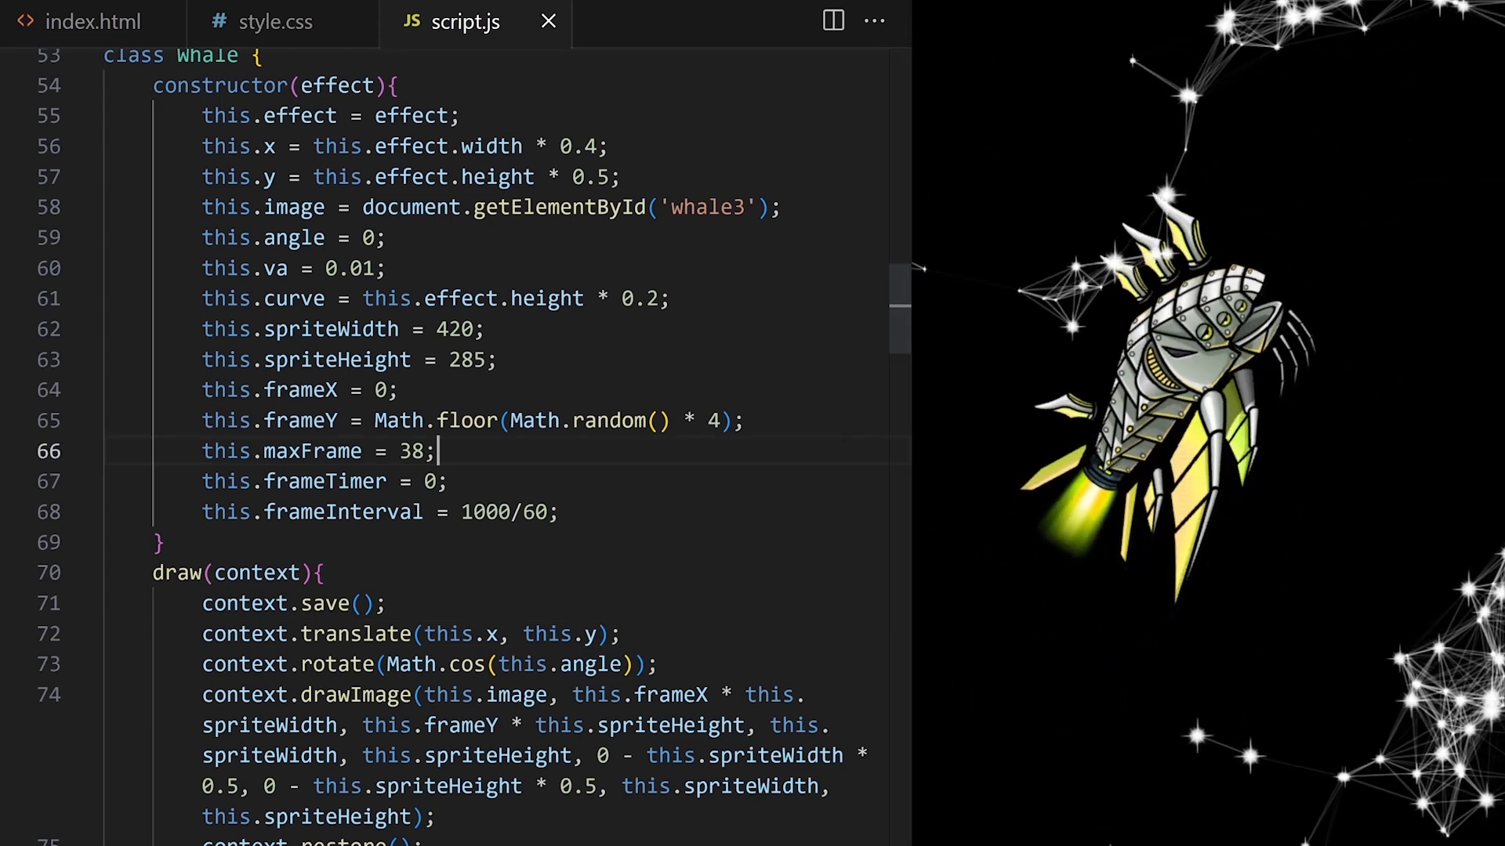
Delete this.mouse and its mousemove, mousedown and mouseup listeners from the Effect constructor.
scroll("down", 3)
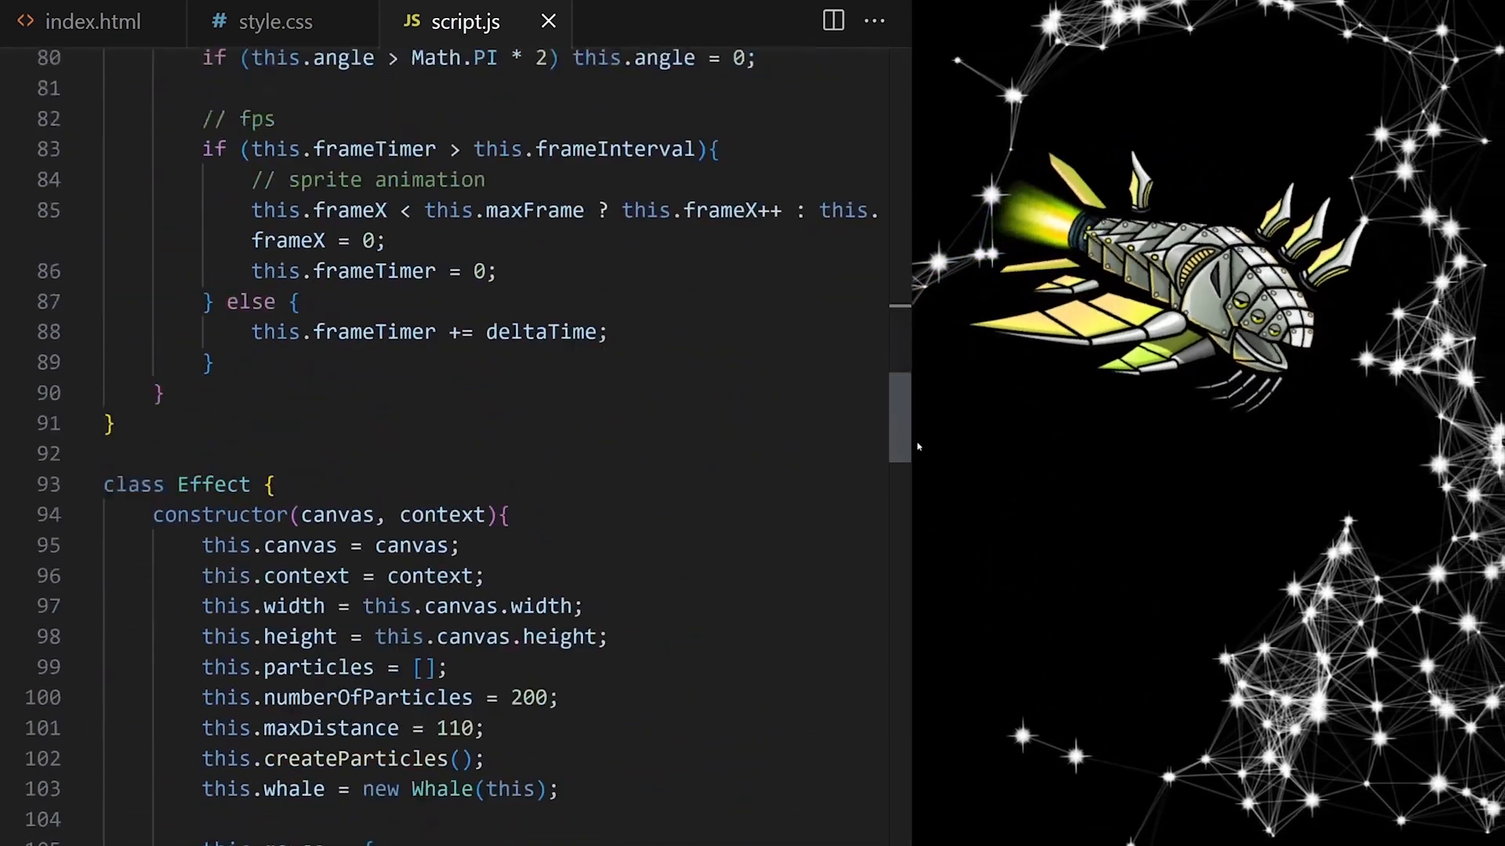
scroll("down", 3)
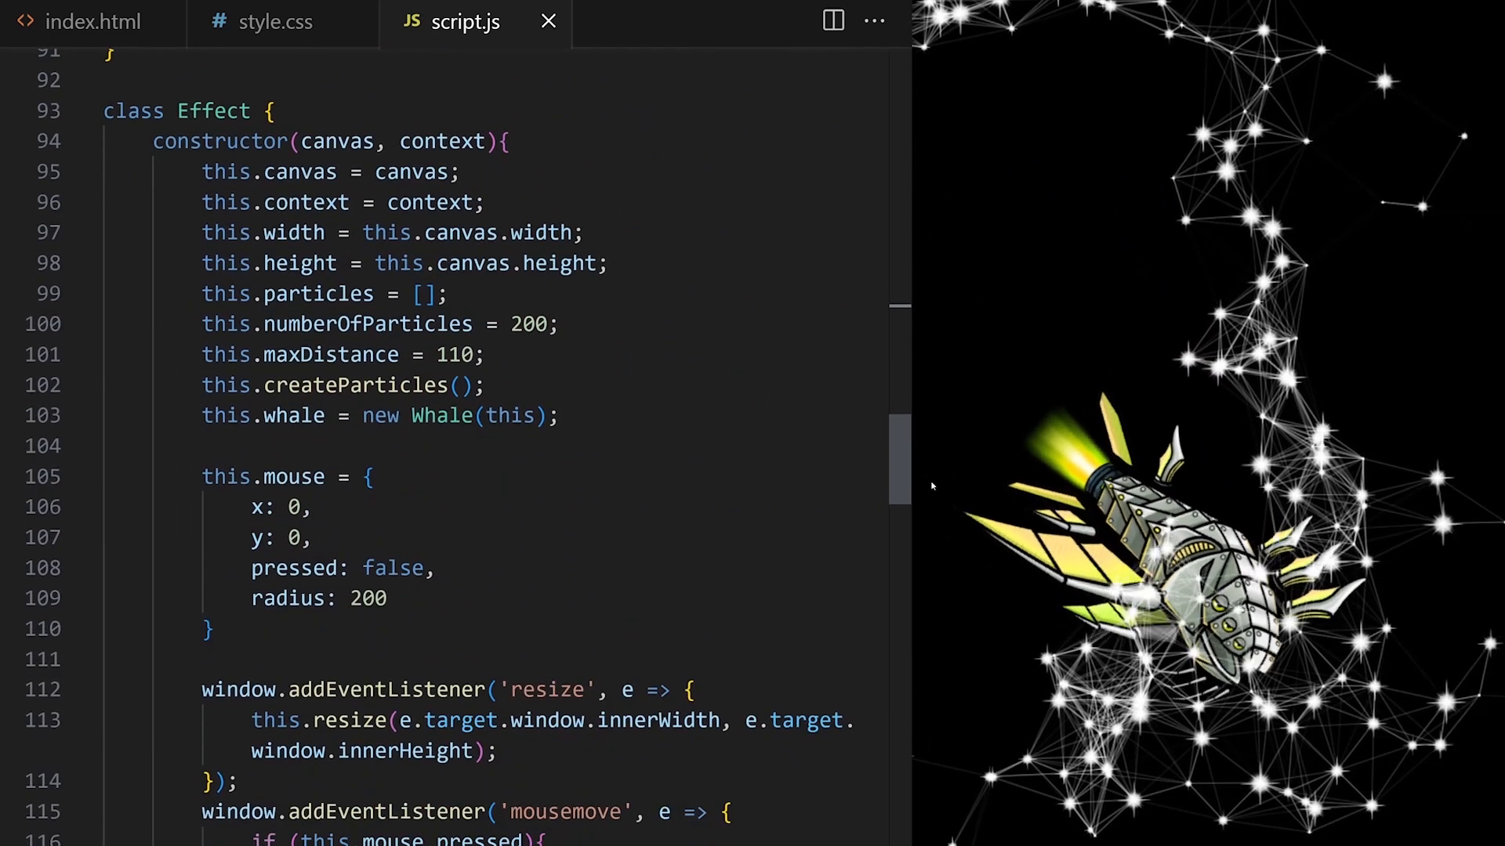
left_click_drag(202, 476, 211, 630)
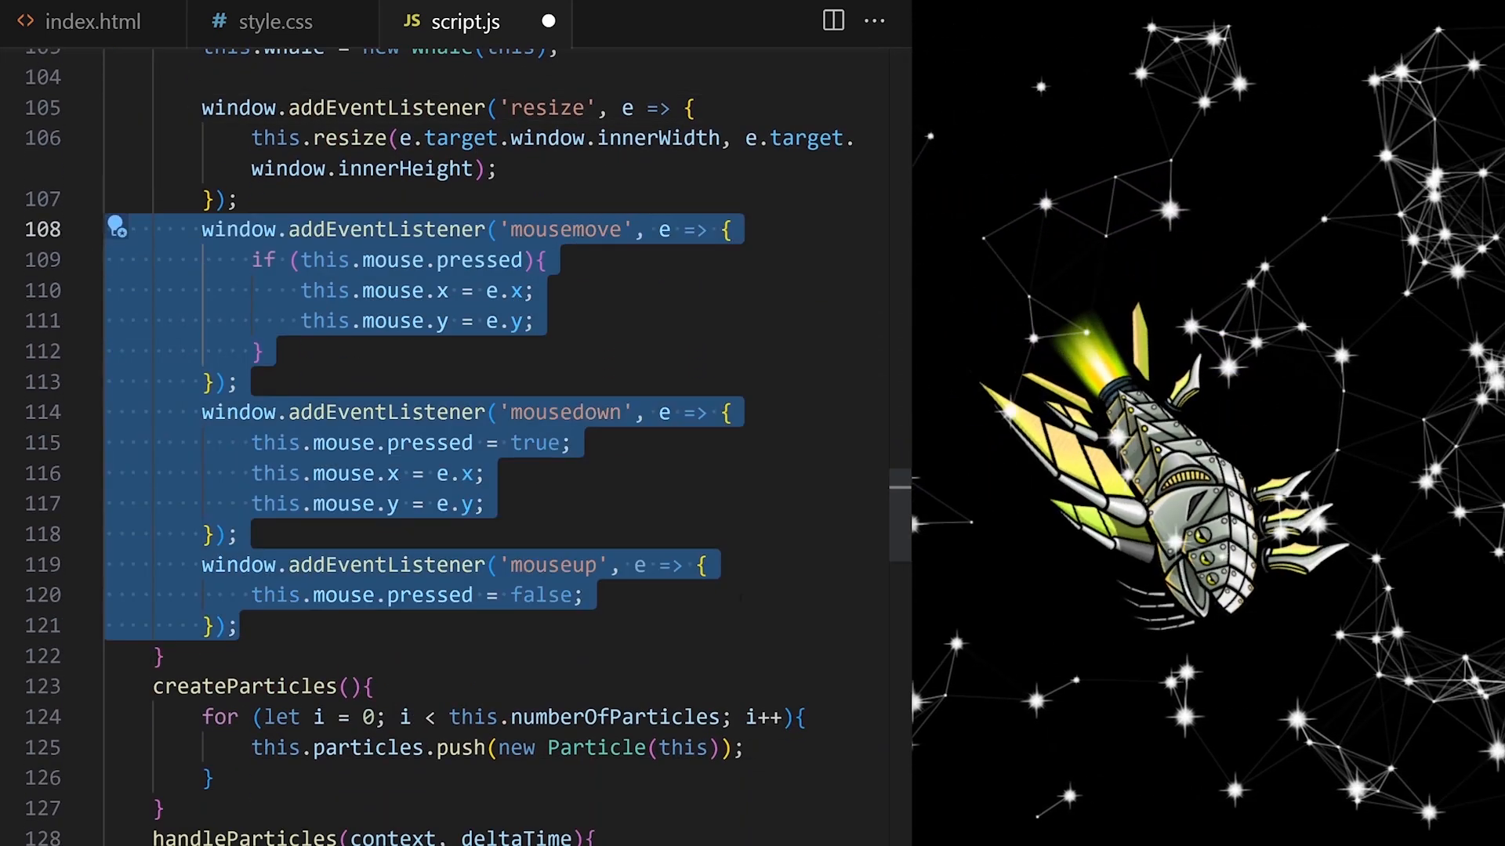
key("Delete")
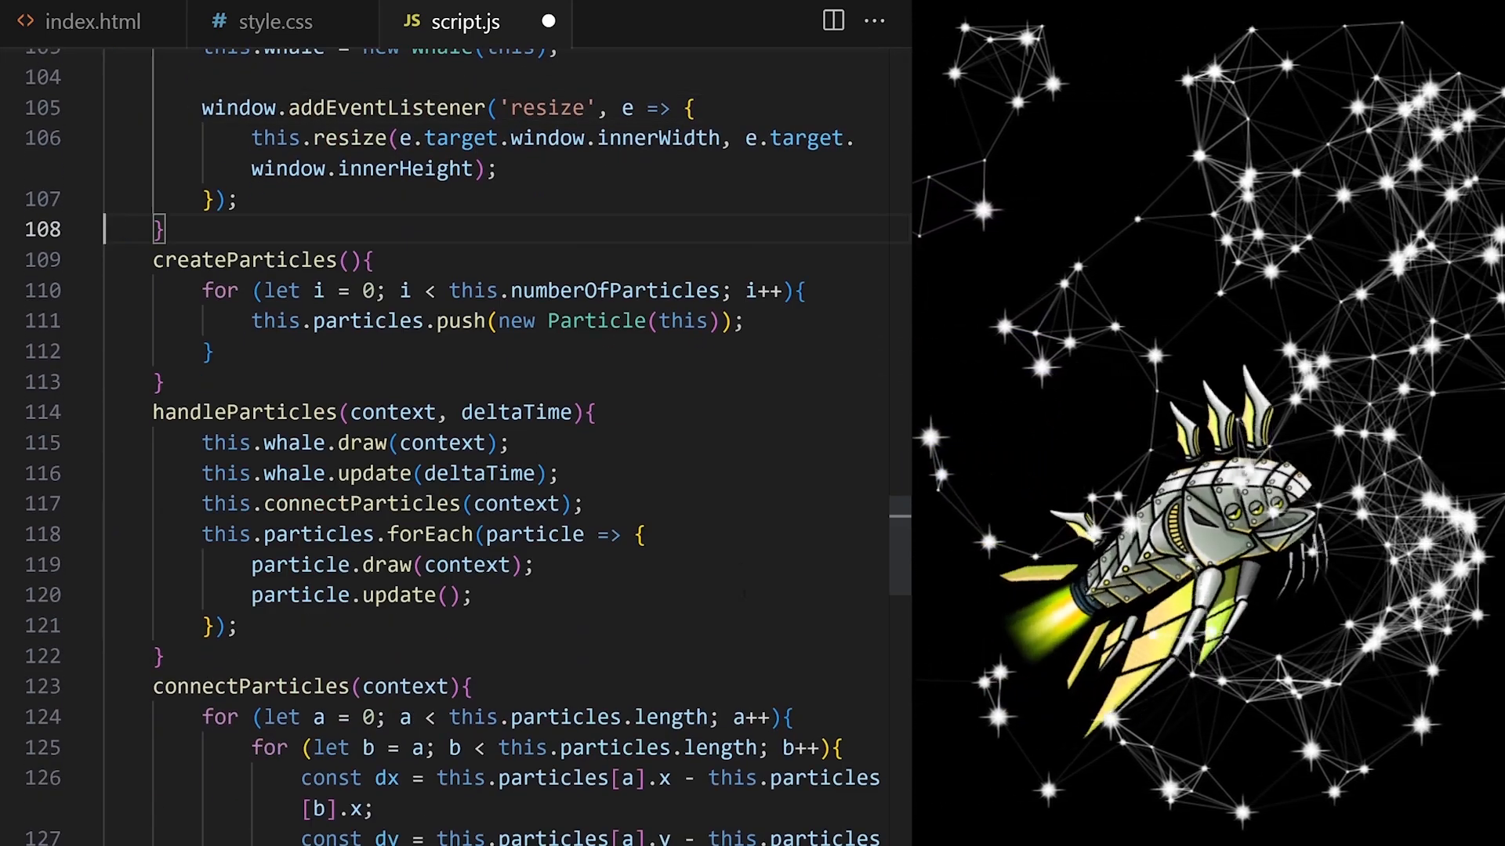
scroll("down", 3)
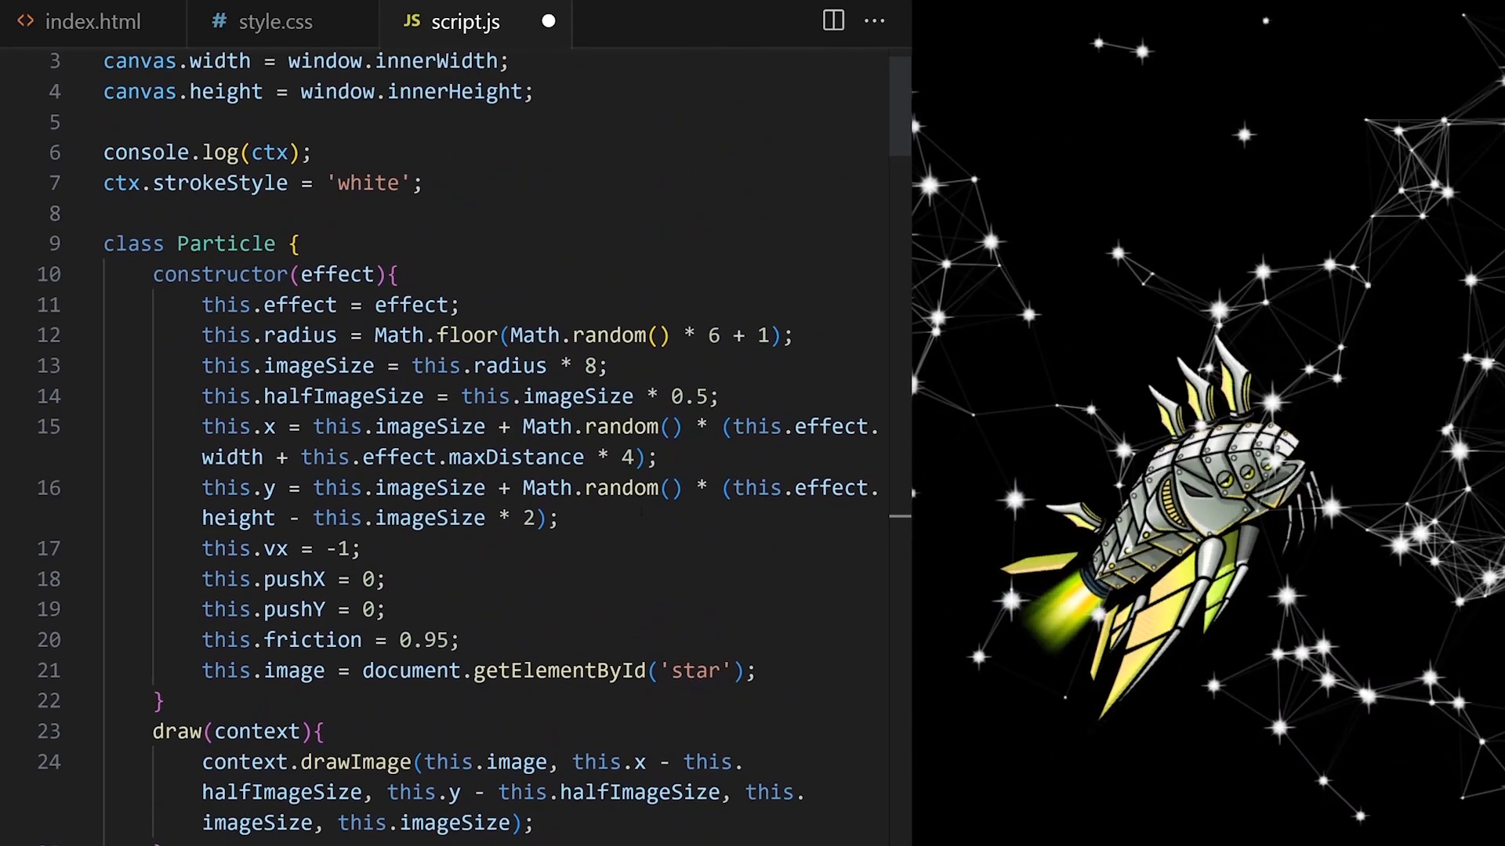
Replace the mouse references in Particle.update with effect.whale so stars push away from the whale.
scroll("down", 3)
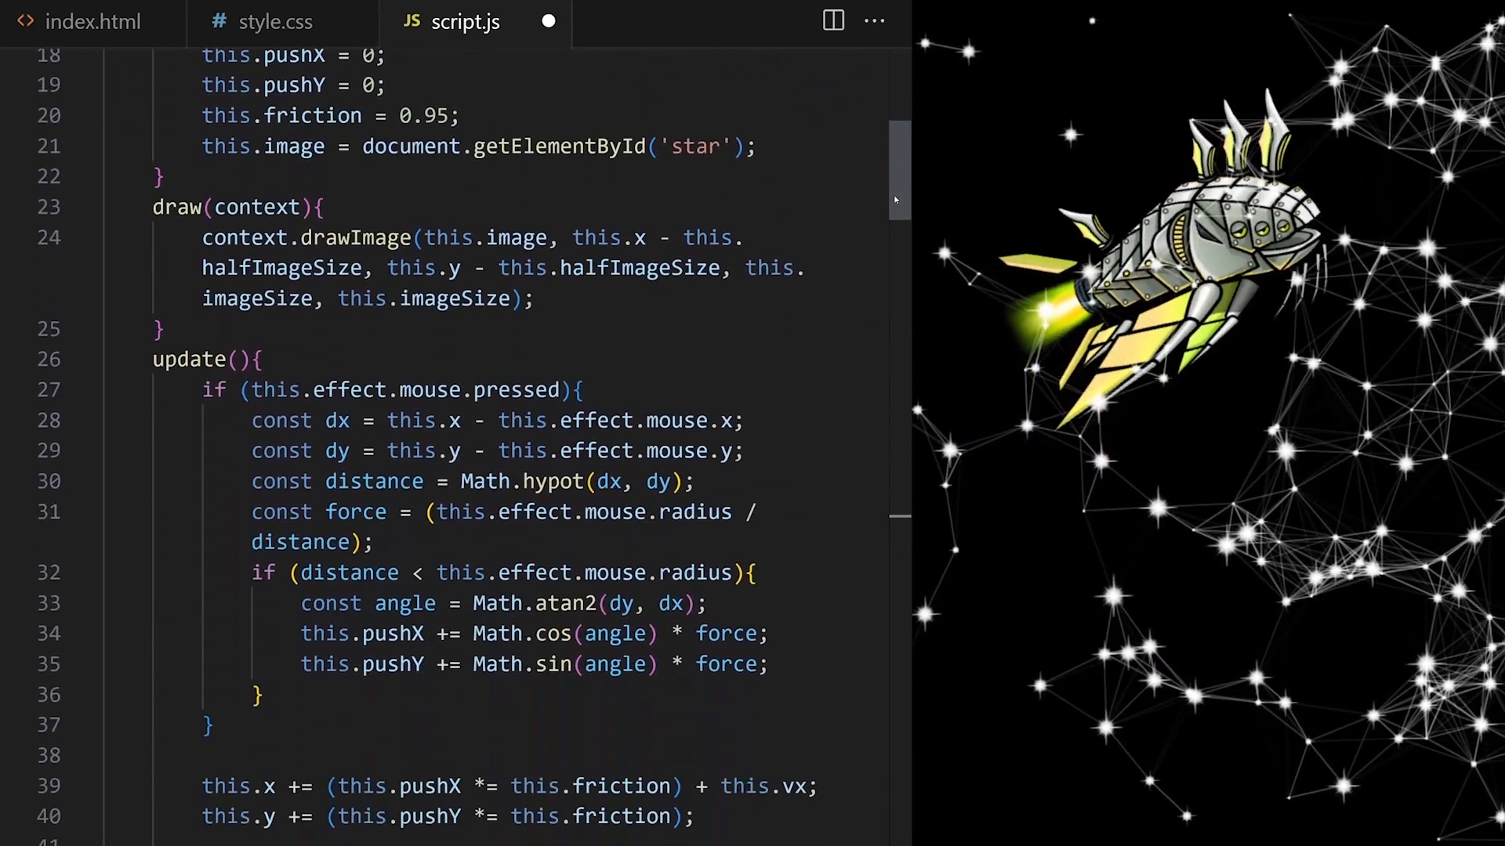
scroll("down", 3)
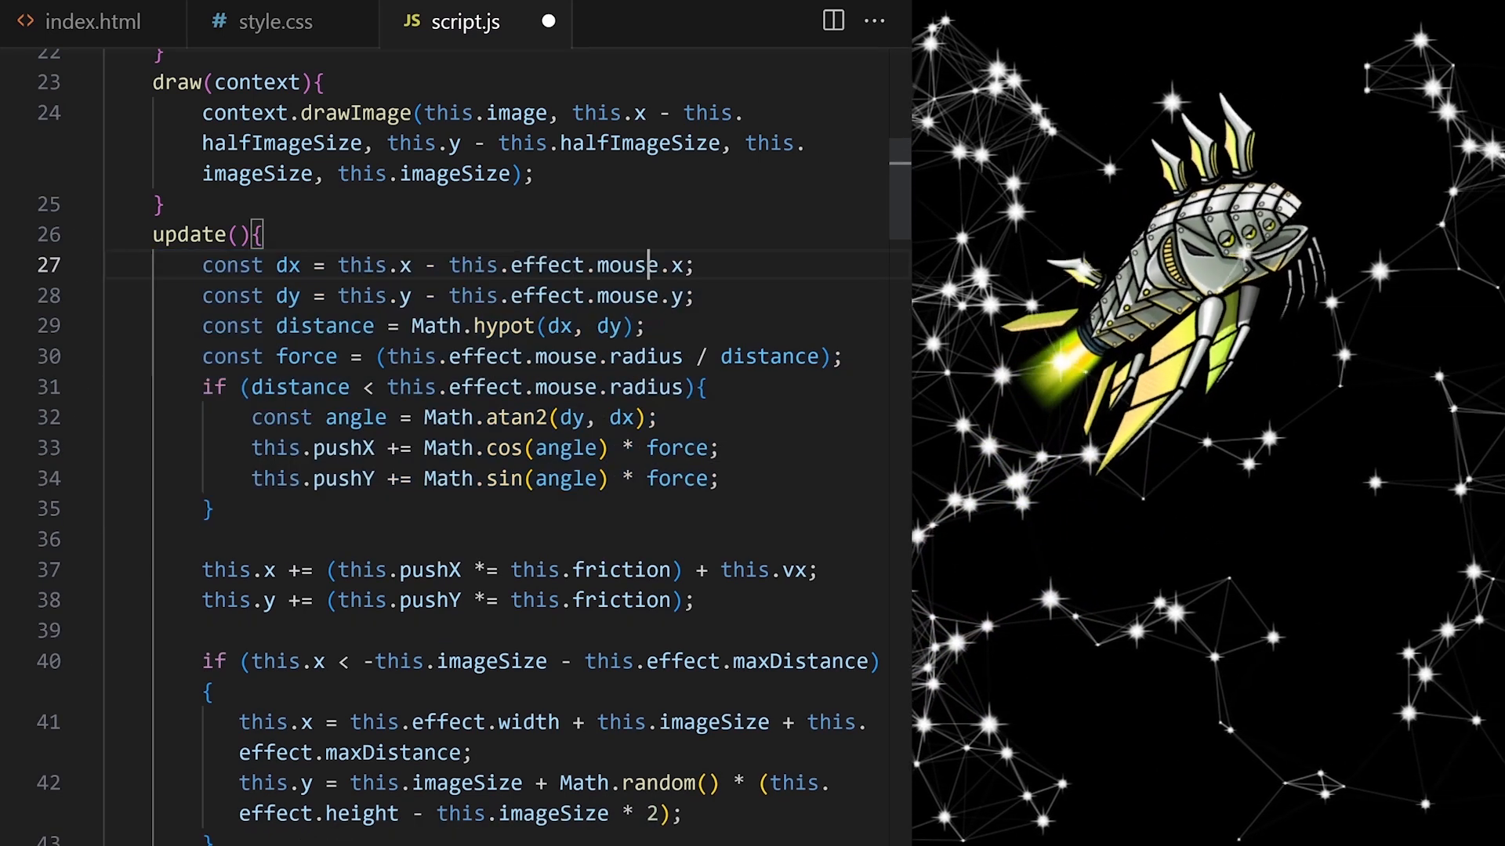
double_click(627, 265)
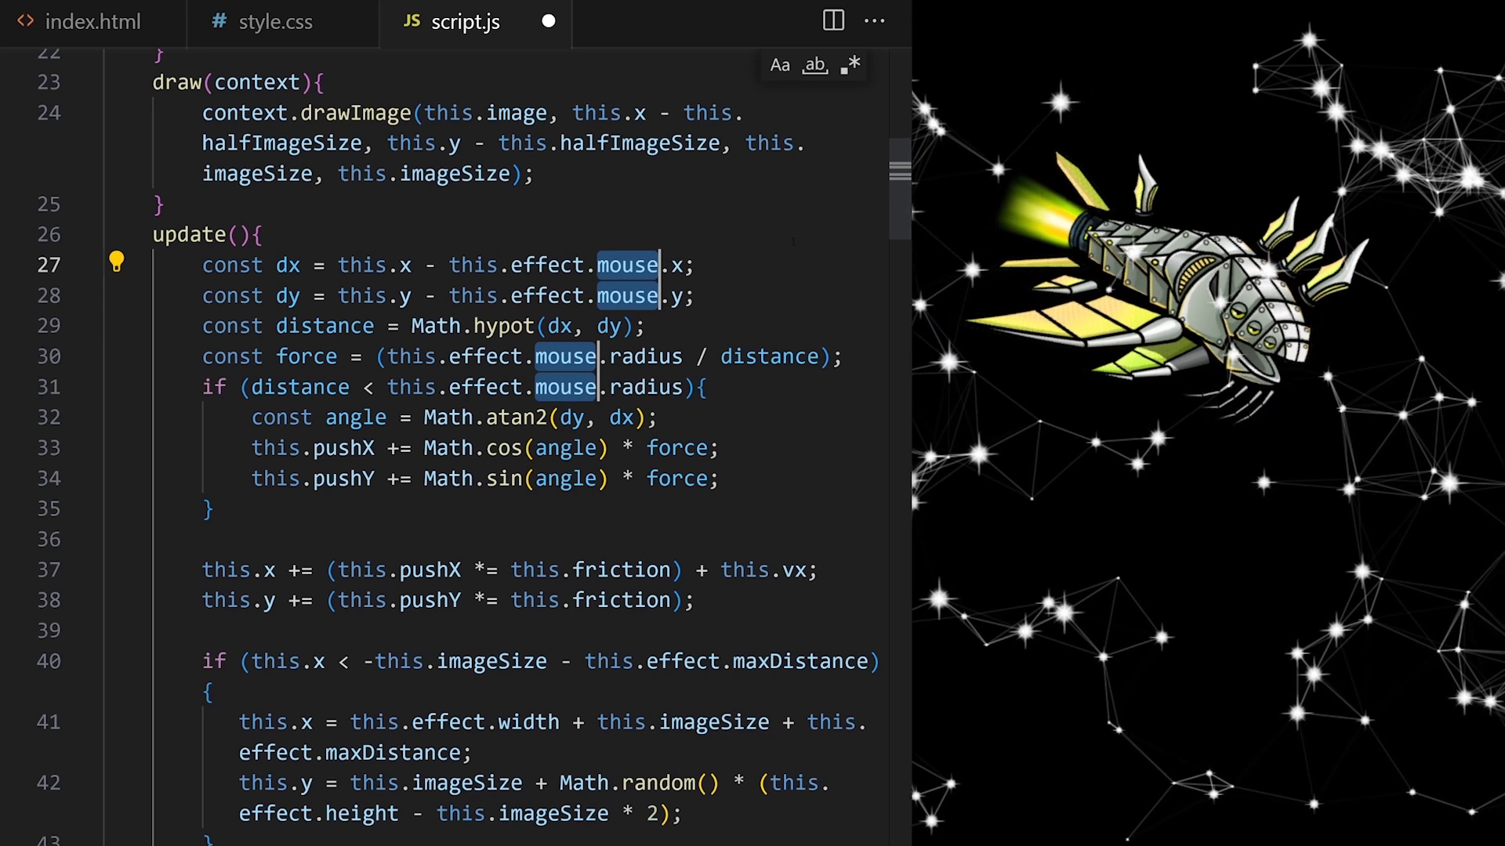
type("whale")
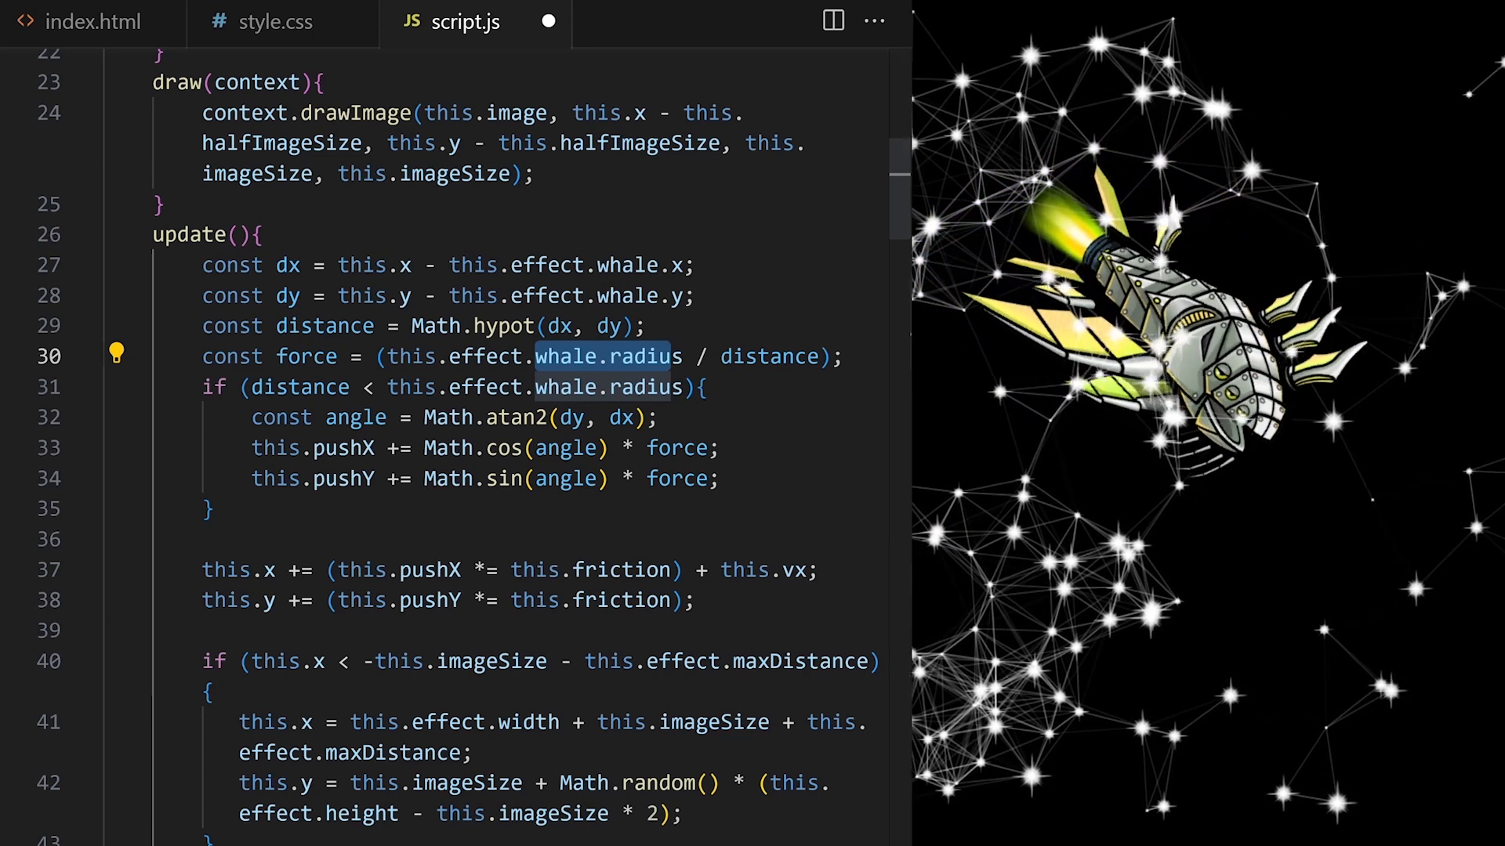
Add this.radius = 200 to the Whale constructor and save.
scroll("down", 3)
type("this.radius")
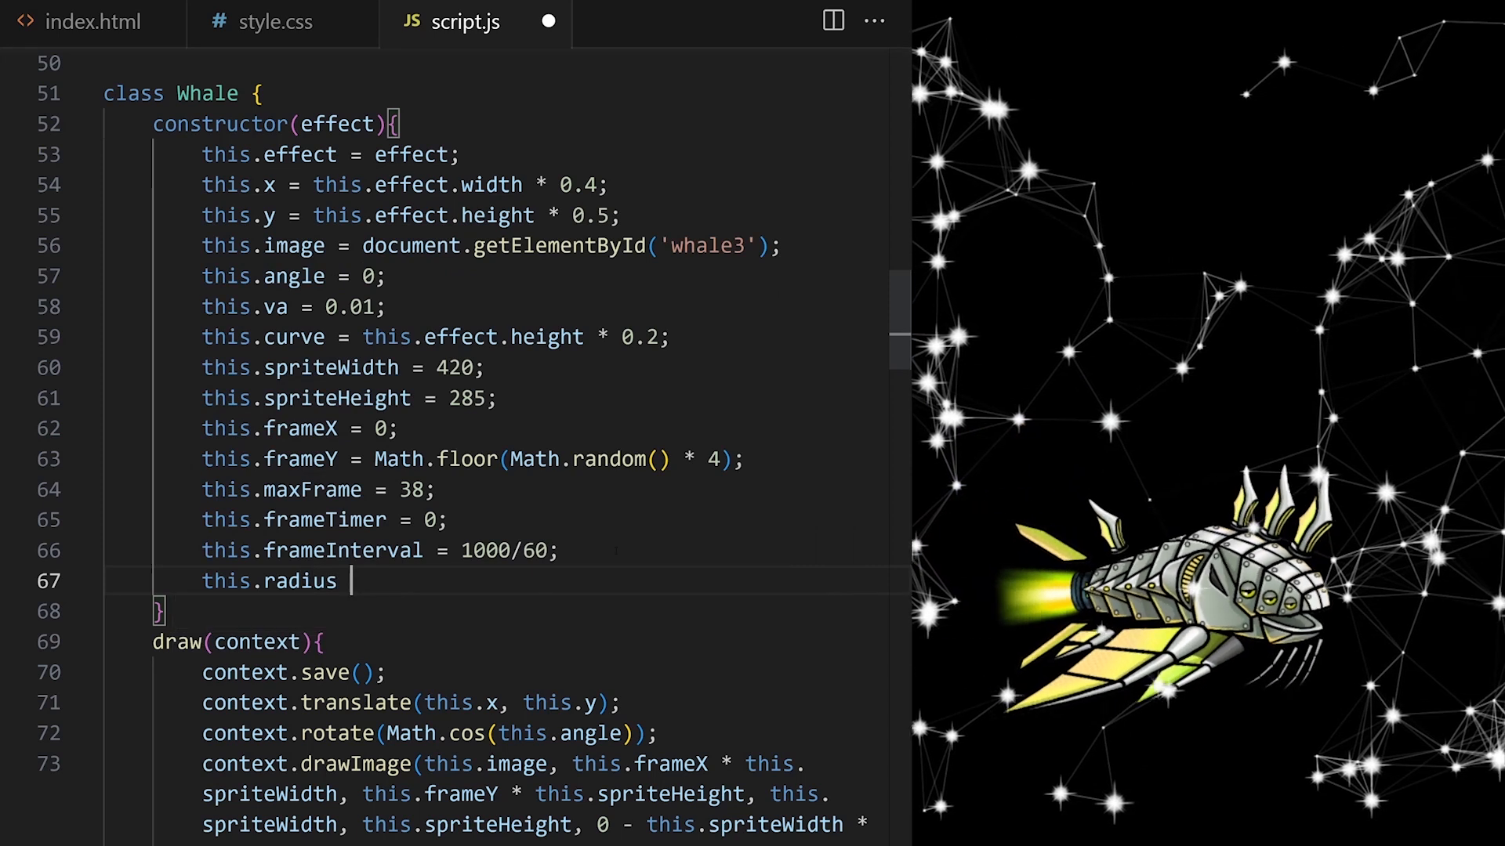
type("= 200;")
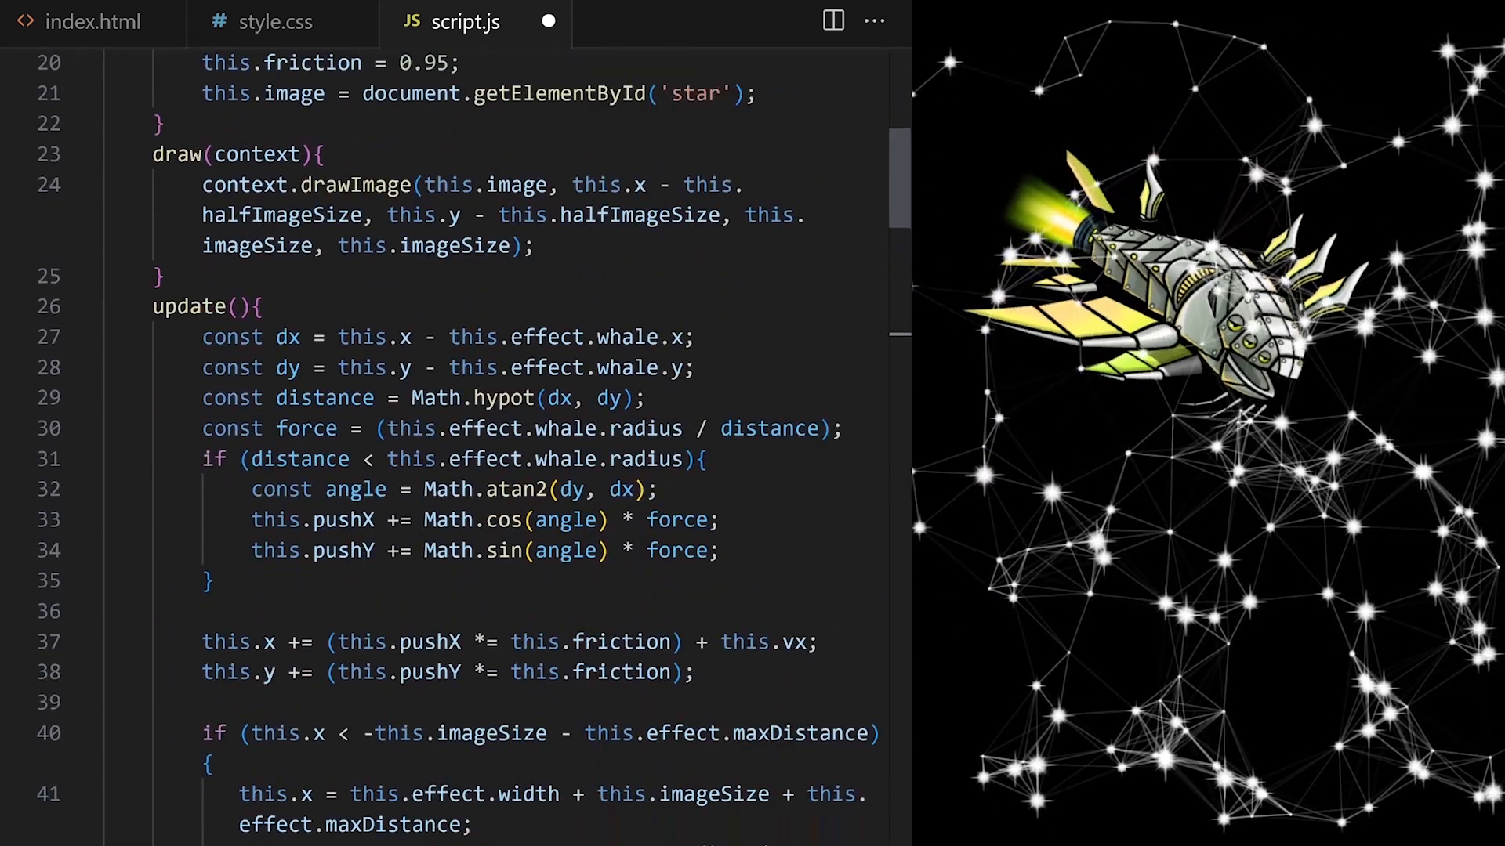
left_click(657, 489)
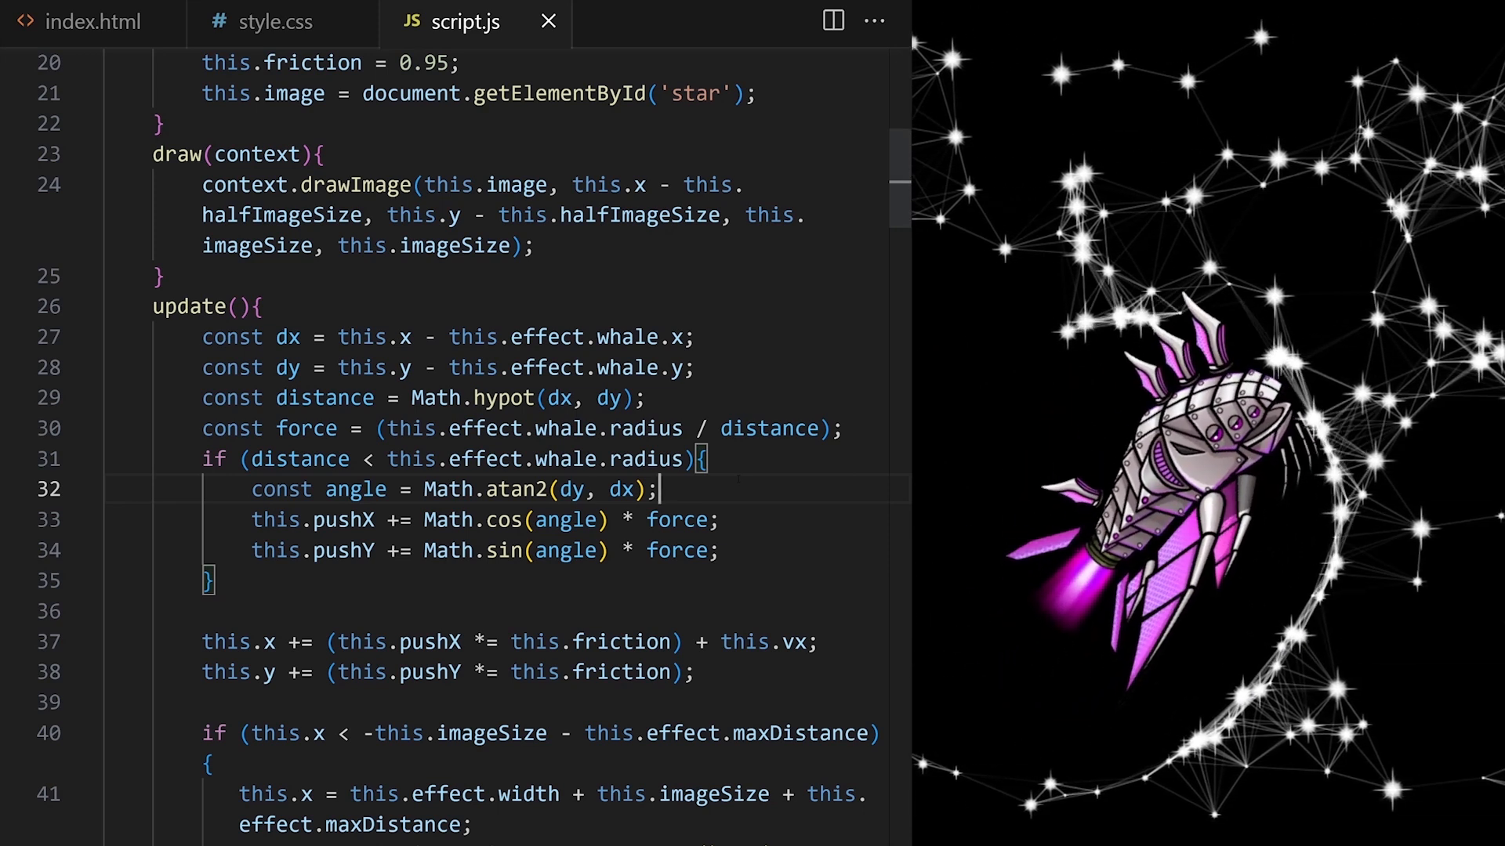
In style.css set #canvas1 background to linear-gradient(#231646, #4d0…) instead of black.
left_click(279, 21)
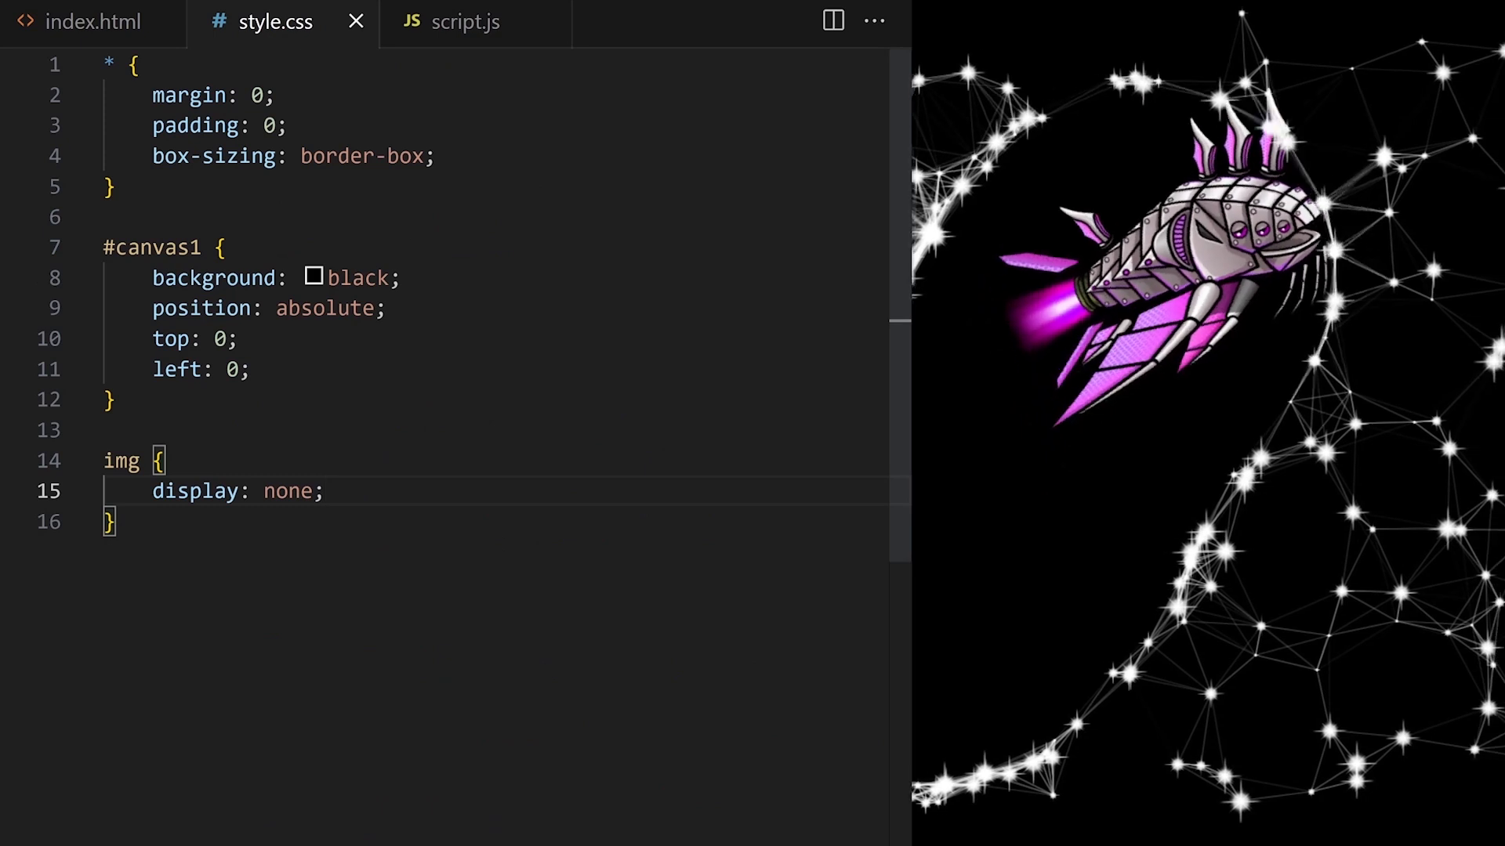
type("linear-gradient()")
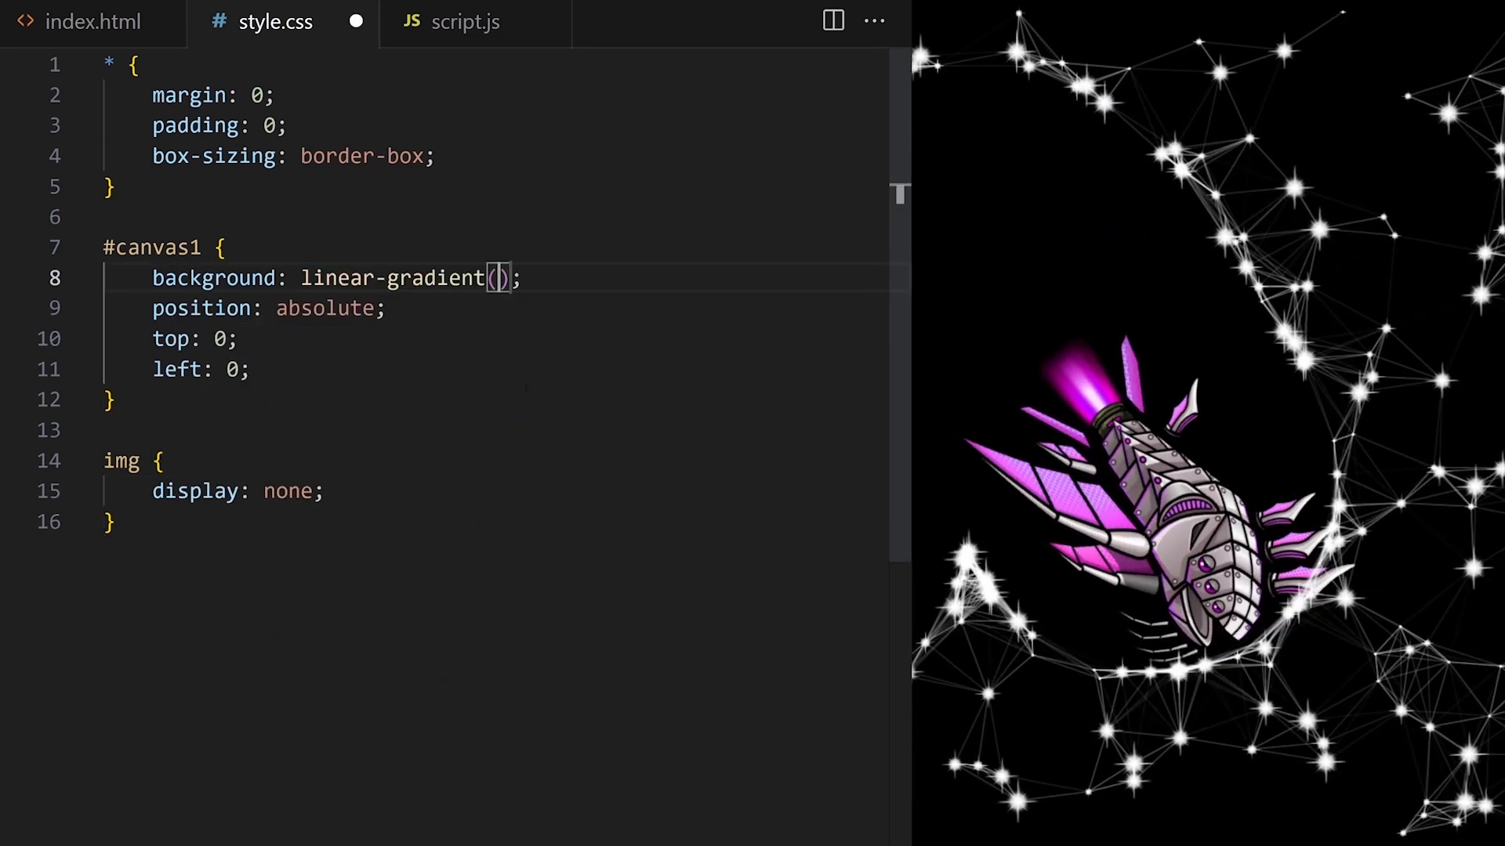
type("#231646")
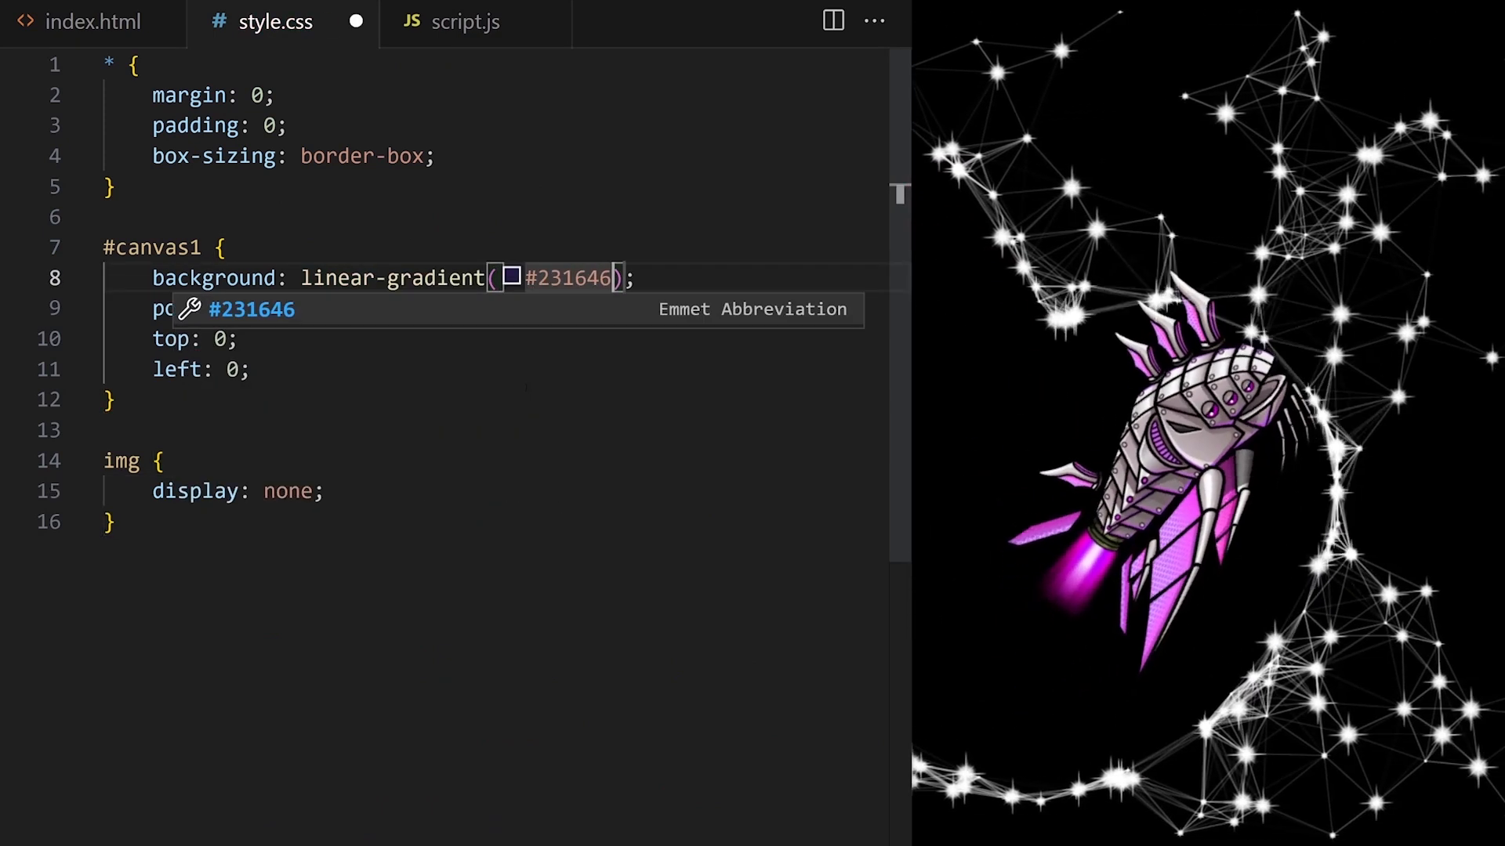
type(", #4d0")
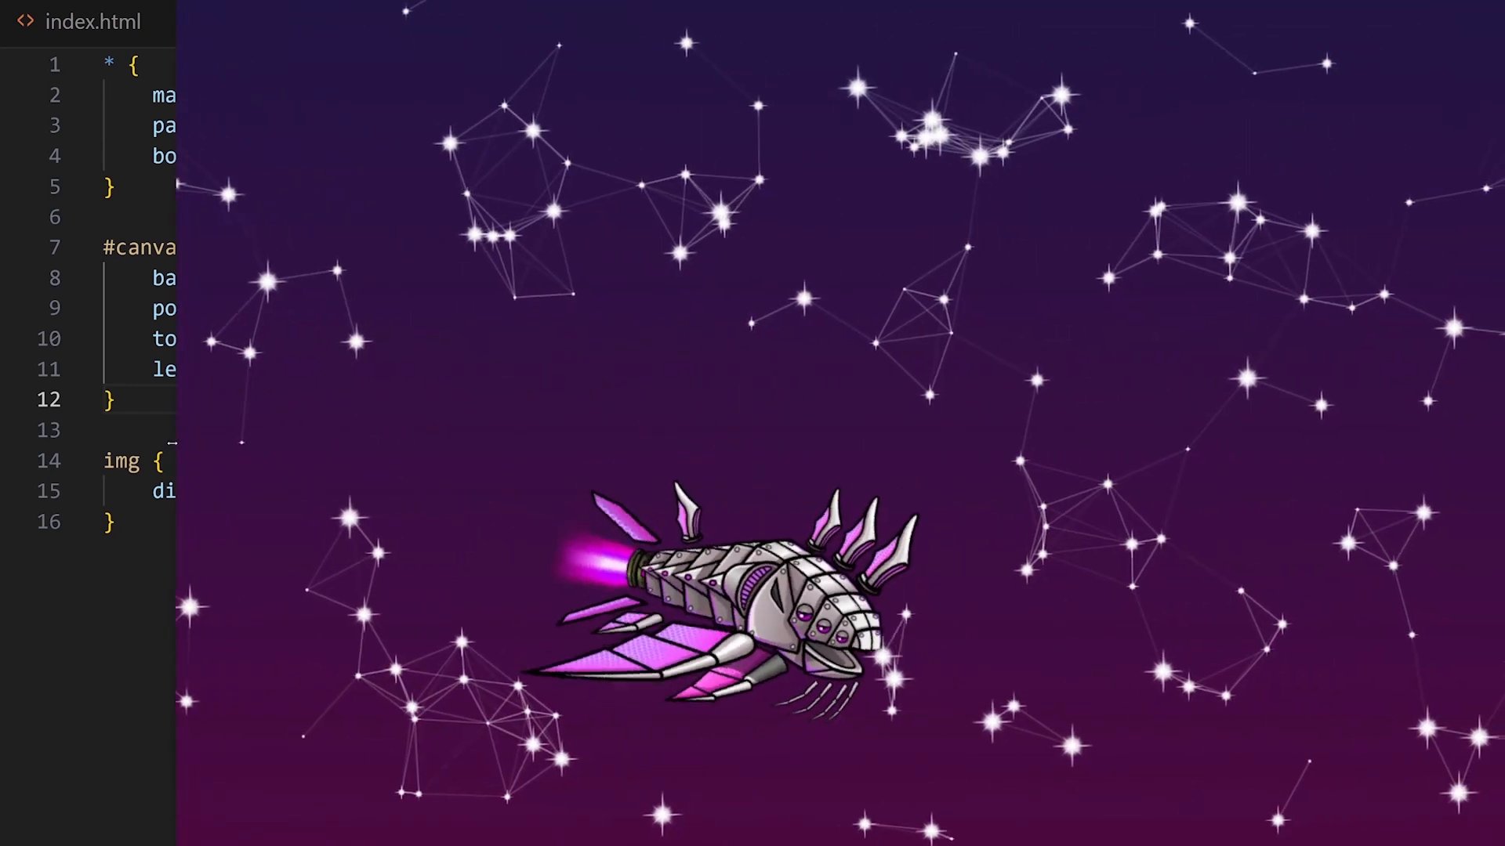
In script.js change Effect's this.maxDistance from 150 to 110.
left_click(469, 20)
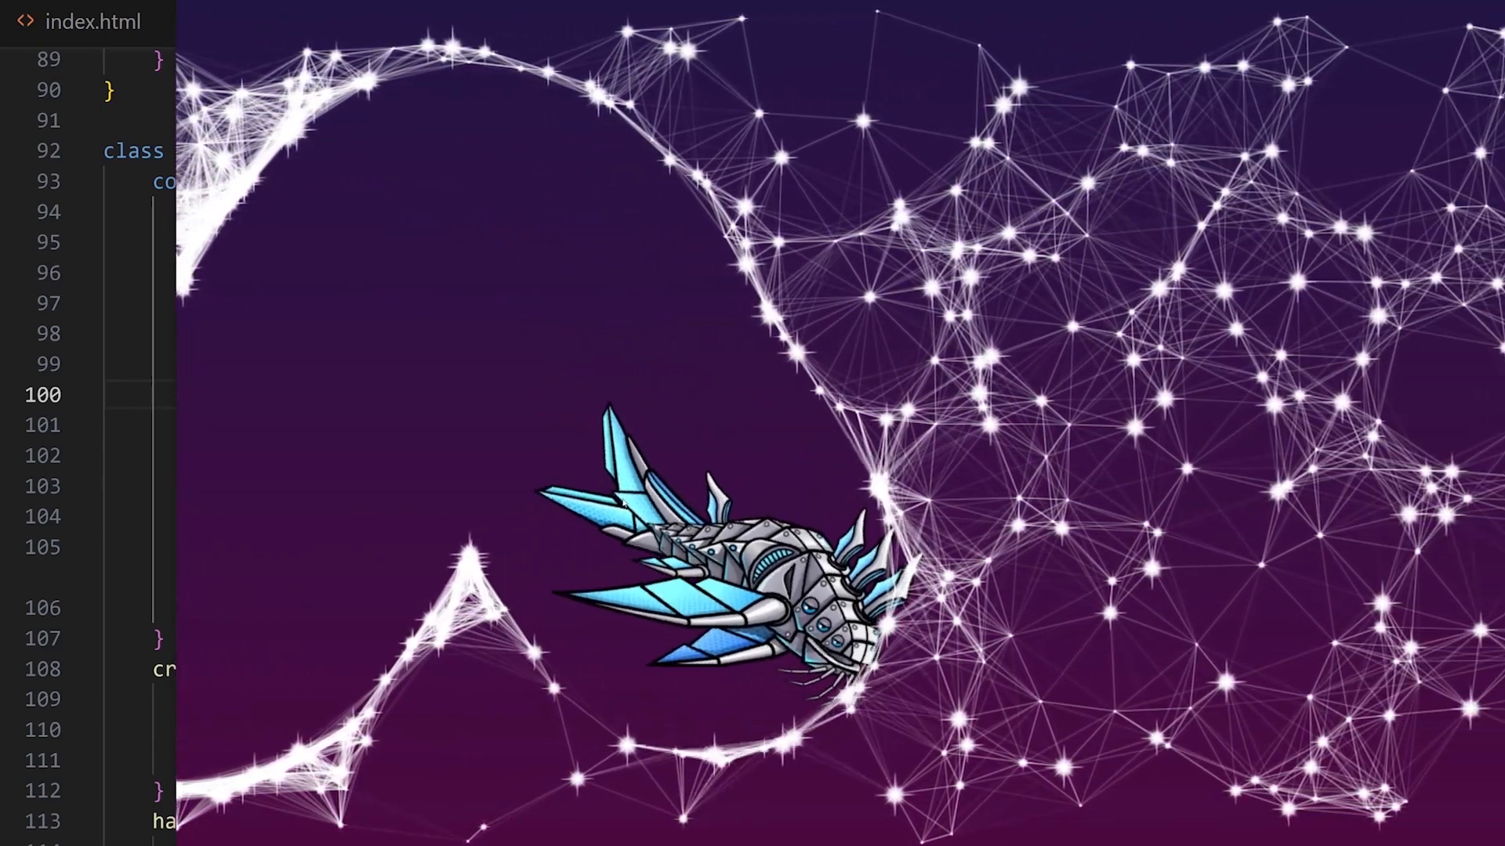
left_click(468, 21)
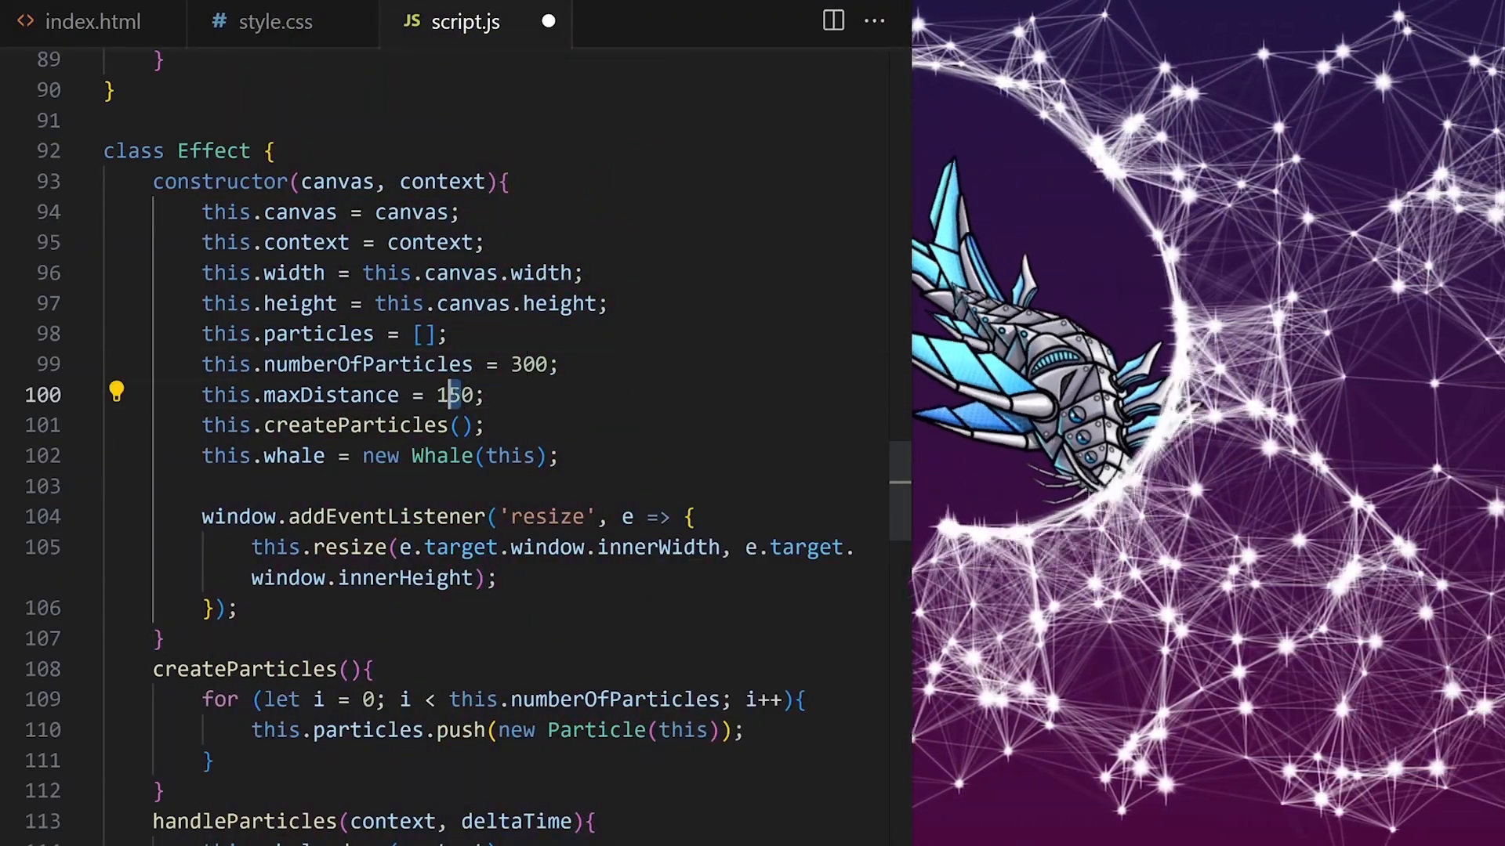
type("110")
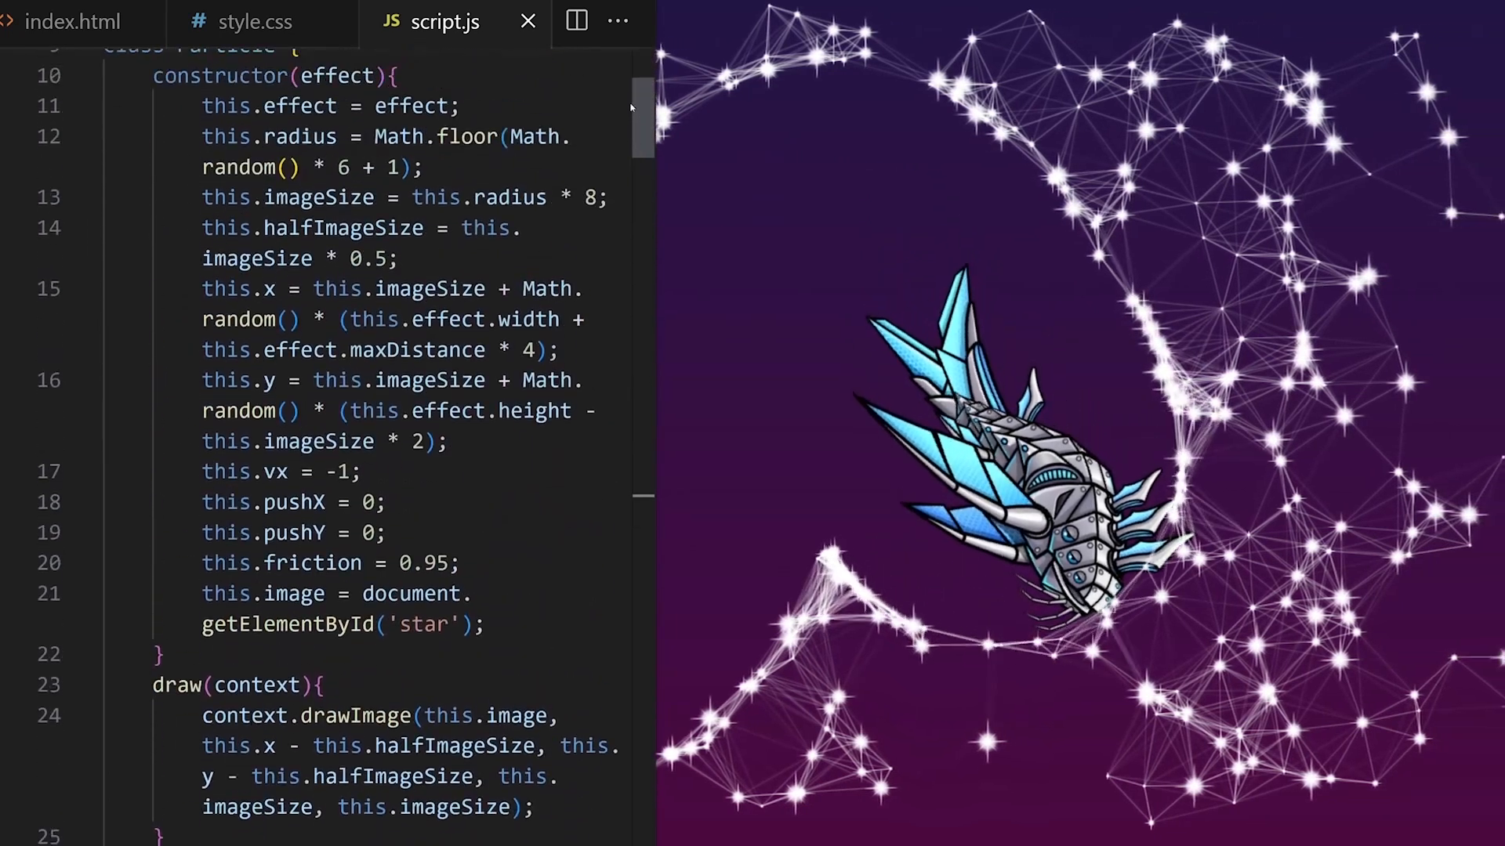
Set Particle friction to 0.99 and vx drift speed to -0.5.
scroll("down", 3)
type("9")
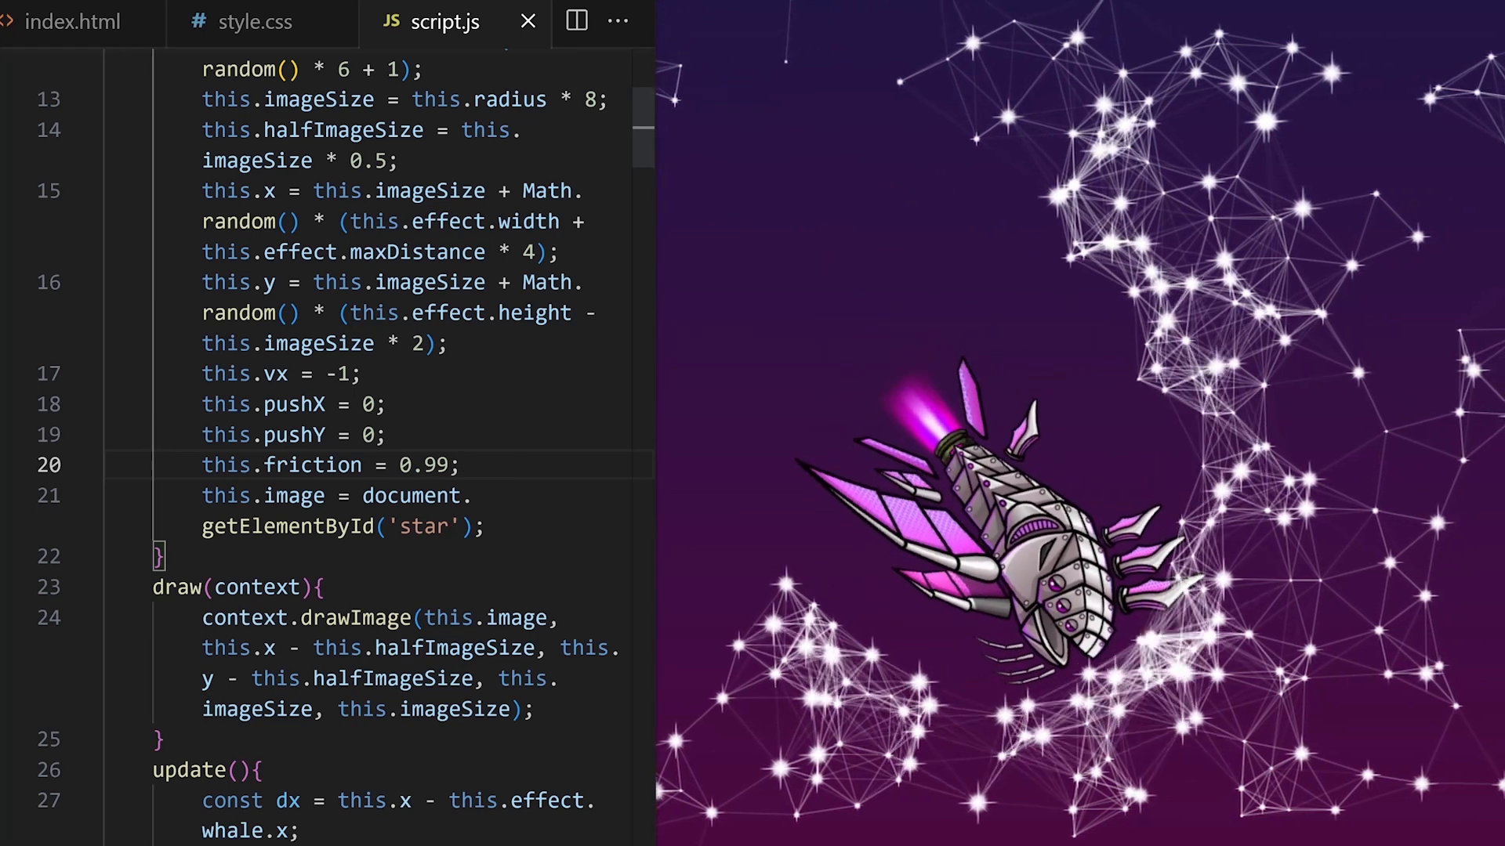
type("0.")
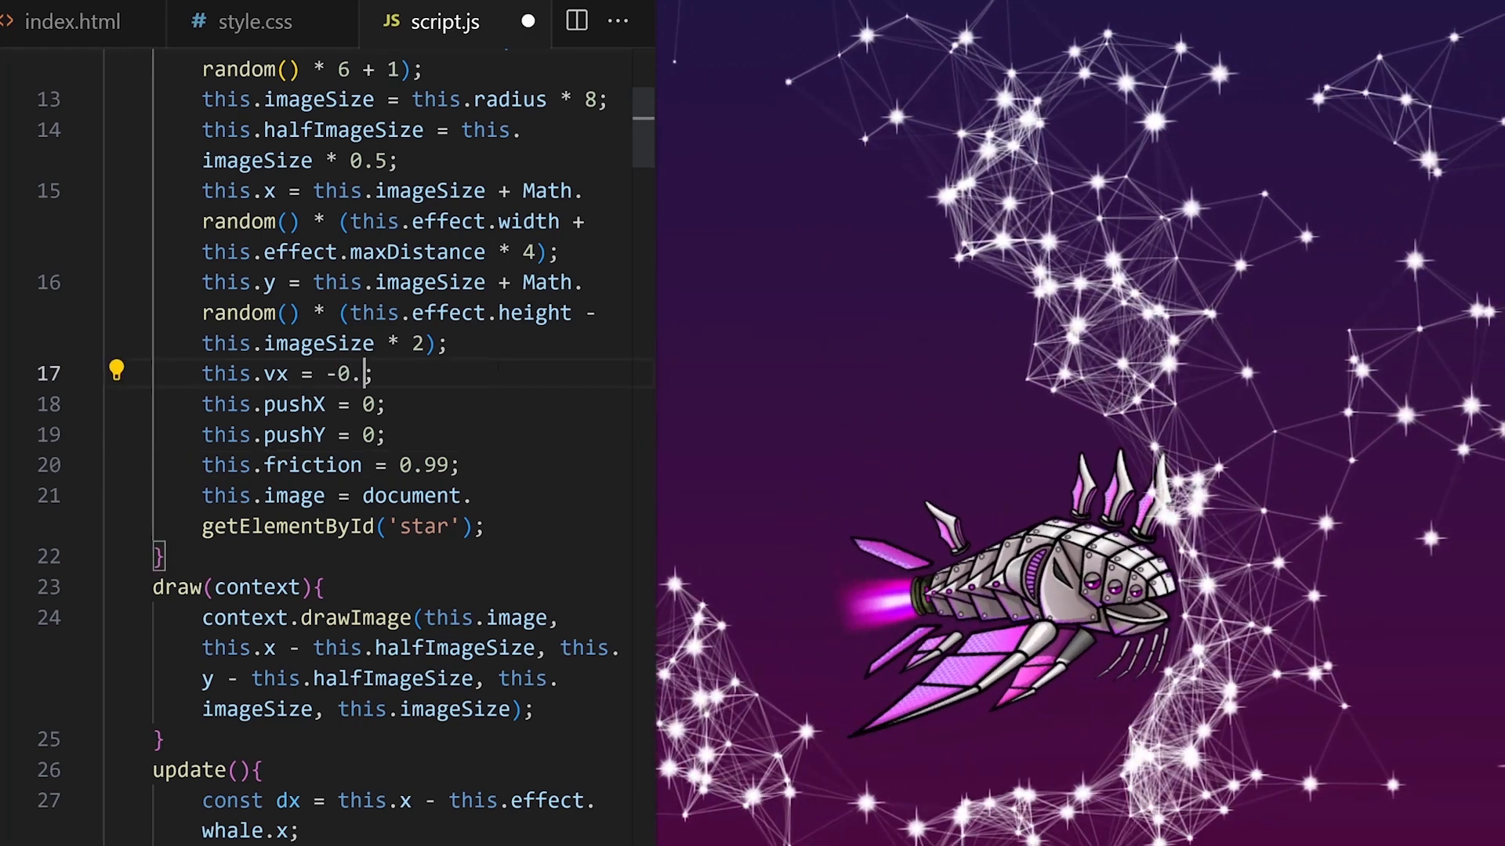
type("5")
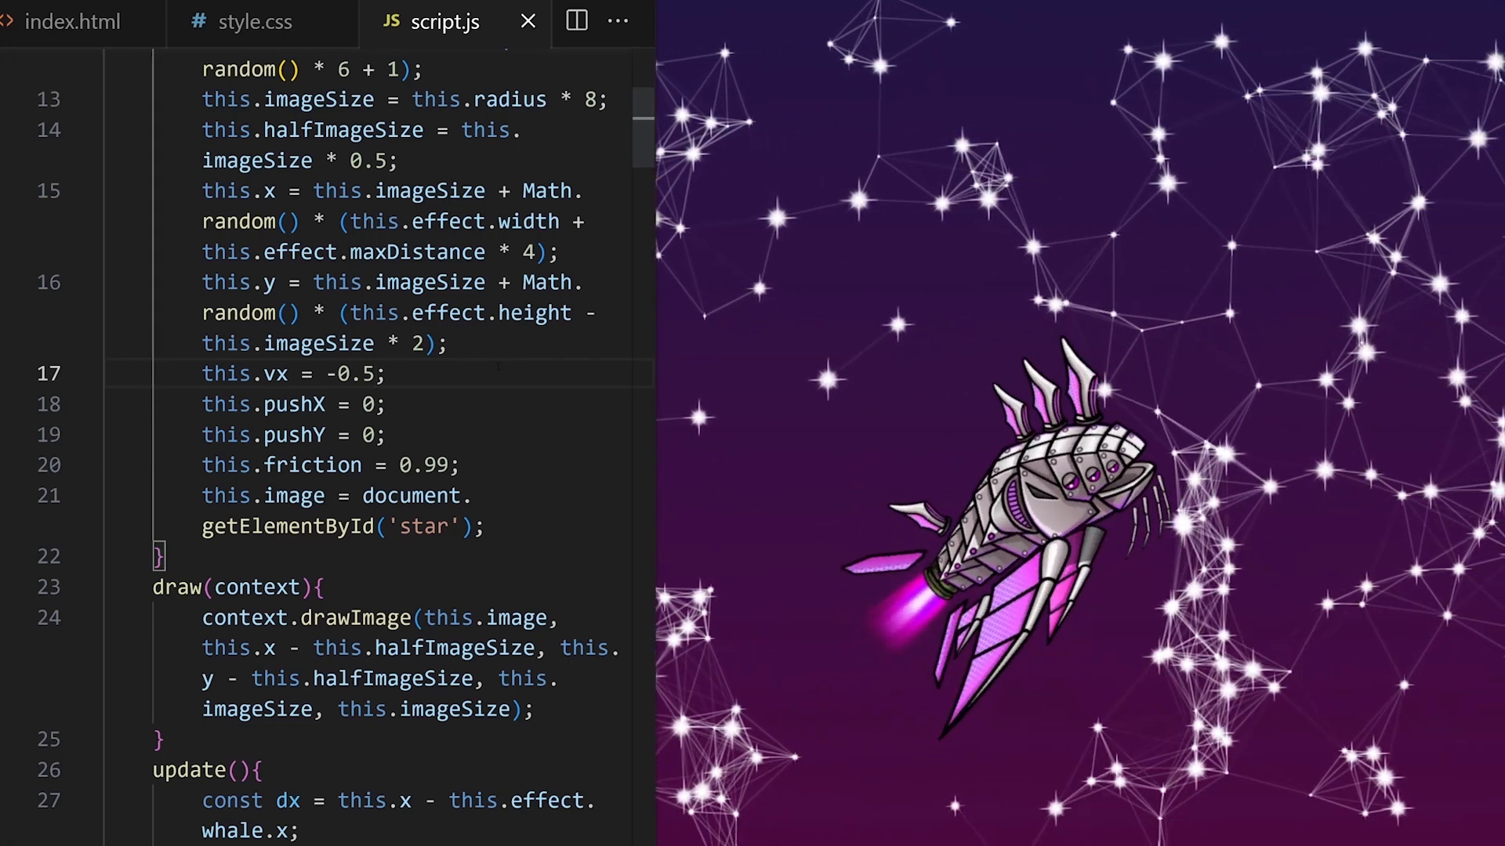
Multiply Math.cos(this.angle) by 0.4 in the whale's rotate call to soften its sway.
scroll("down", 3)
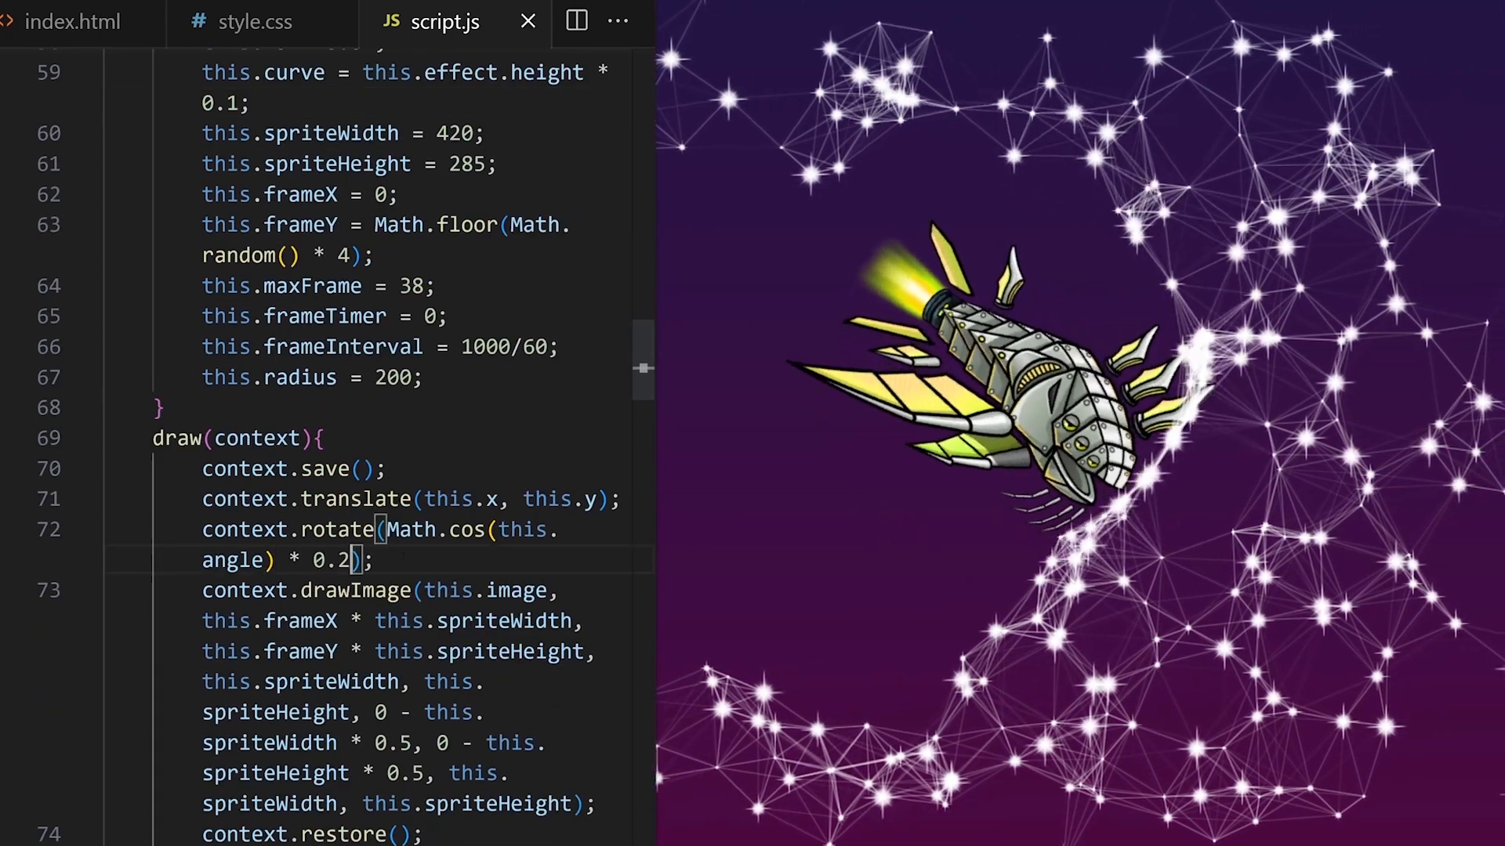
double_click(332, 561)
type("5")
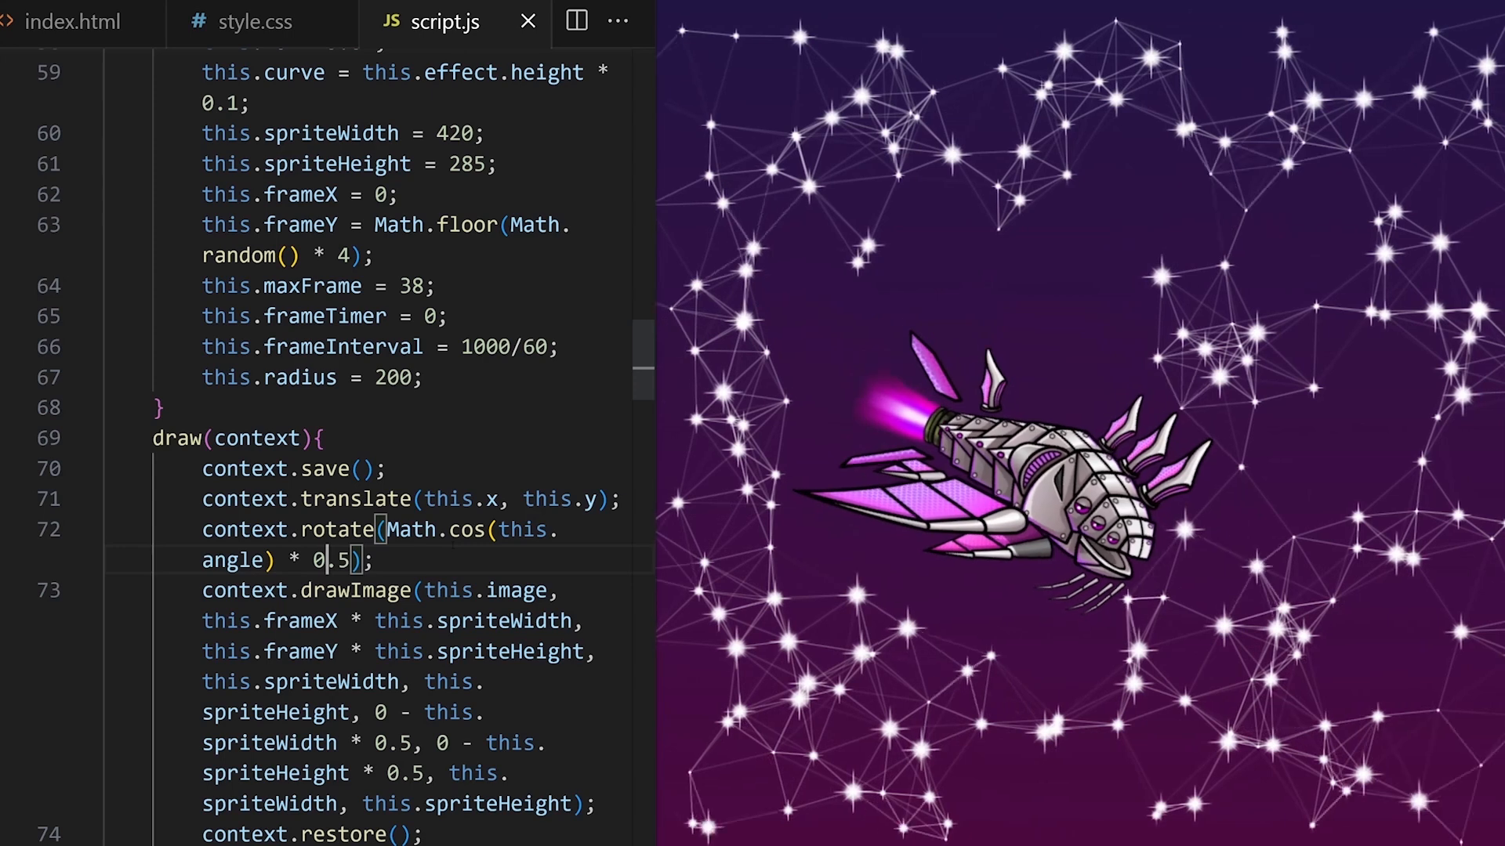
type("0.4")
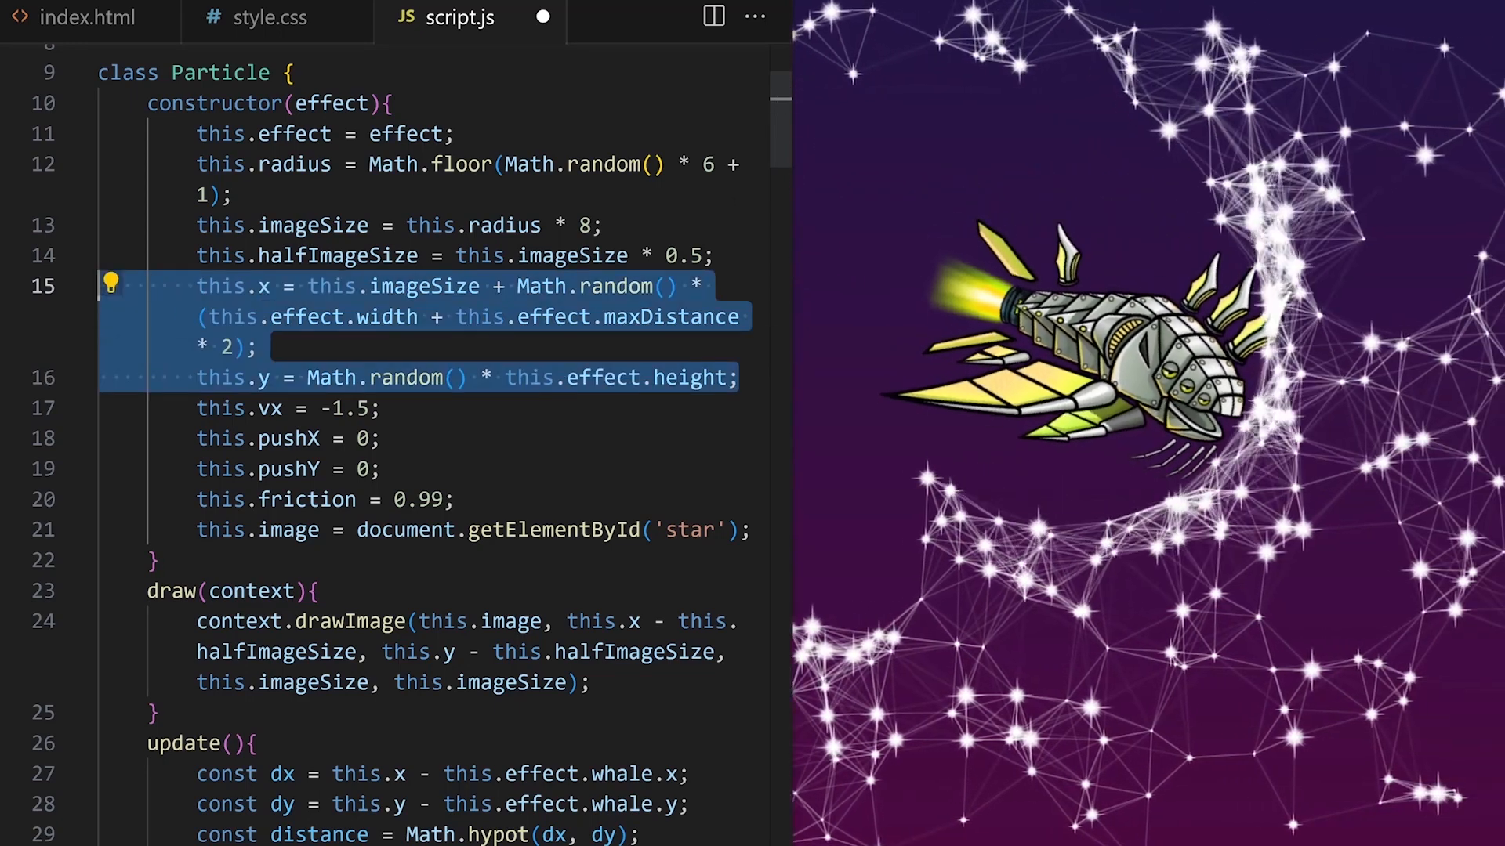
Give Particle a reset method using the full-height spawn formula, then view index.html's image lines.
scroll("down", 3)
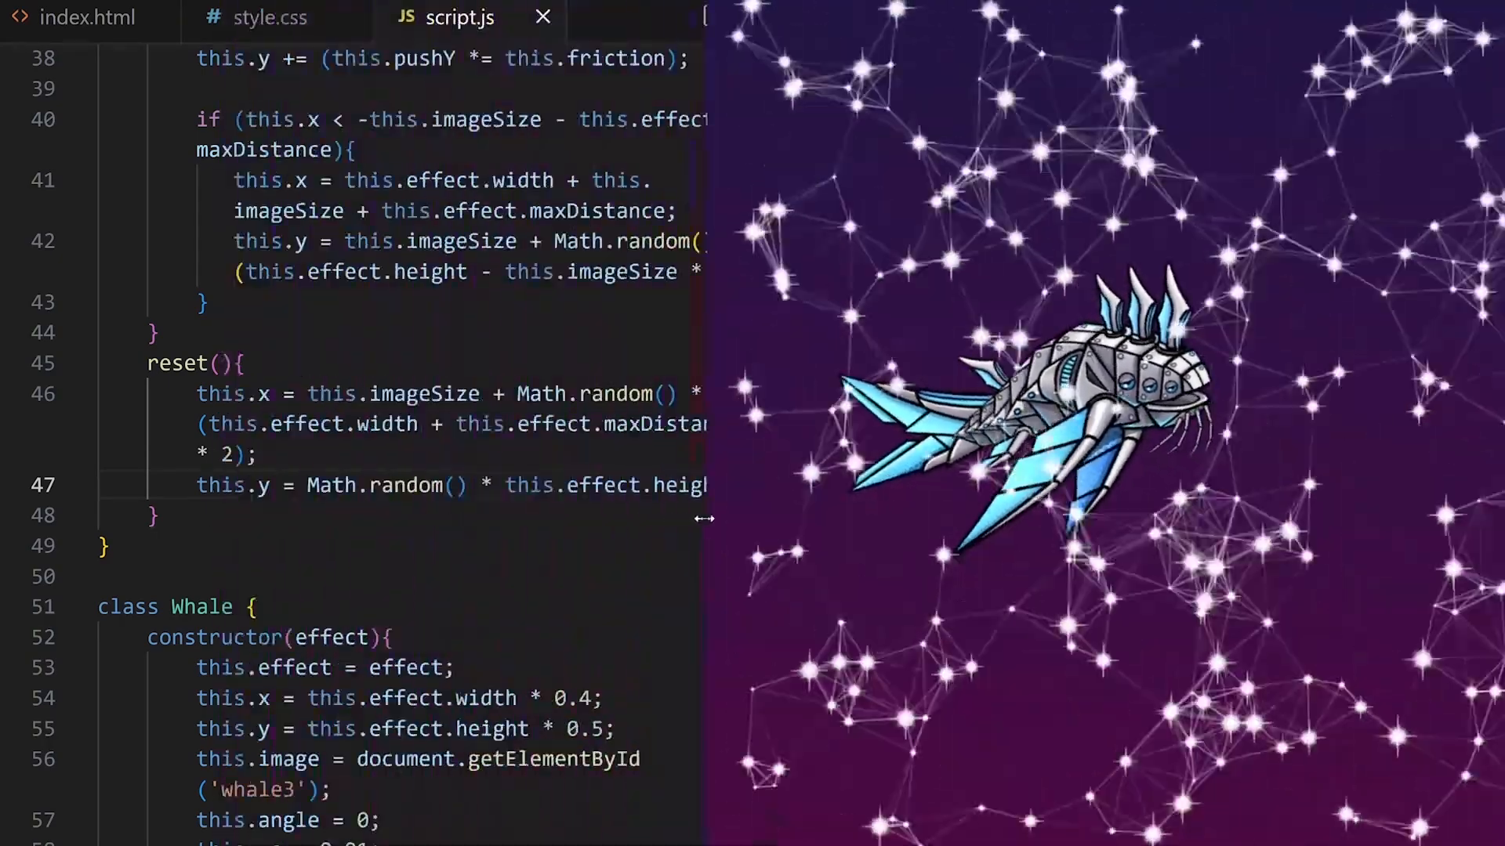
left_click(86, 17)
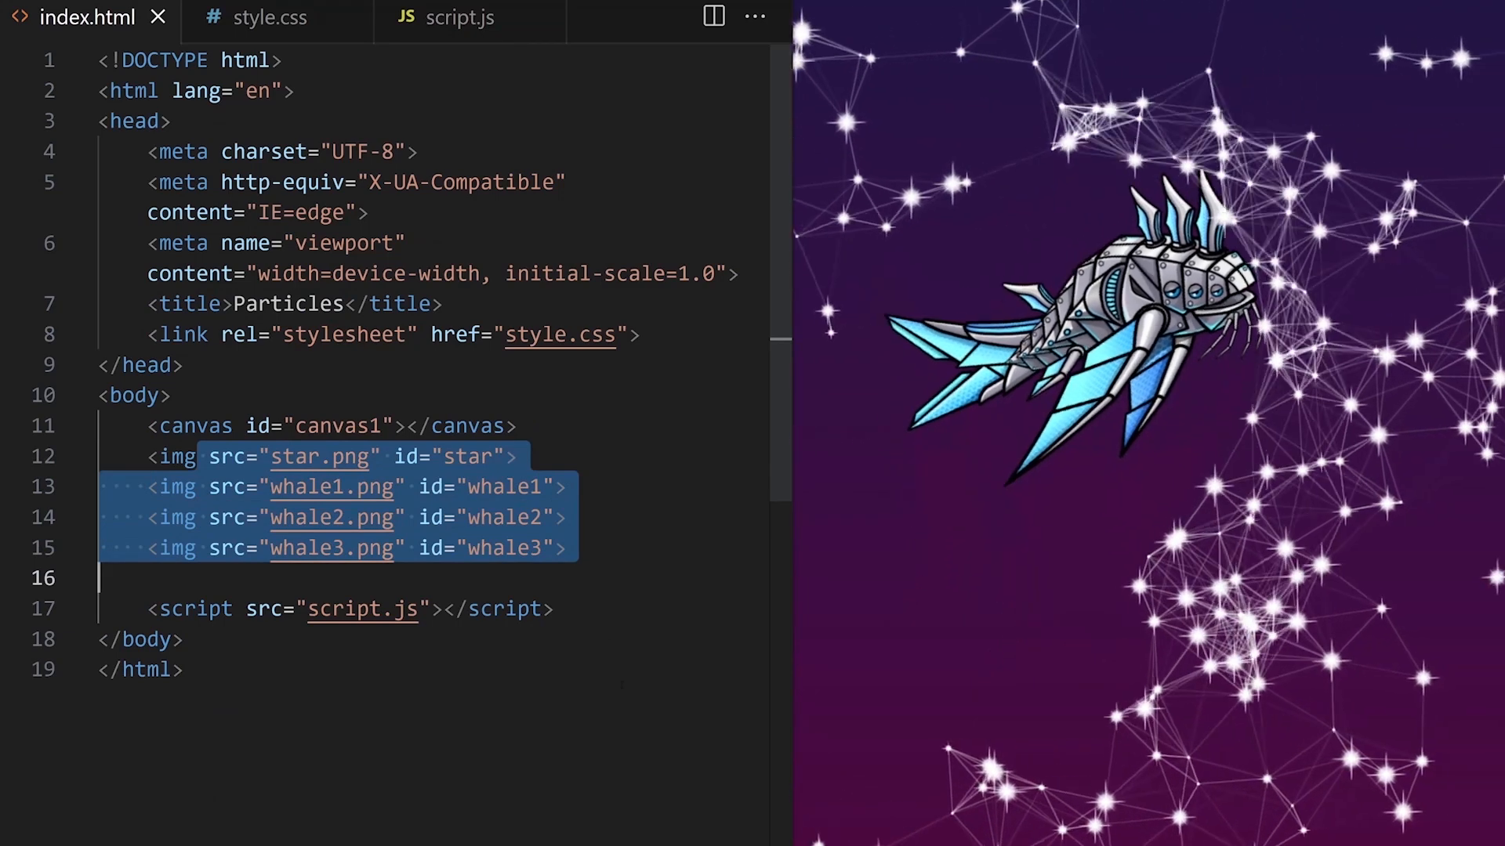
Add window.addEventListener('load', function(){ … }); at the top of script.js.
left_click(459, 17)
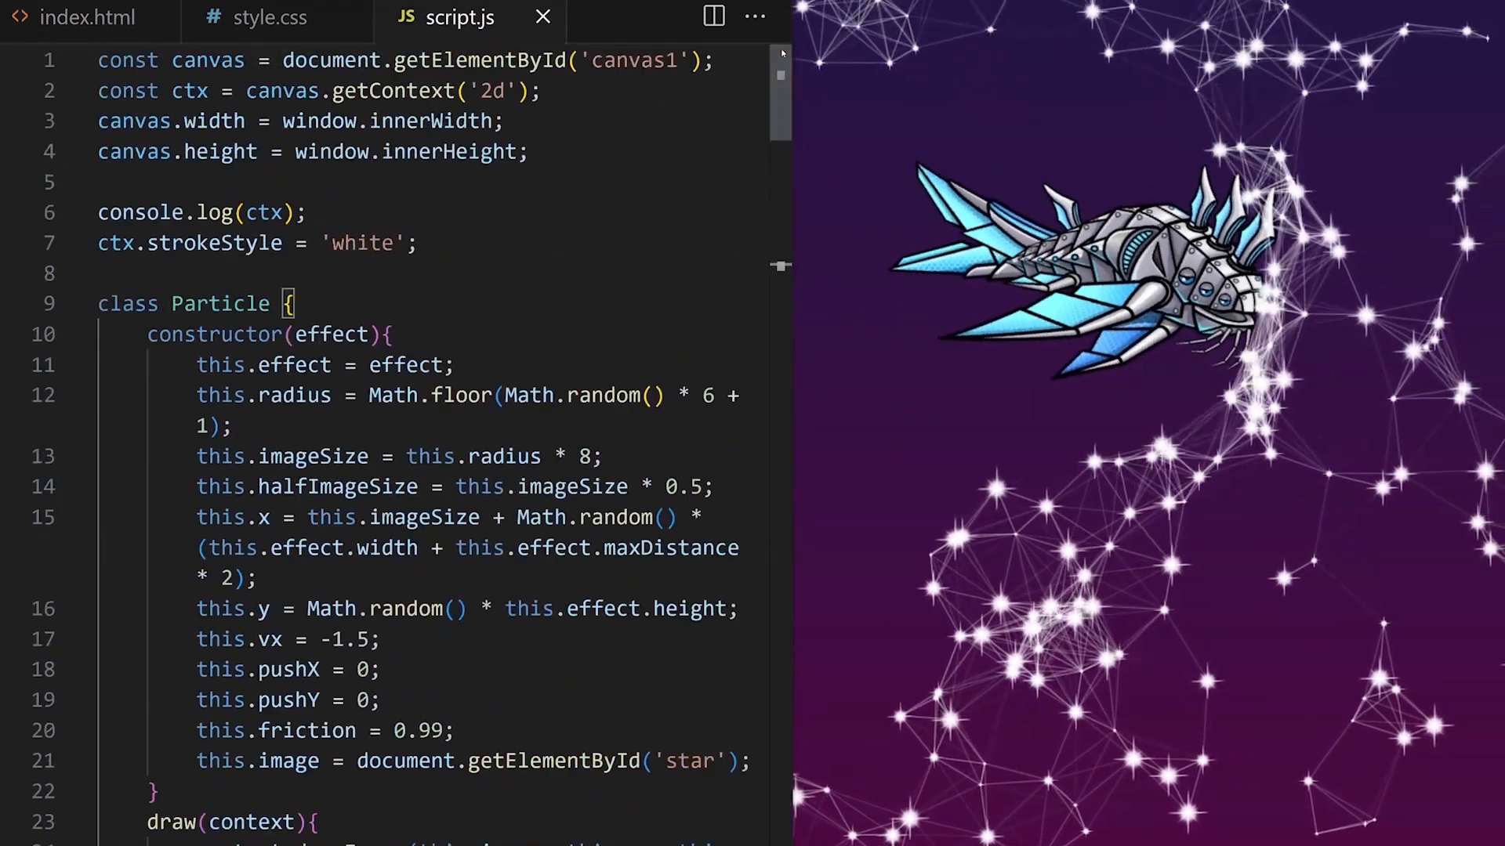
key("Enter")
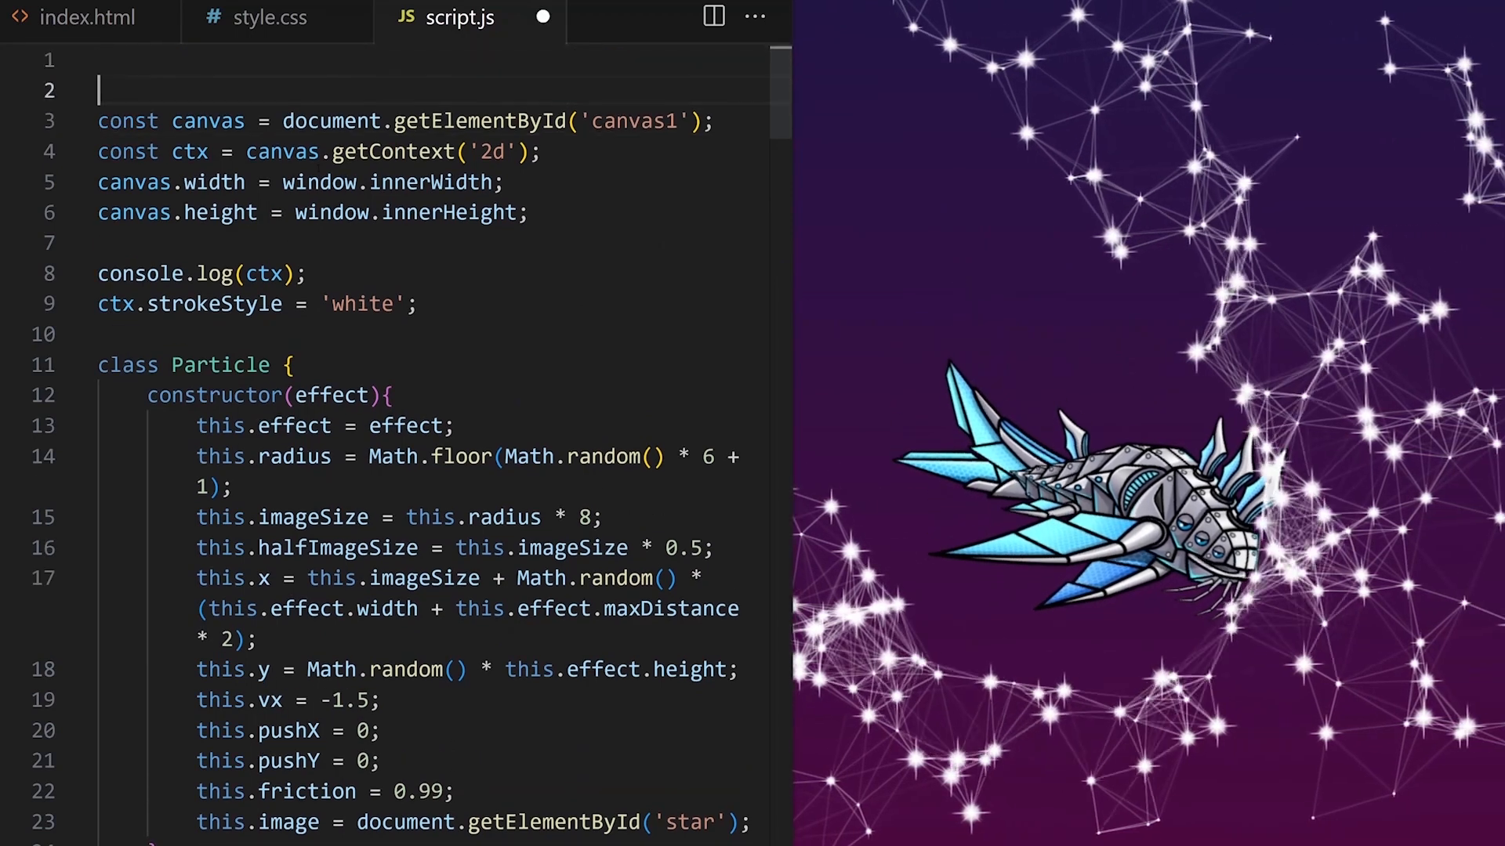
type("window.addEventListener(")
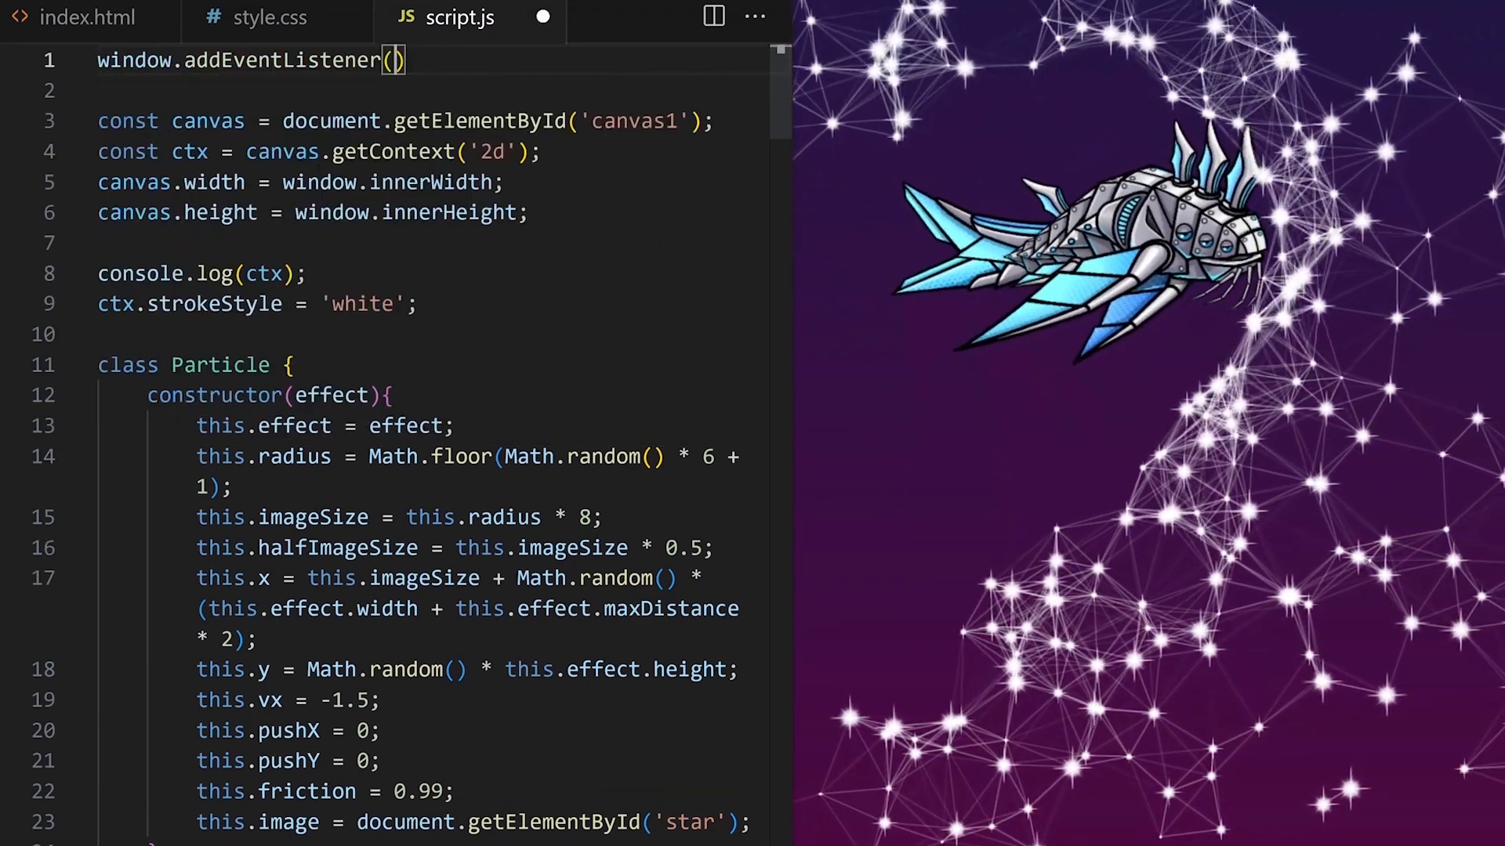
type(";")
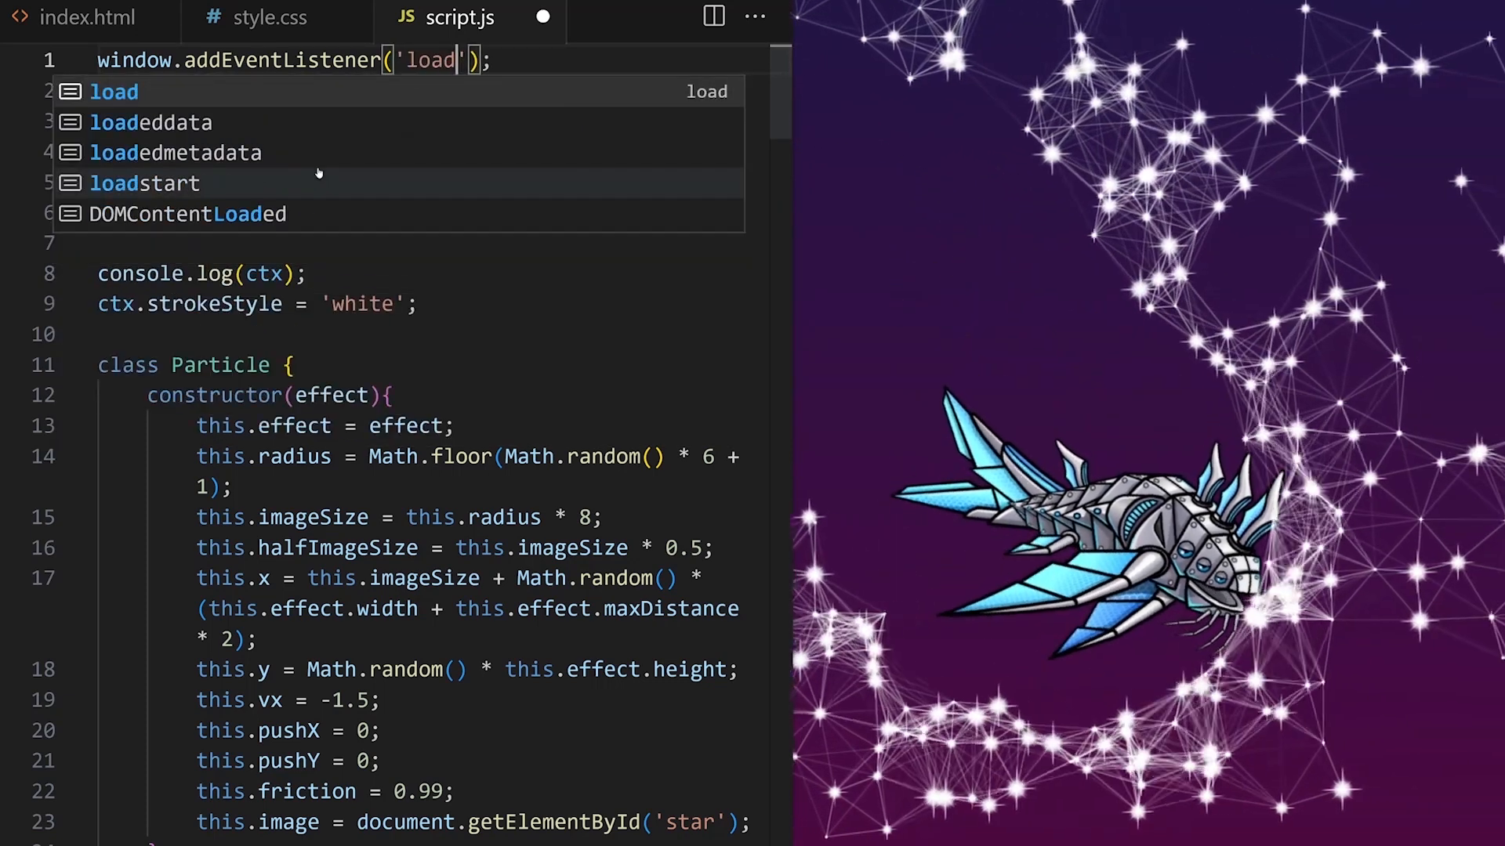
type(", f")
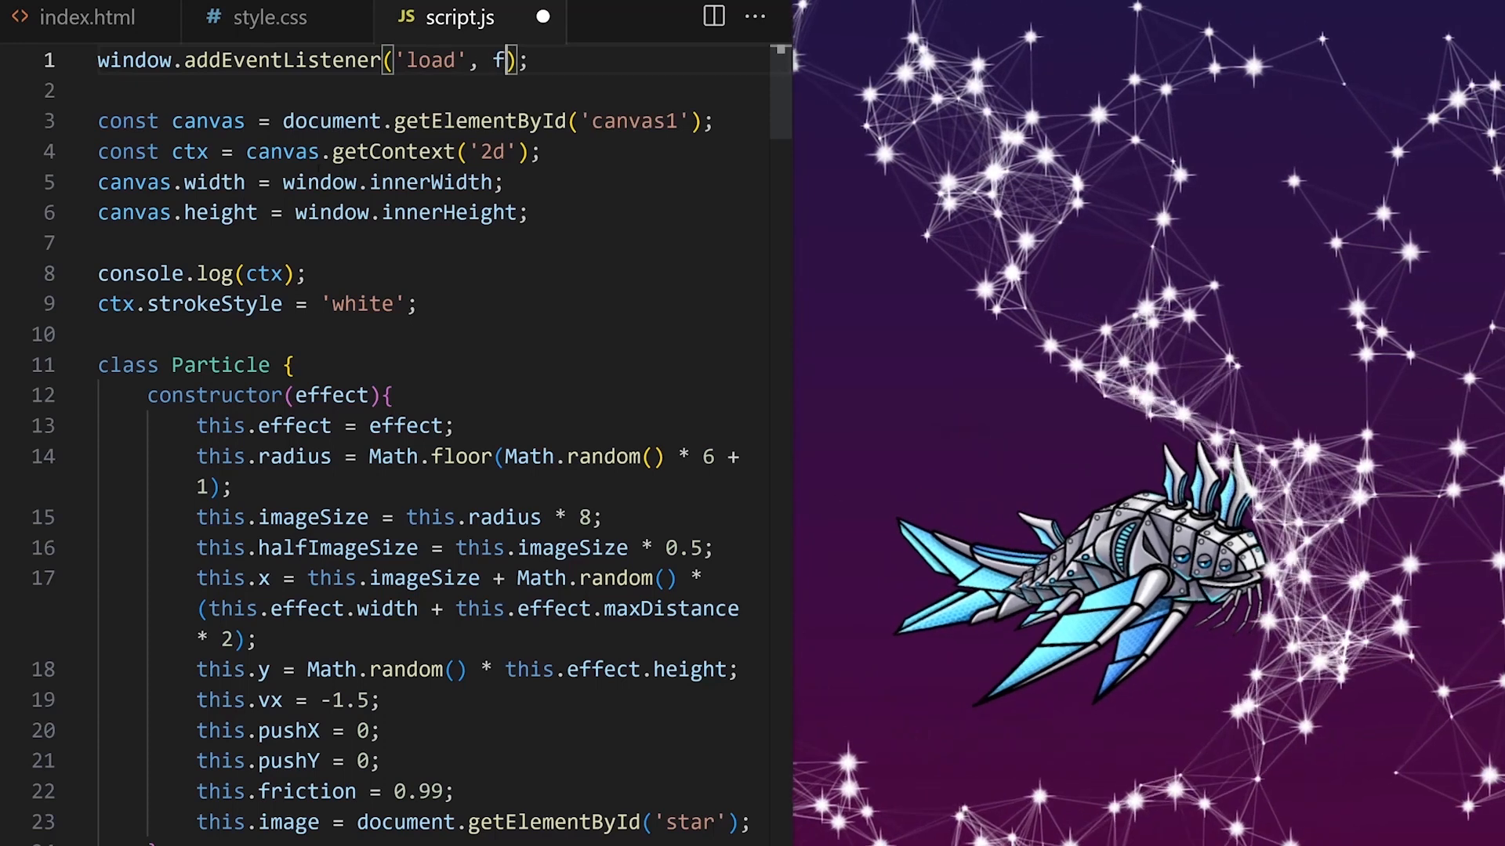
type("unction()")
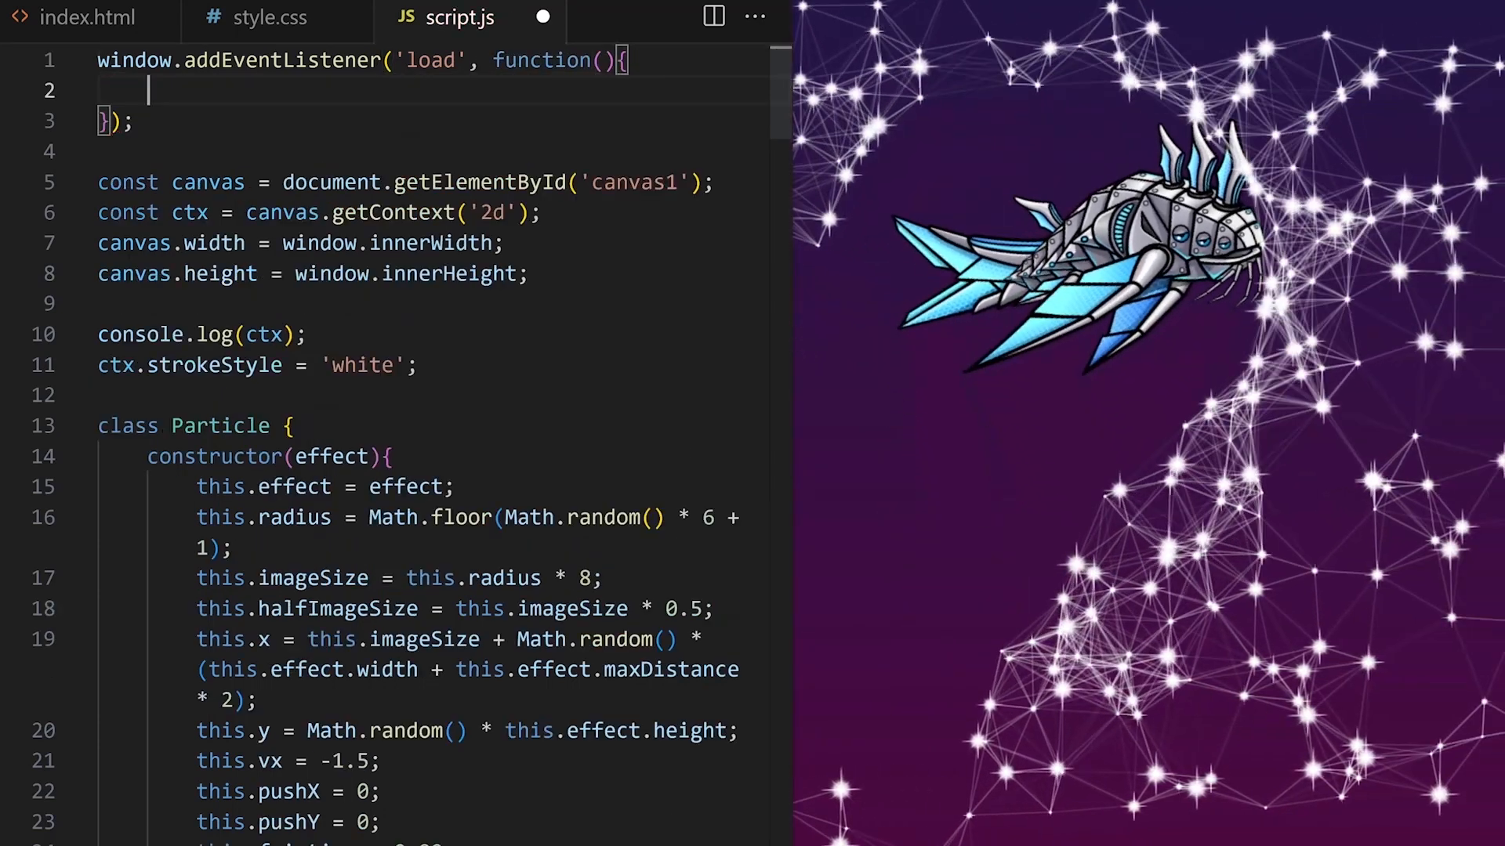
Move the canvas setup and class code inside the load listener's function body.
scroll("down", 3)
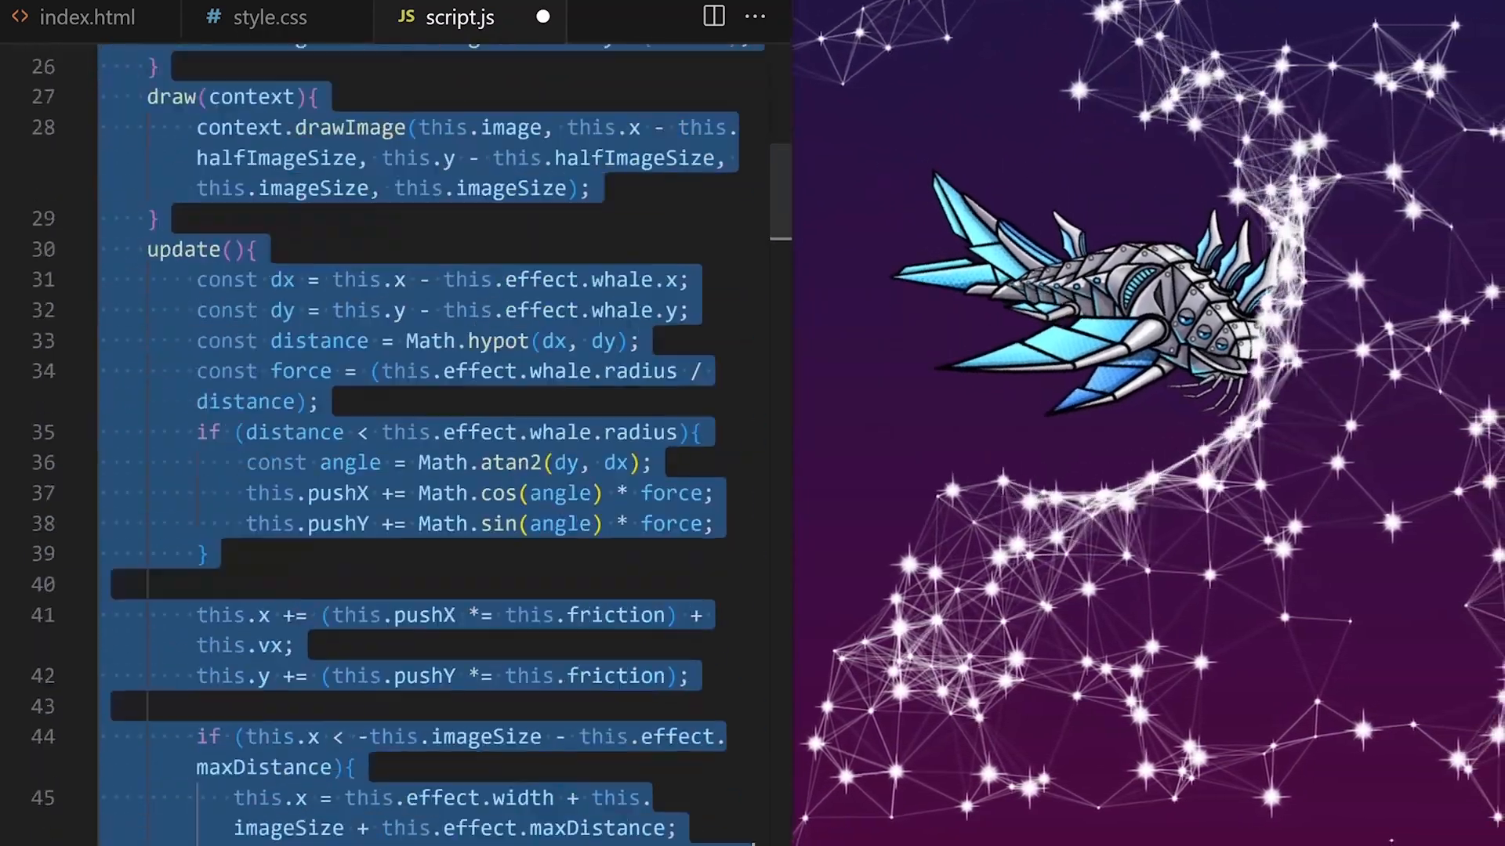
scroll("down", 3)
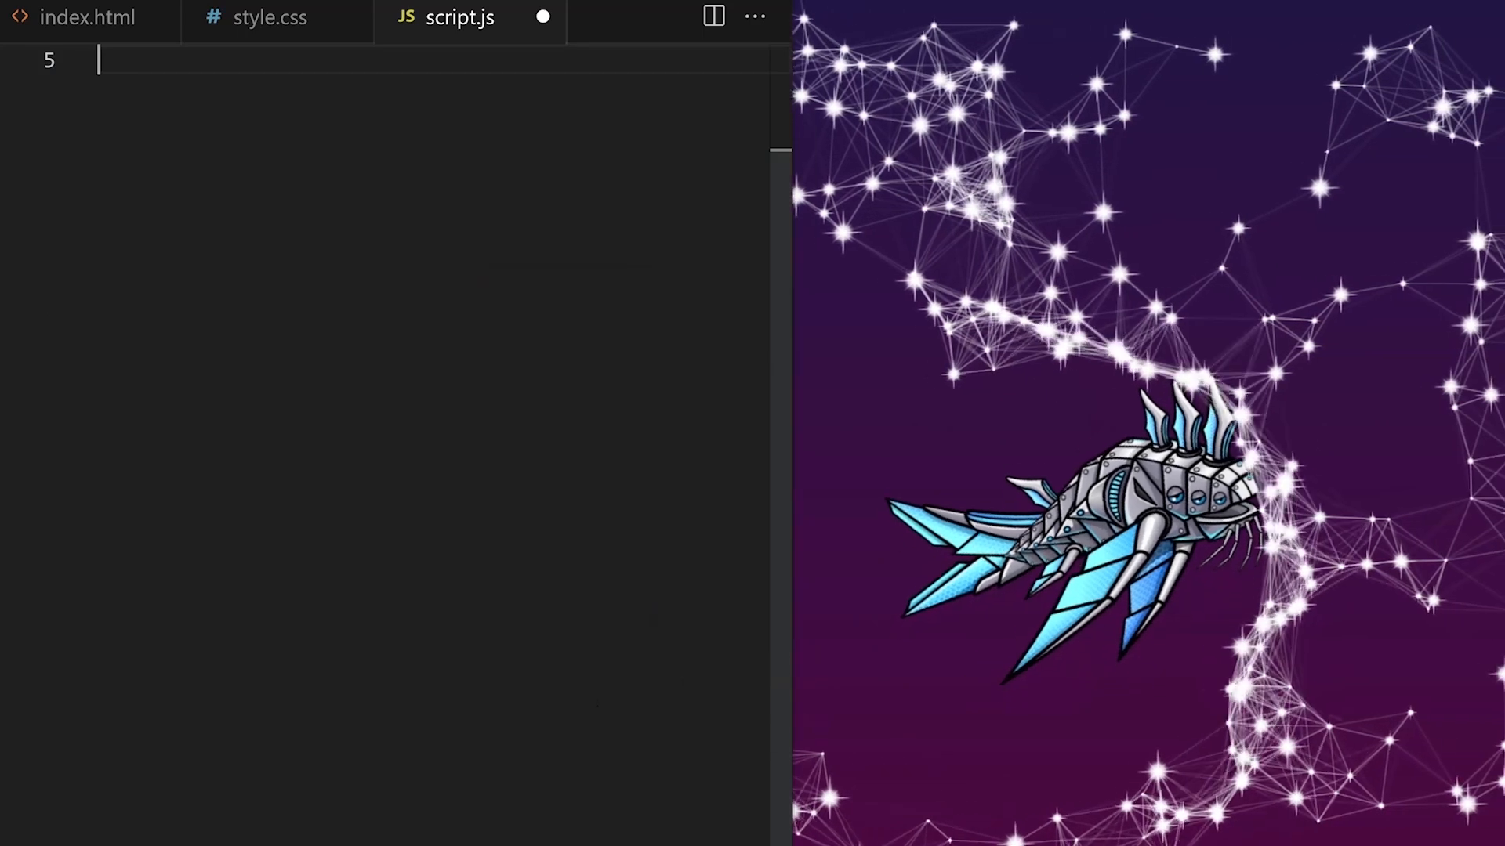
type("window.addEventListener('load', function(){")
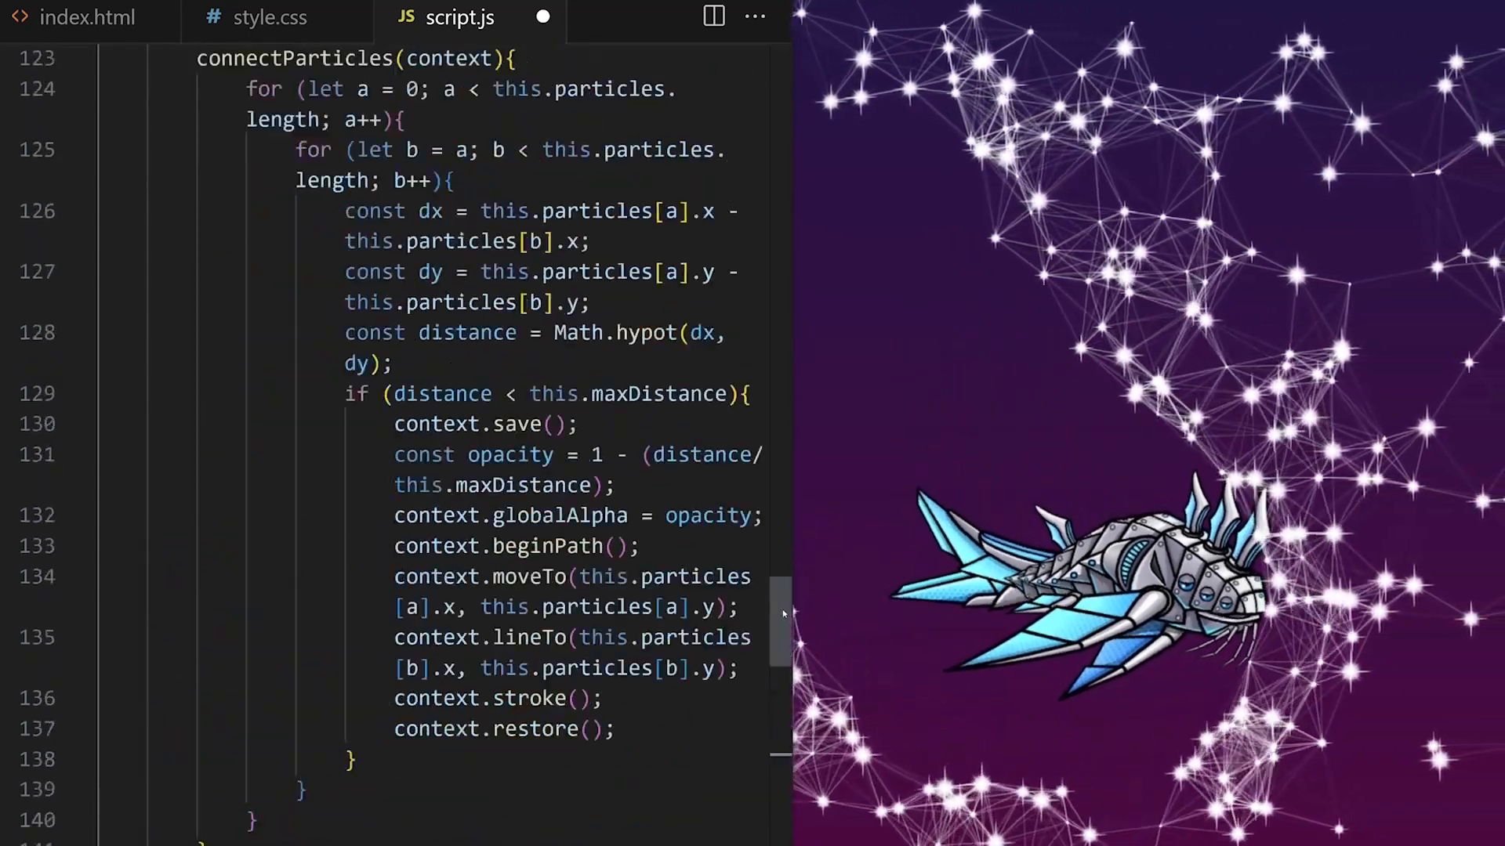
scroll("up", 3)
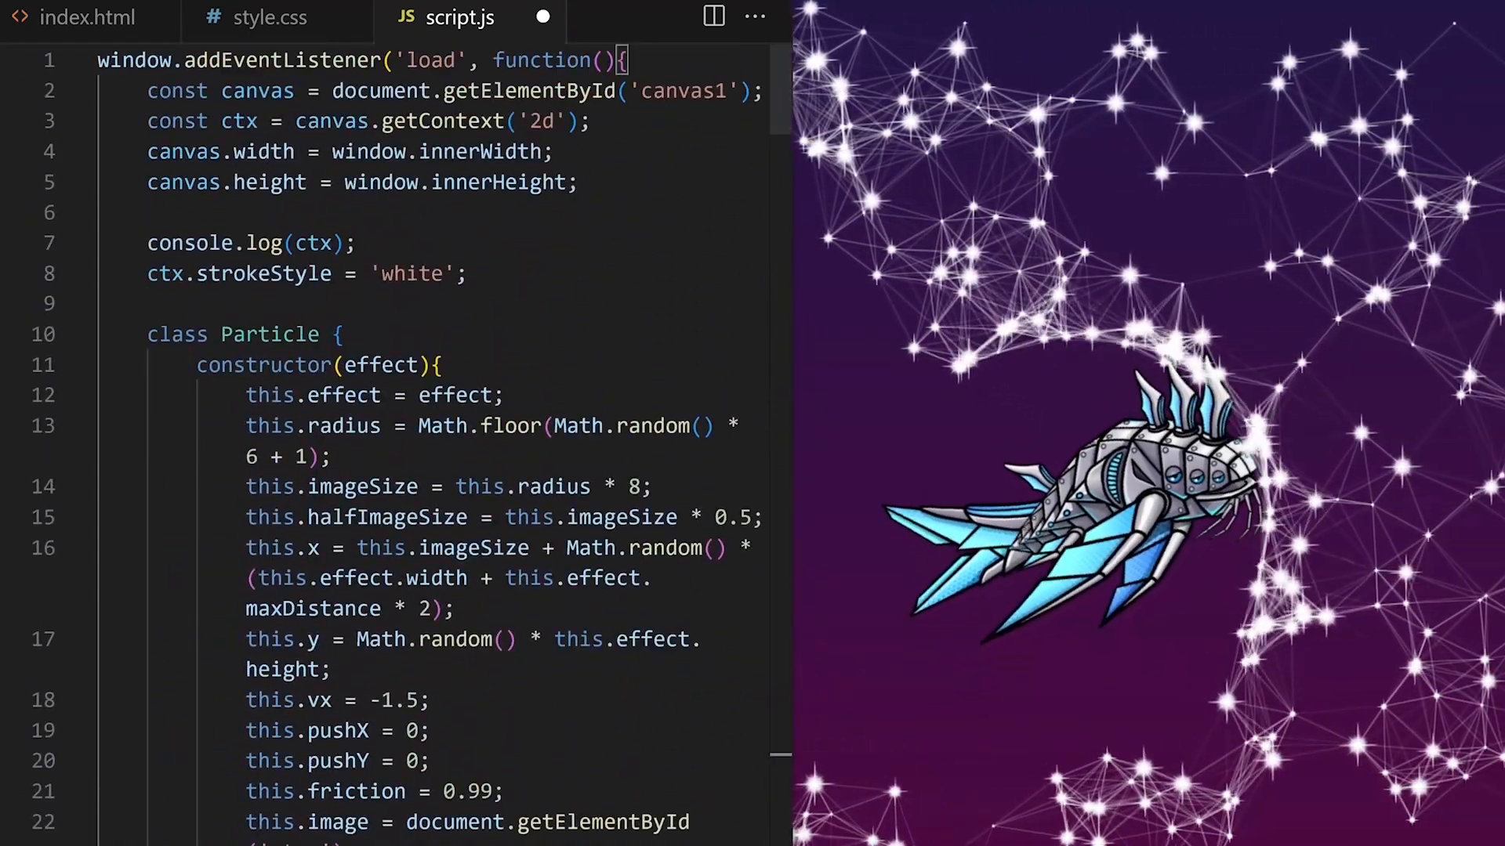